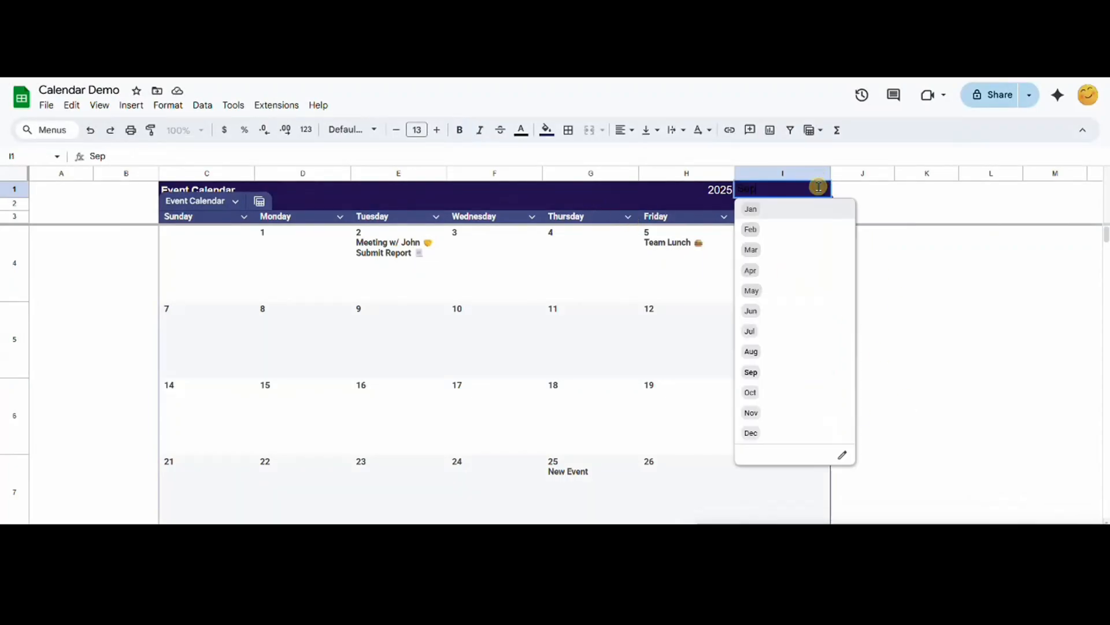
# - Show August with its Doctor's Appointment, then view the Events sheet's Date/Event table
pyautogui.click(751, 351)
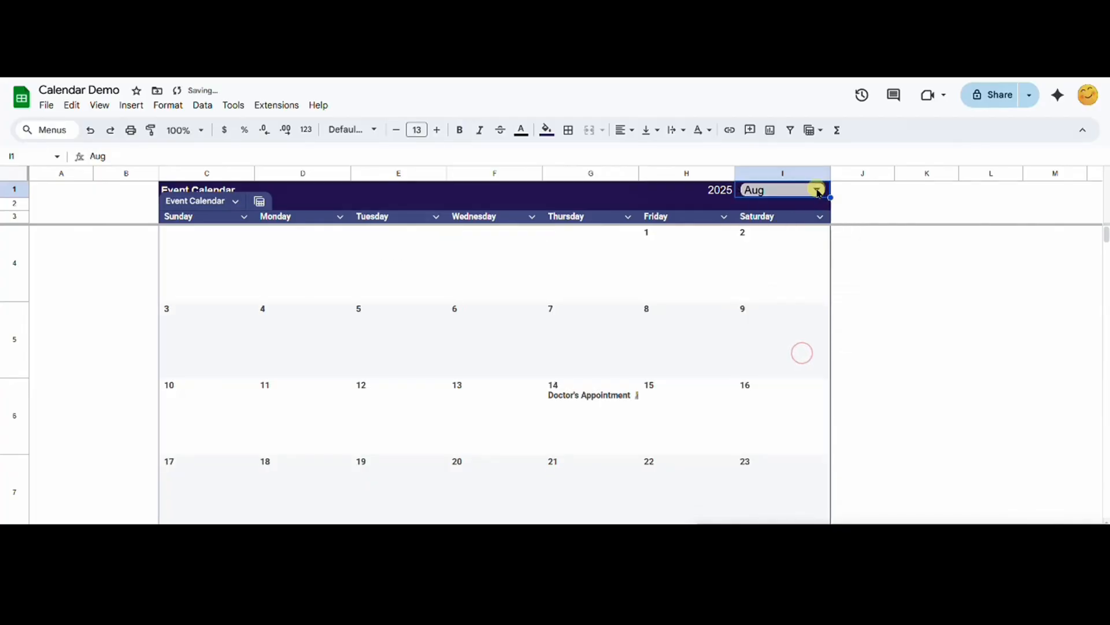
pyautogui.click(818, 189)
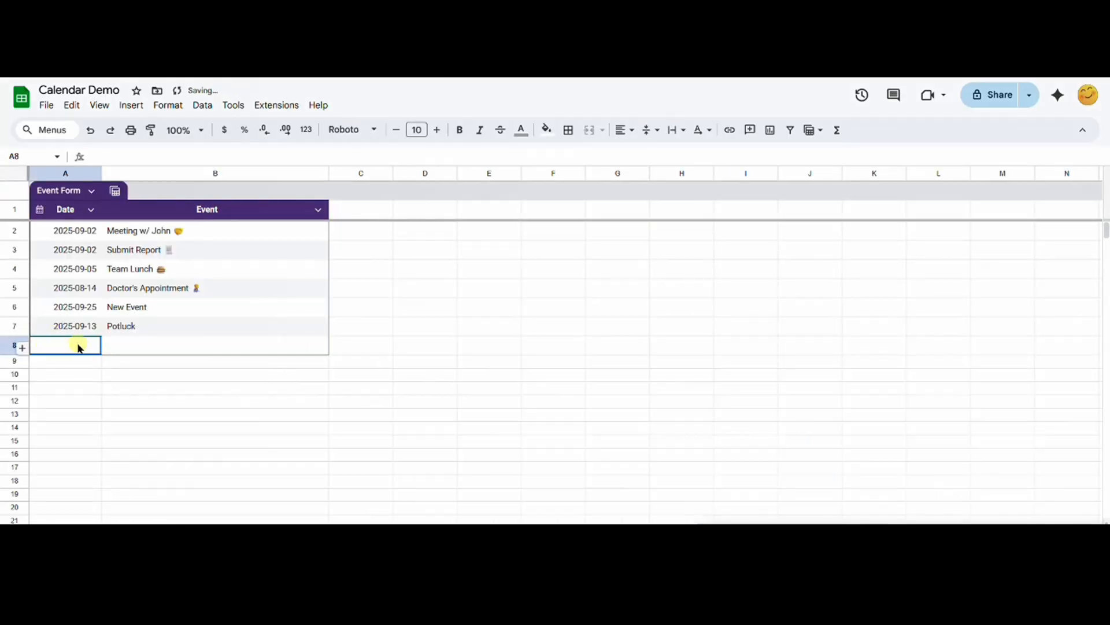
pyautogui.write('2025-09-02')
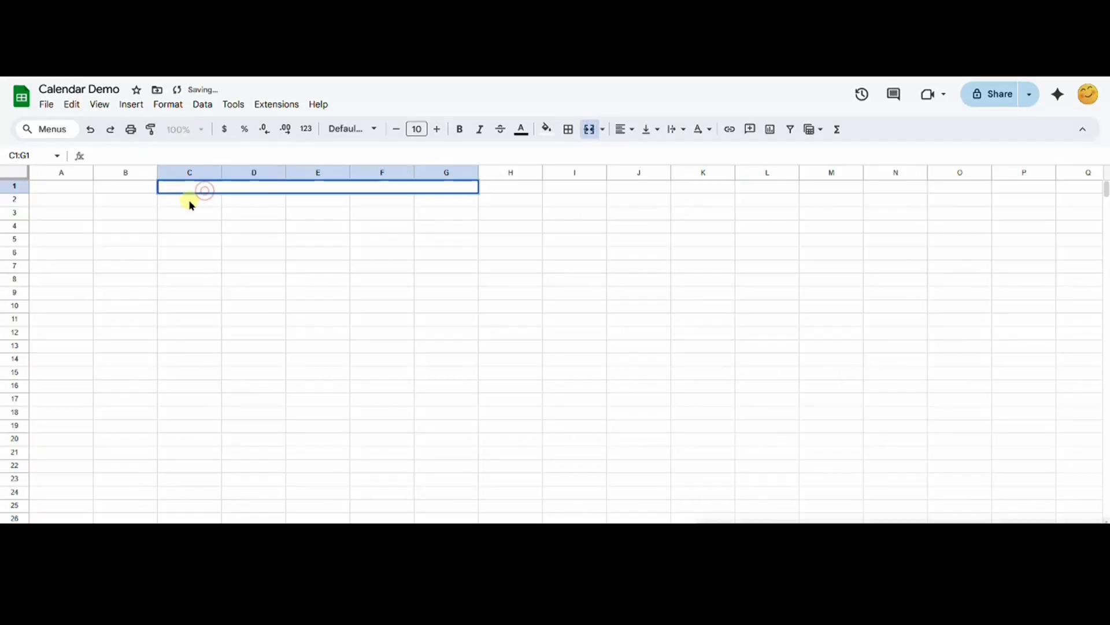
# - Type the Event Calendar title and give C1:K2 a dark navy fill with white text
pyautogui.write('Event Calendar')
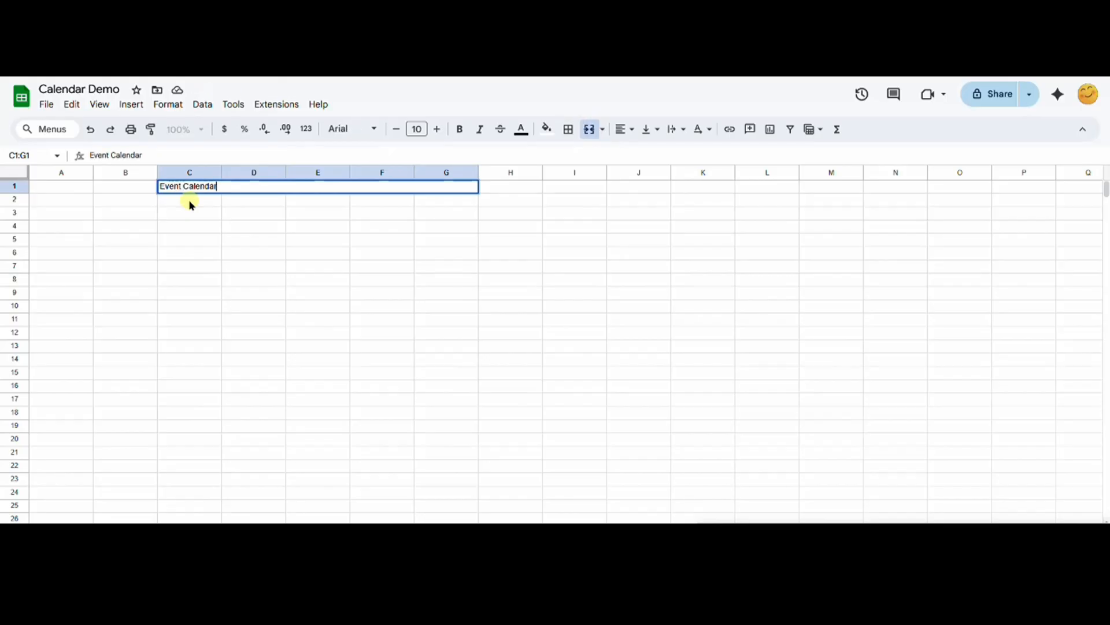
pyautogui.moveTo(189, 198); pyautogui.dragTo(703, 199)
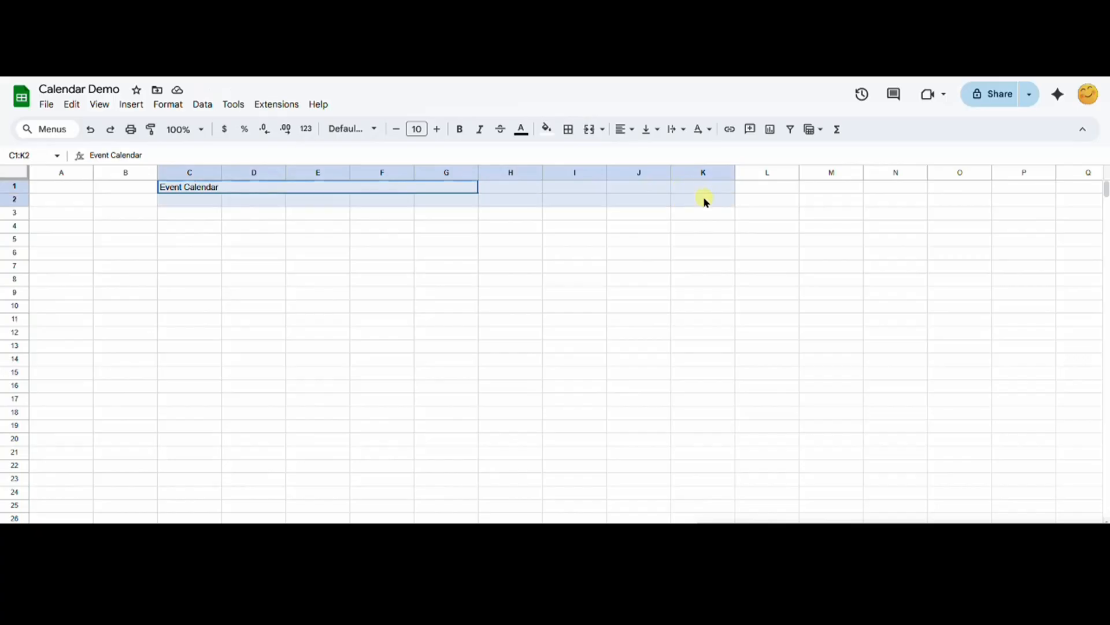
pyautogui.click(543, 128)
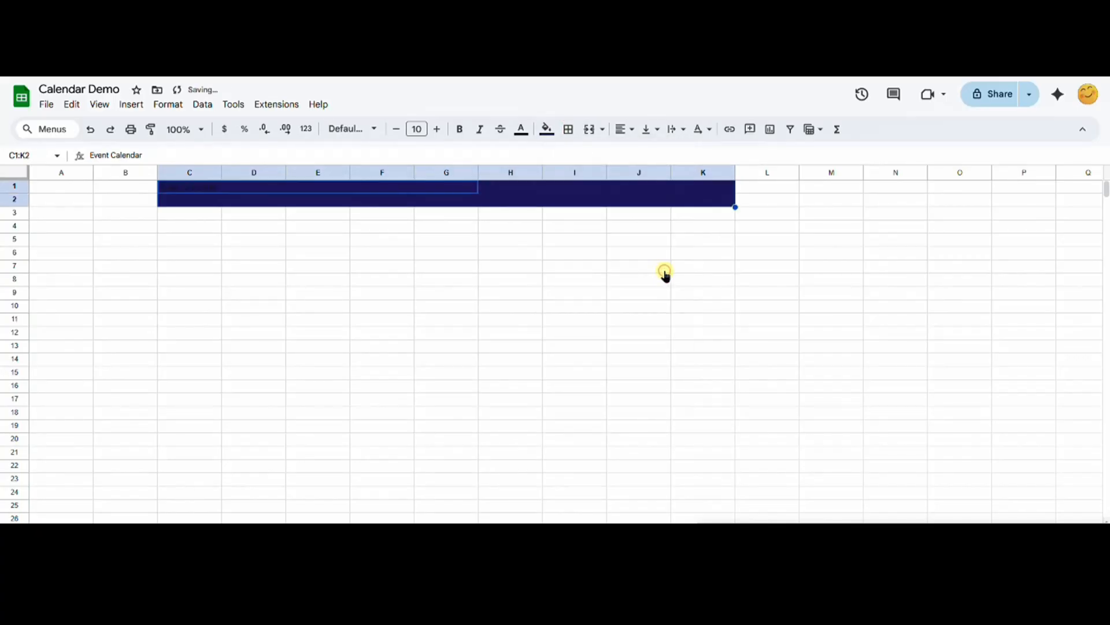
pyautogui.click(520, 128)
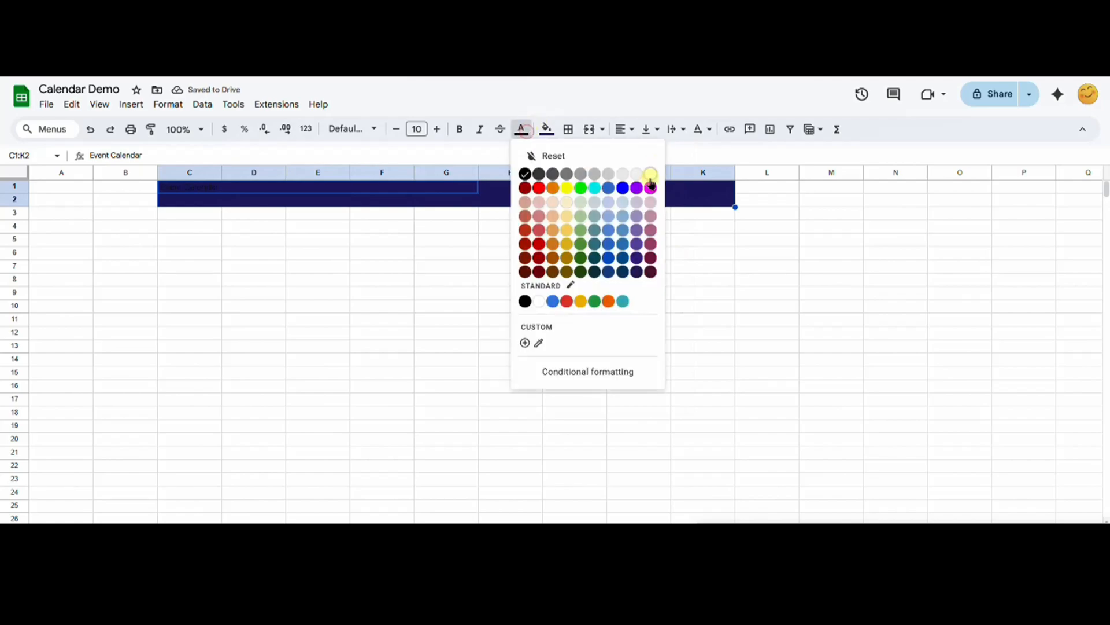
pyautogui.click(648, 174)
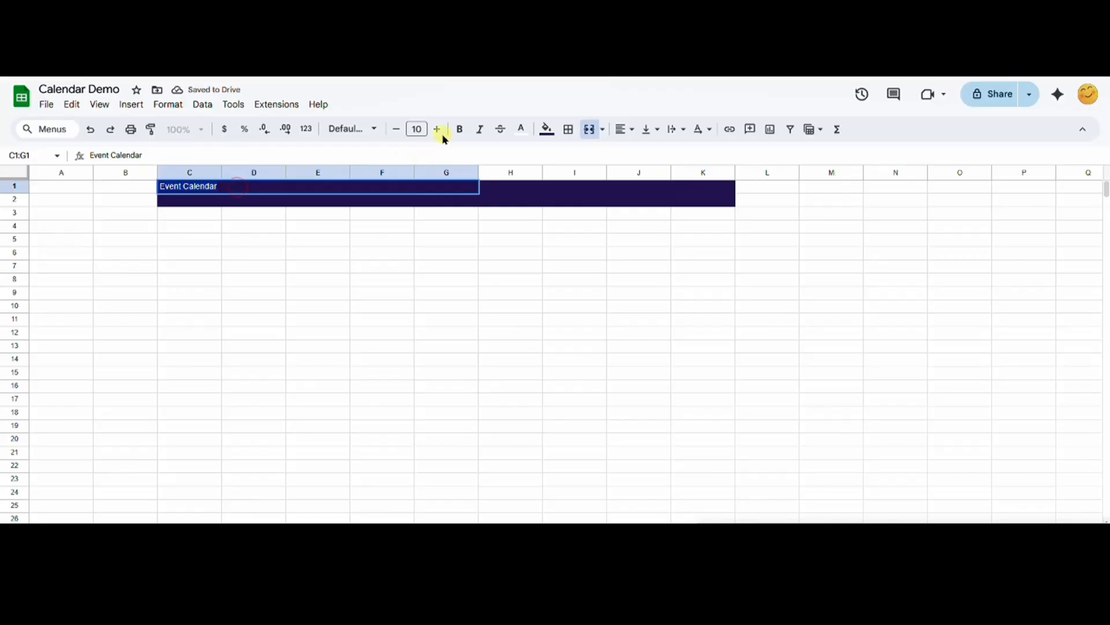
# - Enlarge and bold the title, and add an enlarged year 2025 in J1
pyautogui.click(436, 129)
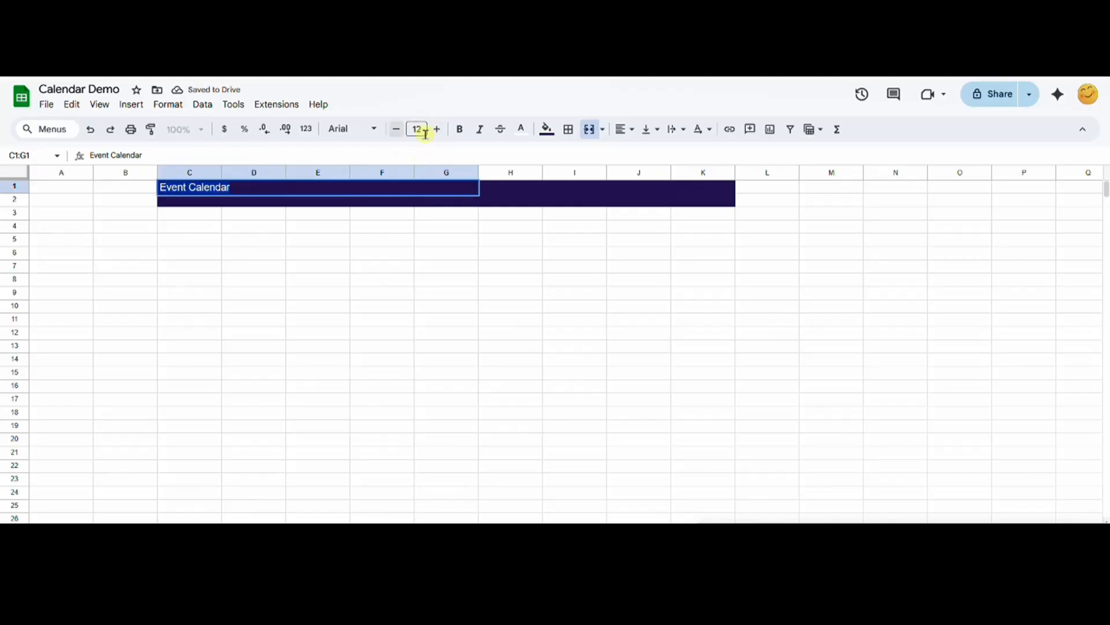
pyautogui.click(459, 128)
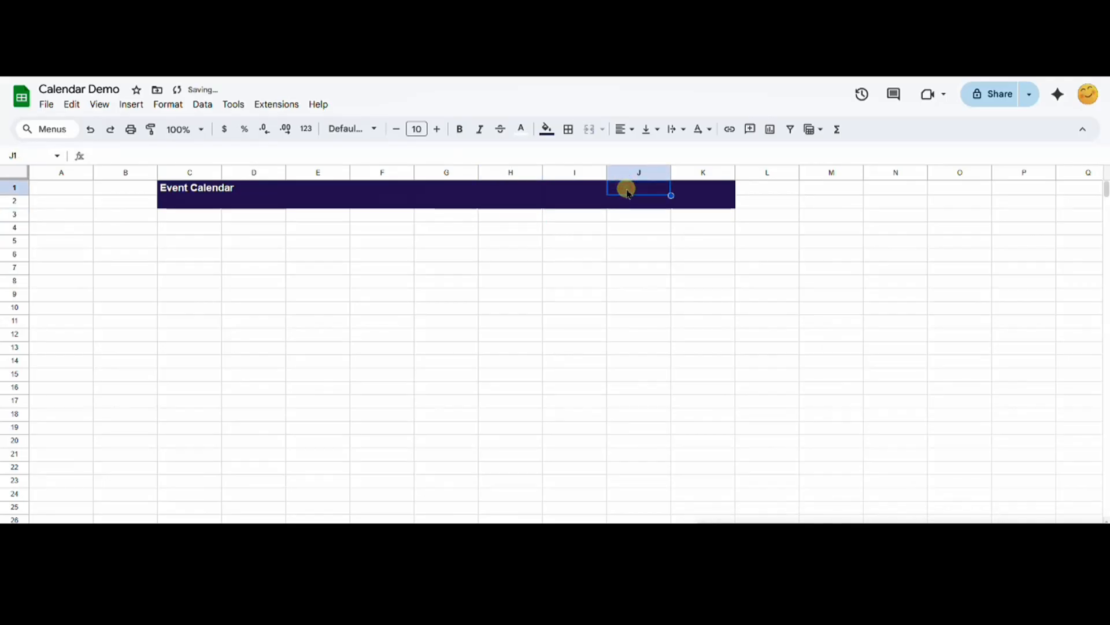
pyautogui.write('2025')
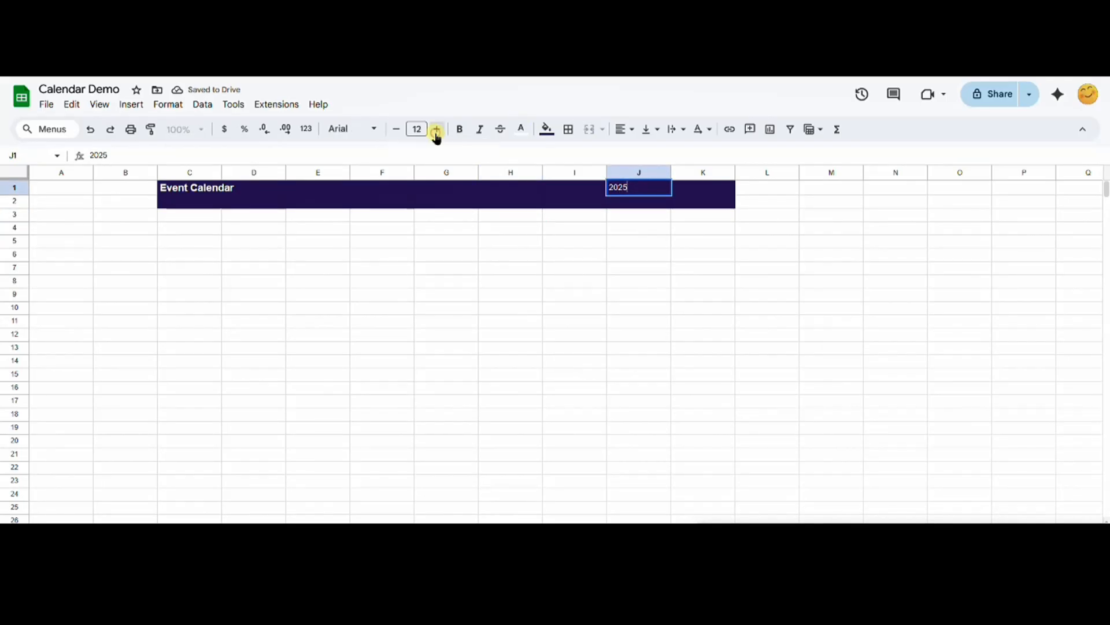
pyautogui.click(435, 128)
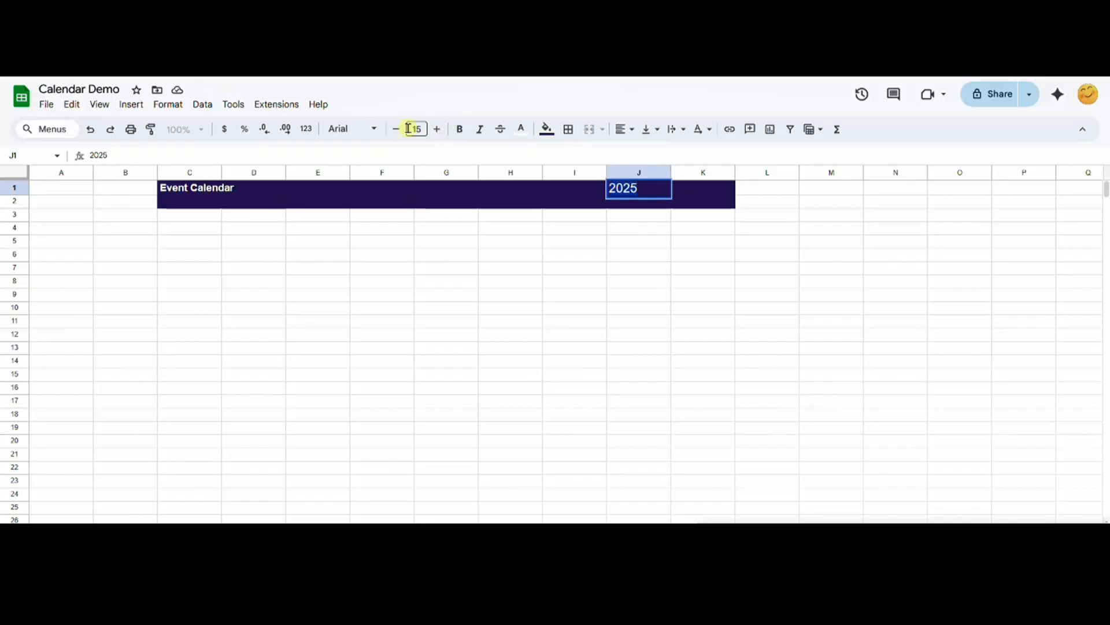
# - Give K1 a Jan–Dec month dropdown and pick a month from it
pyautogui.rightClick(699, 189)
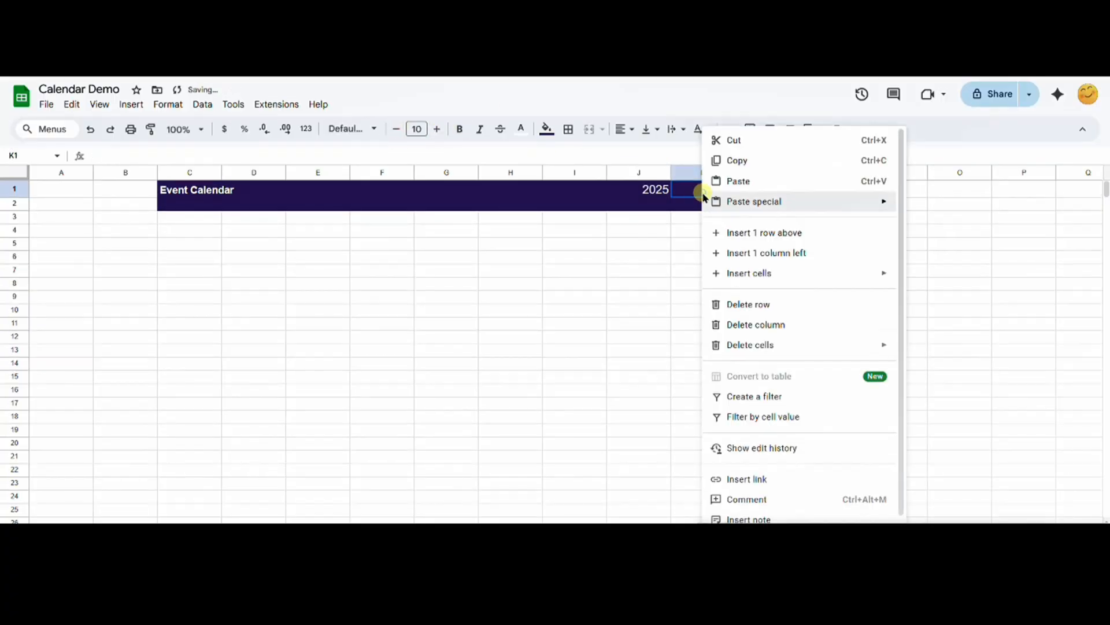
pyautogui.moveTo(753, 201)
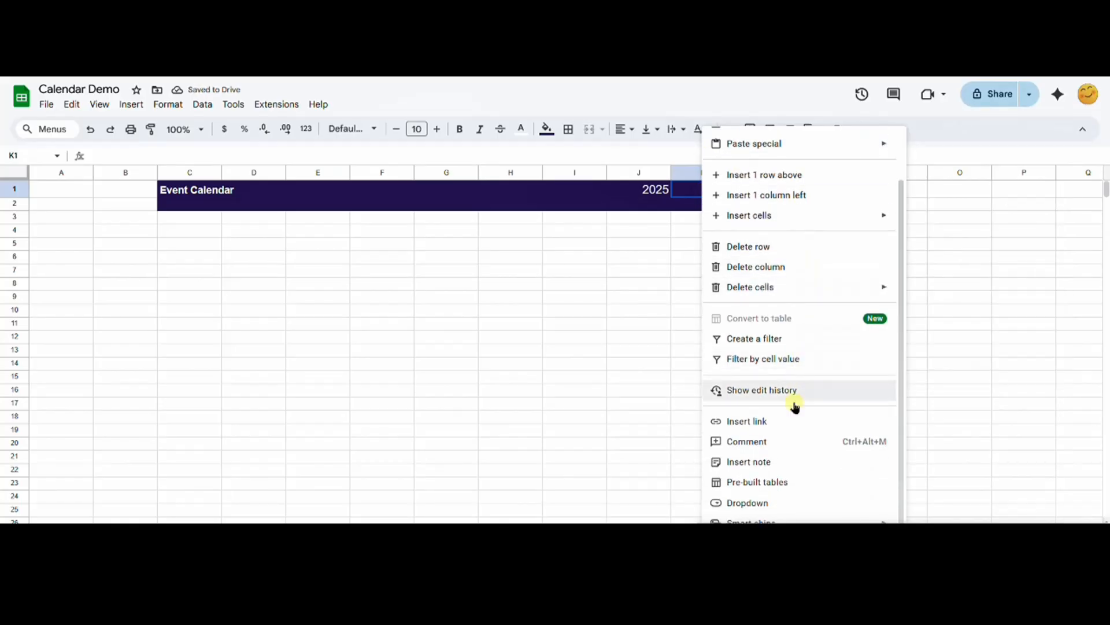
pyautogui.click(747, 502)
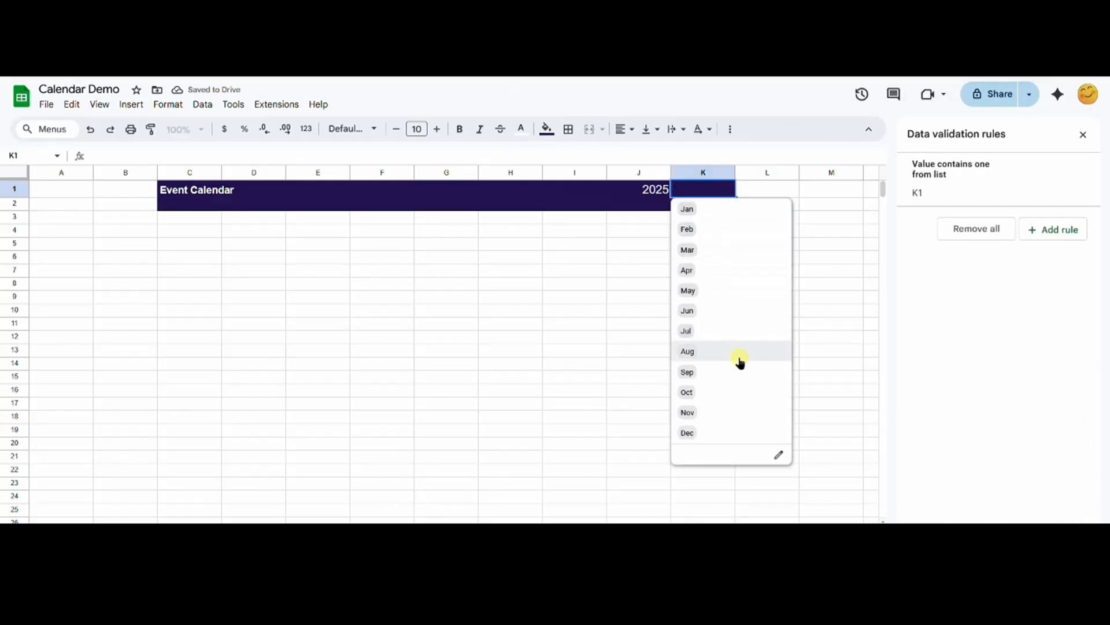
pyautogui.click(687, 371)
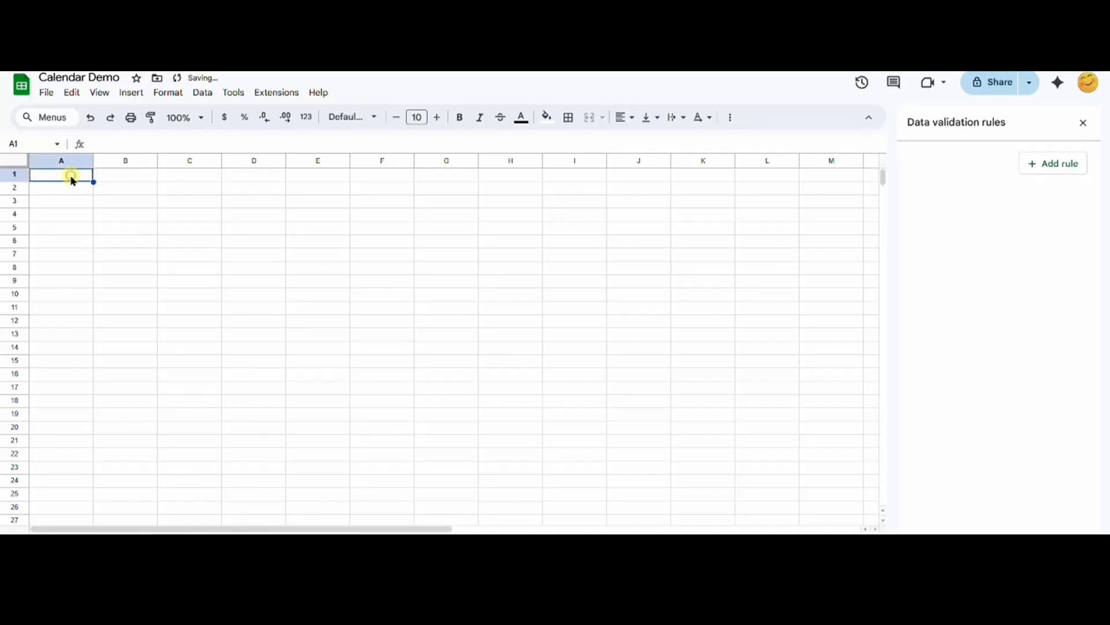
# - Type the headers Date in A1 and Event in B1 on the new sheet
pyautogui.write('Date')
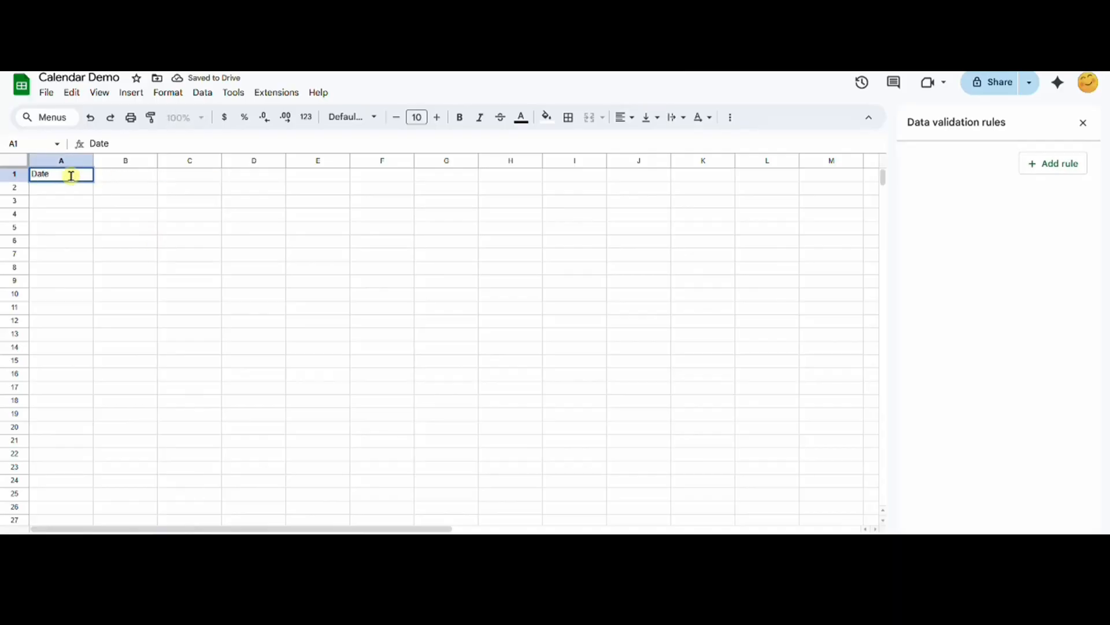
pyautogui.click(125, 174)
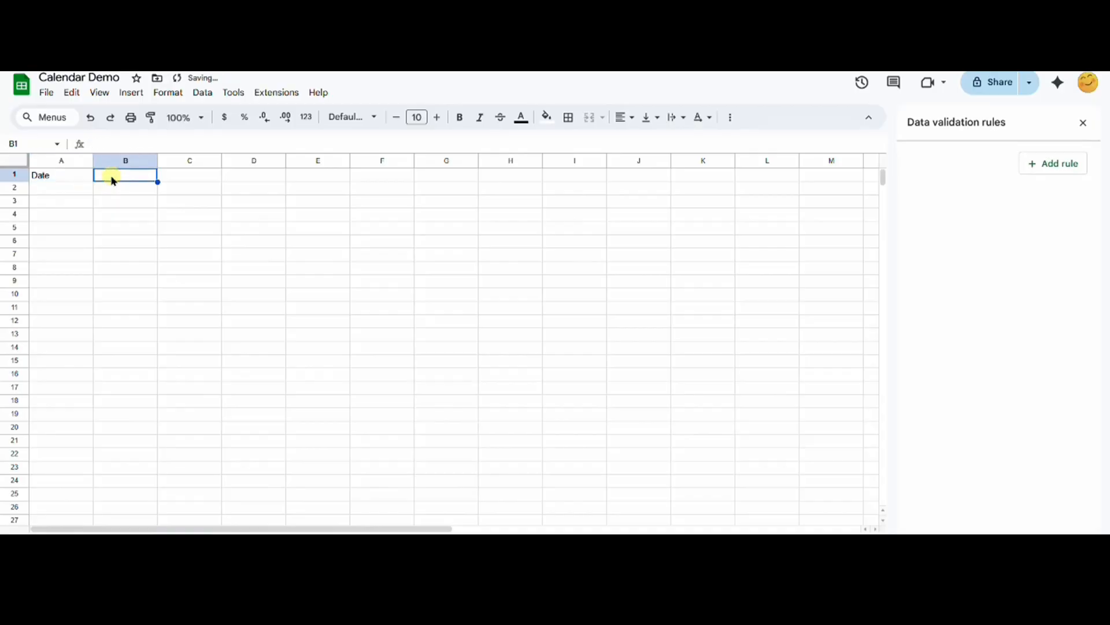
pyautogui.write('Event')
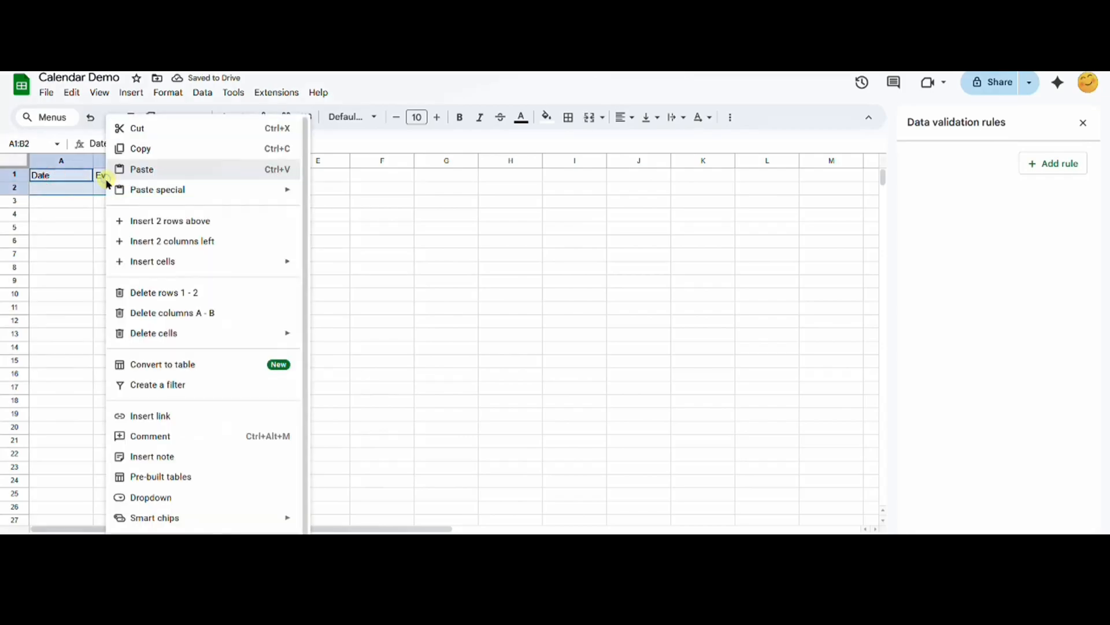
pyautogui.moveTo(221, 364)
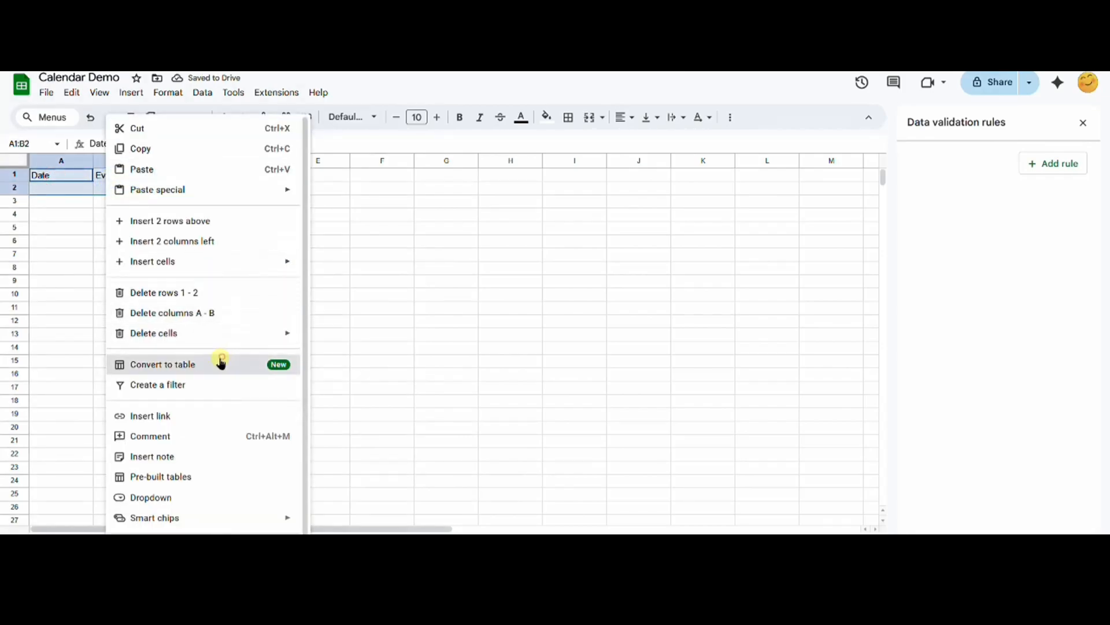
# - Convert Date/Event to a table with a Date-type column, dating row one 9/24/2025 with event 'My New…'
pyautogui.click(162, 365)
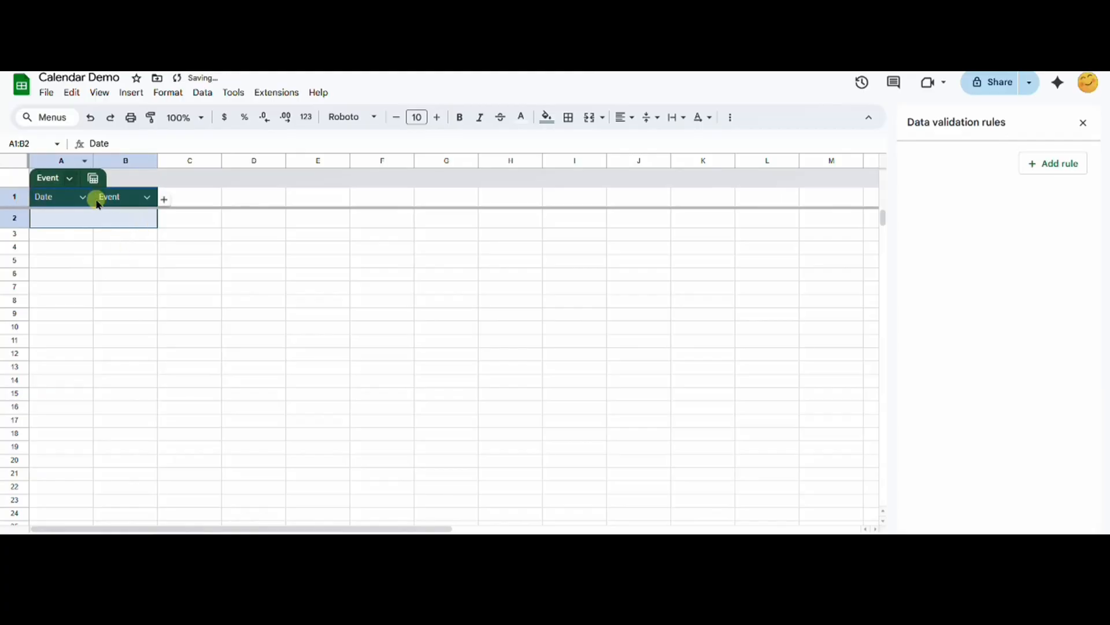
pyautogui.click(146, 197)
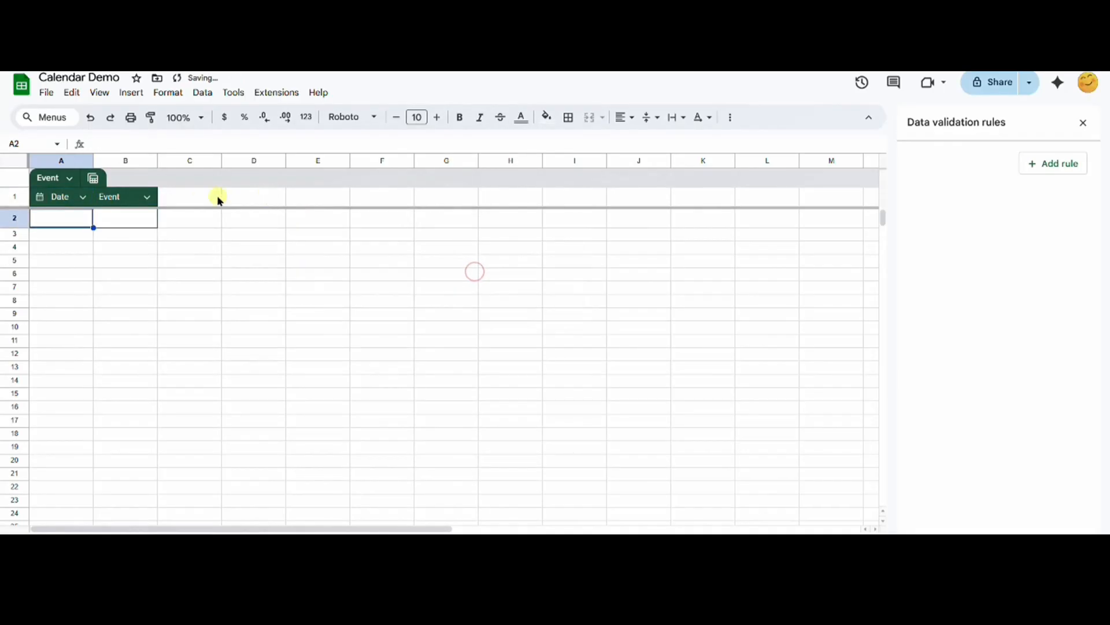
pyautogui.click(61, 218)
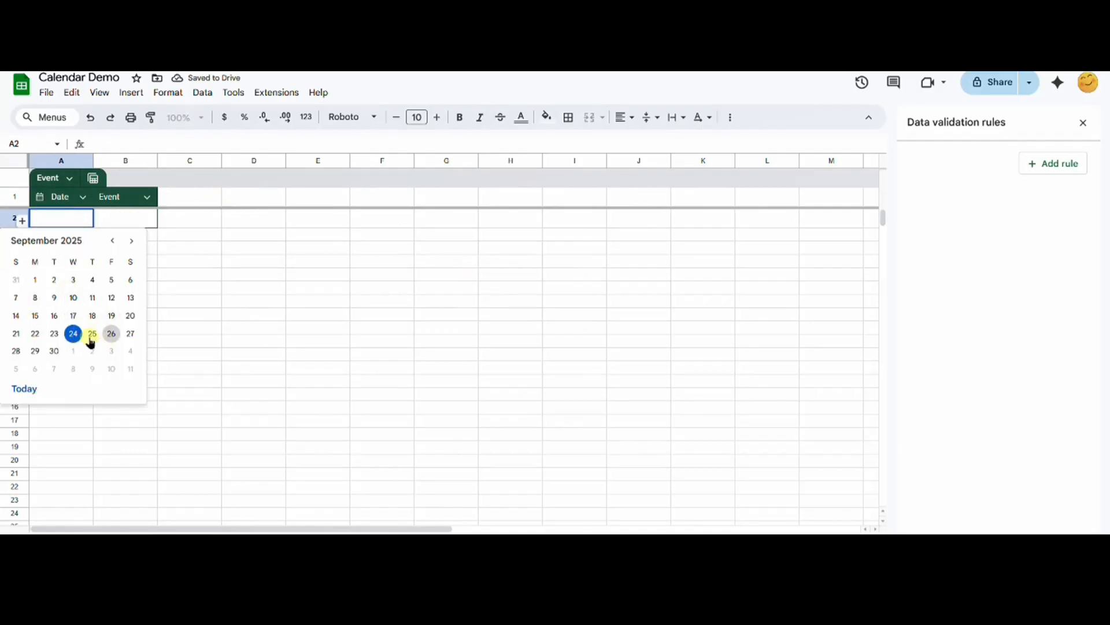
pyautogui.click(72, 333)
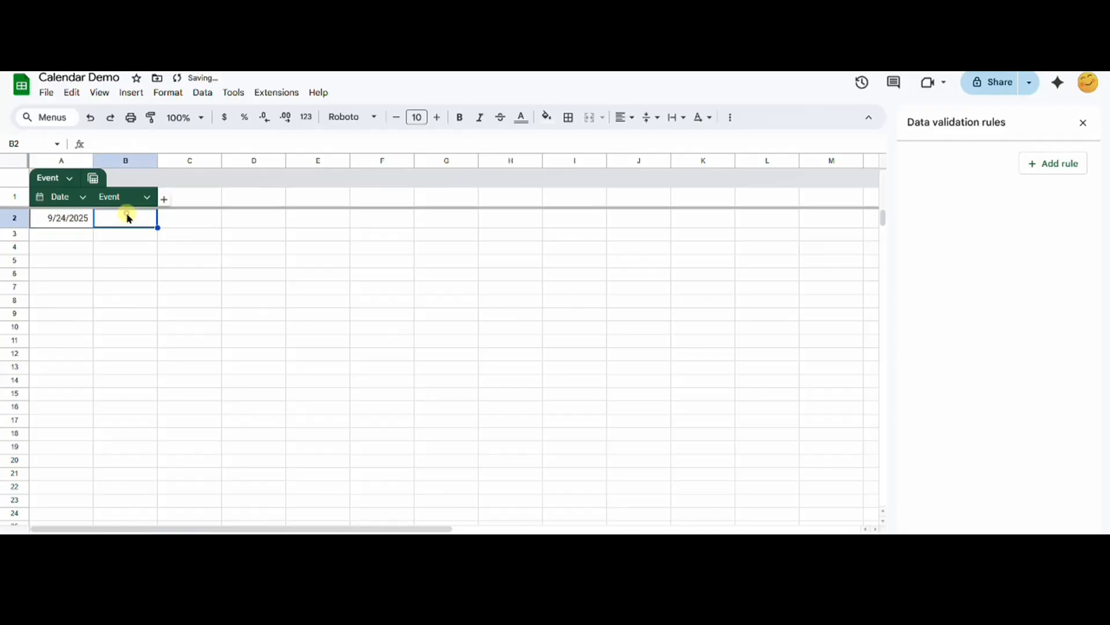
pyautogui.write('My New')
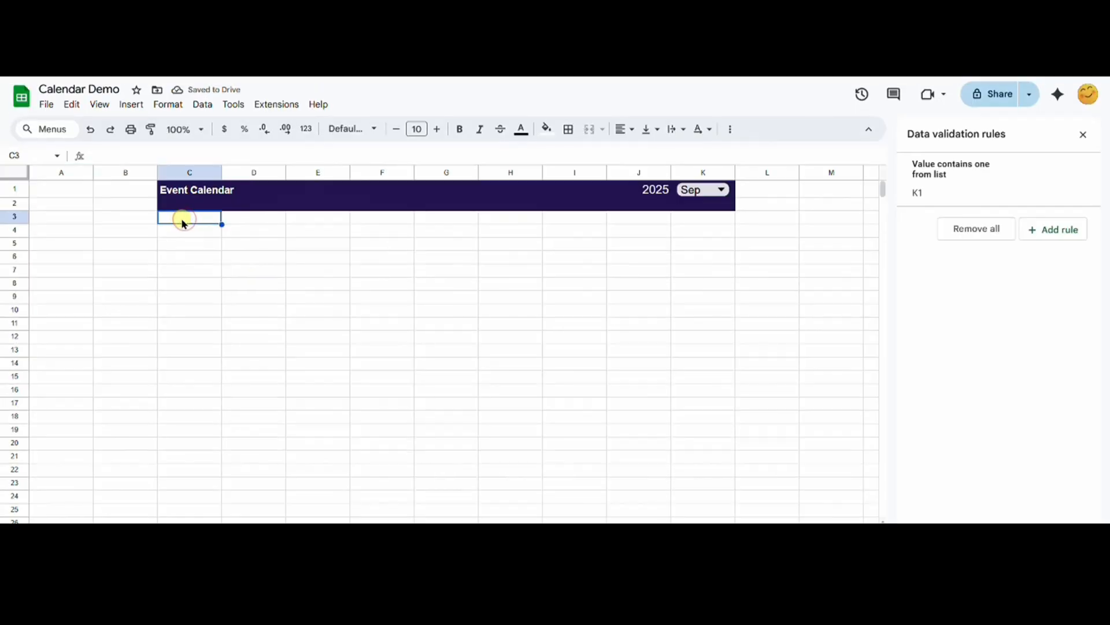
# - Type the weekday names Sunday through Saturday across row 3
pyautogui.write('Sunday')
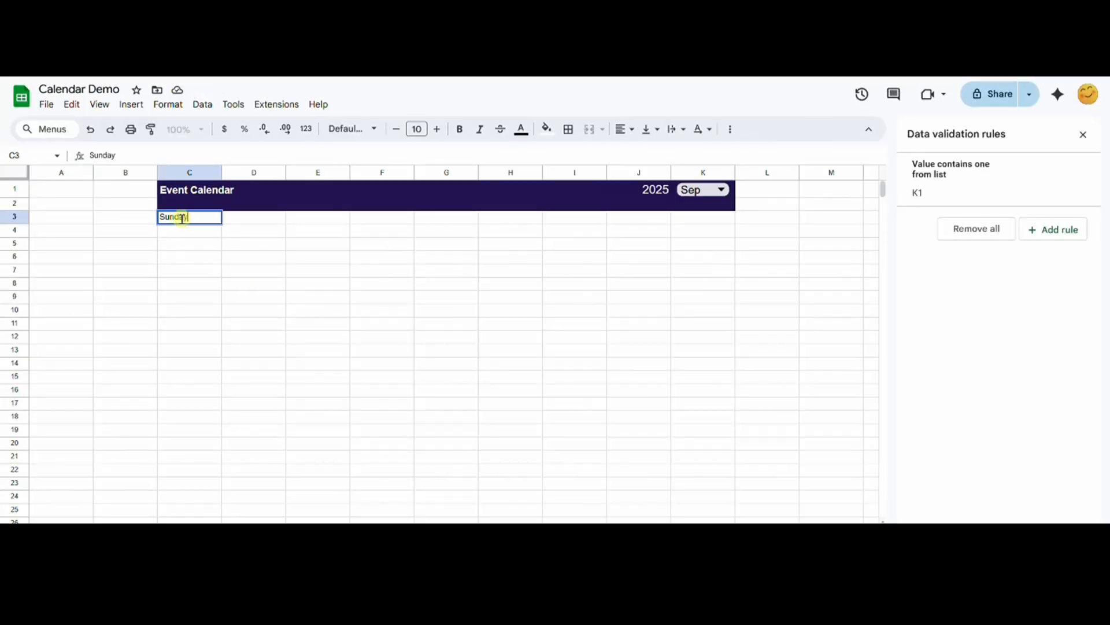
pyautogui.write('Tuesday')
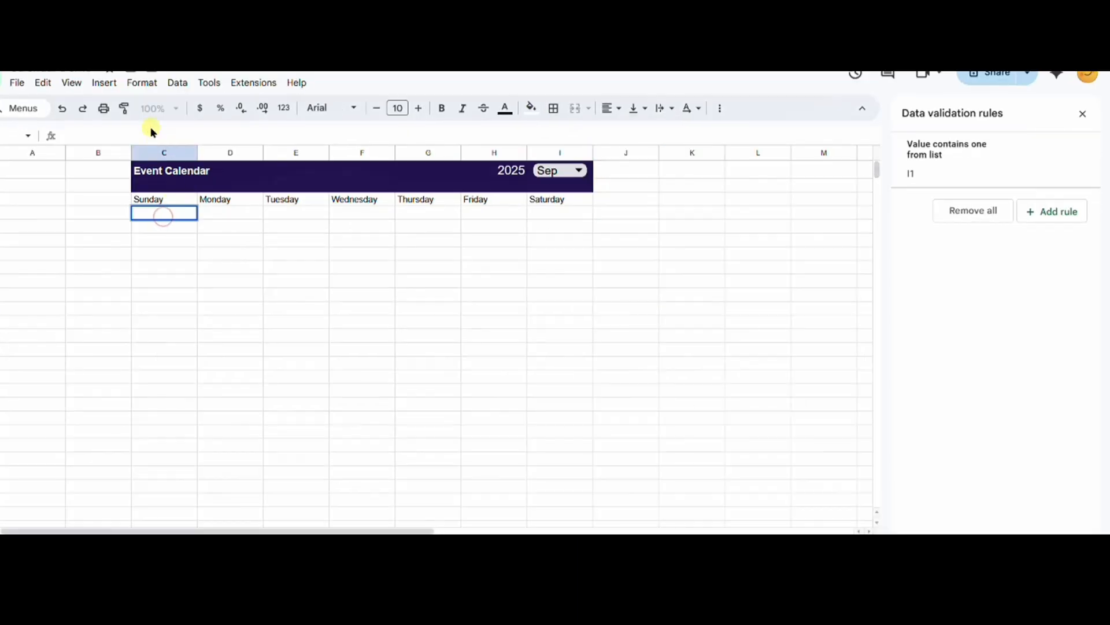
# - Enter =MATCH(I1,{"Jan",…,"Dec"},0) in C4 to return the month number
pyautogui.write('=MATCH')
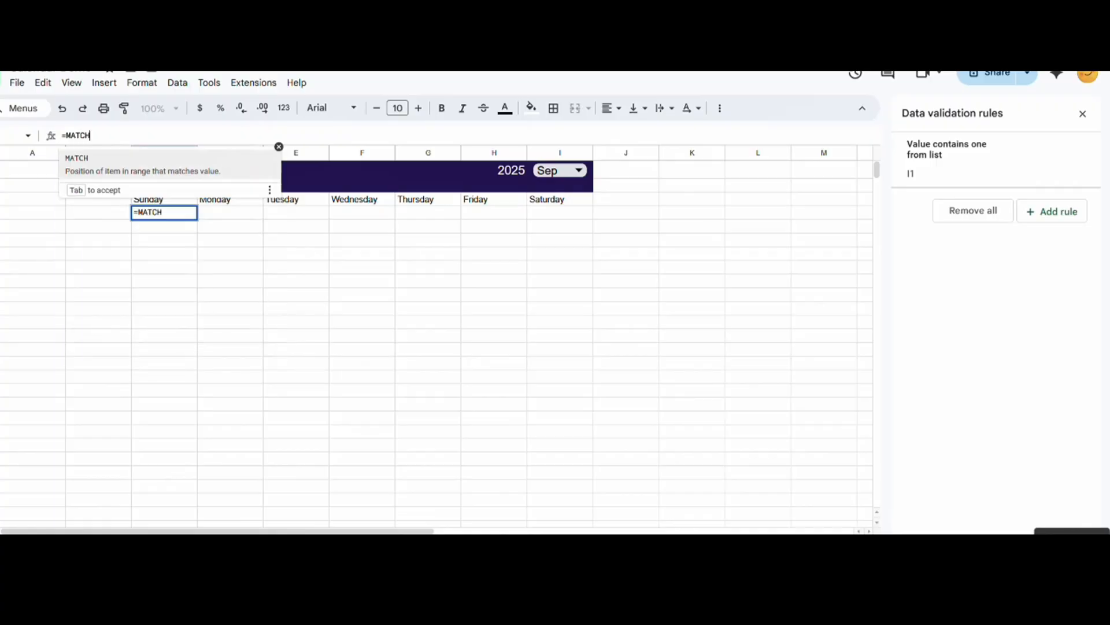
pyautogui.write('(')
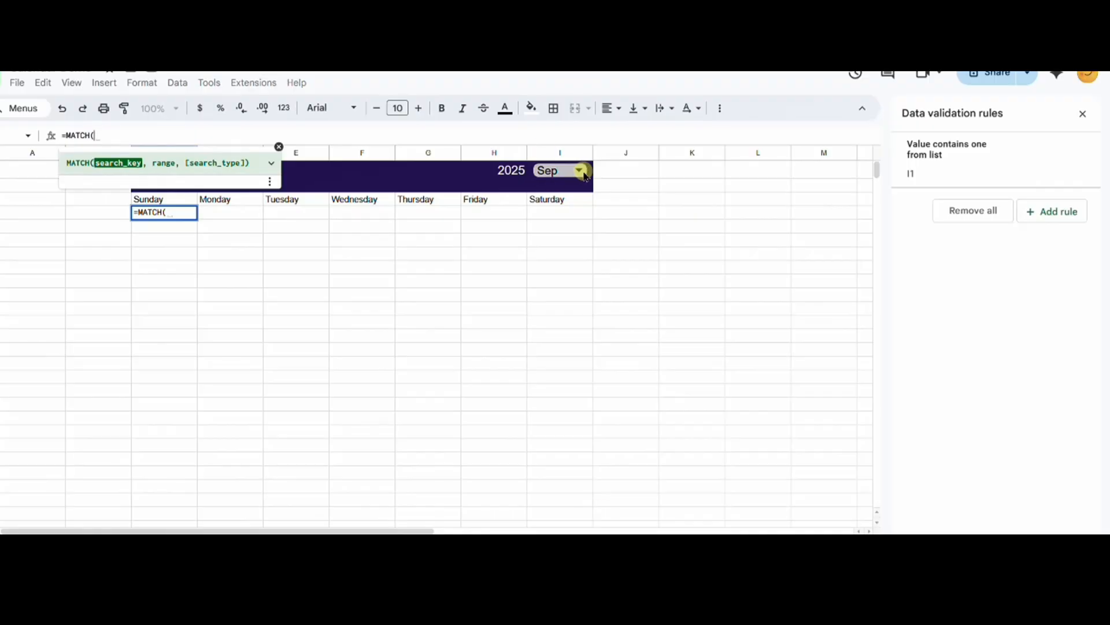
pyautogui.click(559, 170)
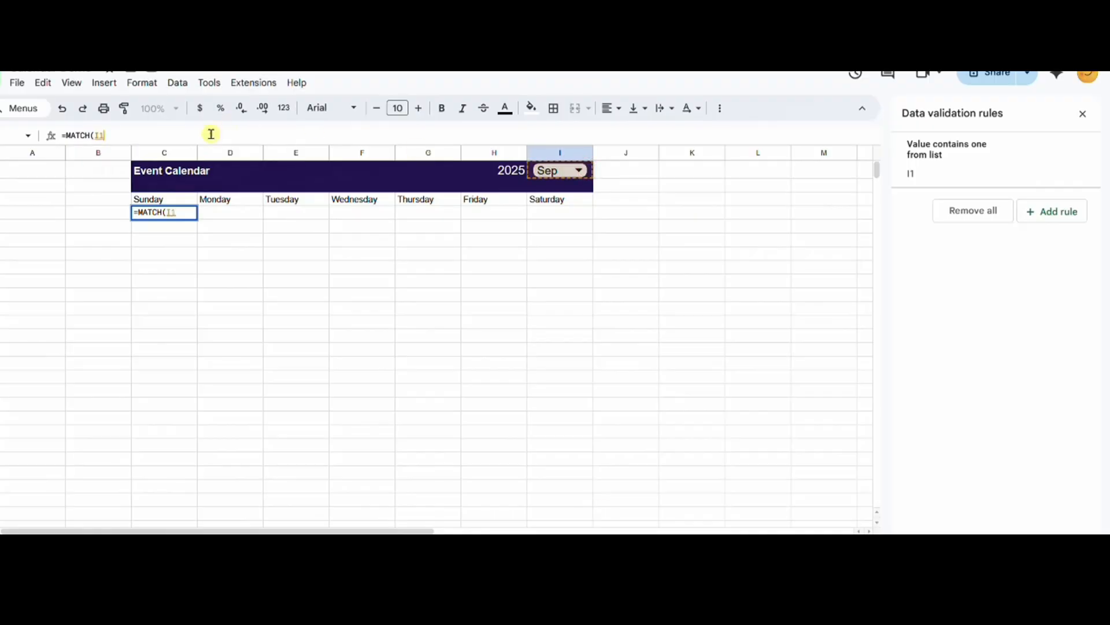
pyautogui.write(', (')
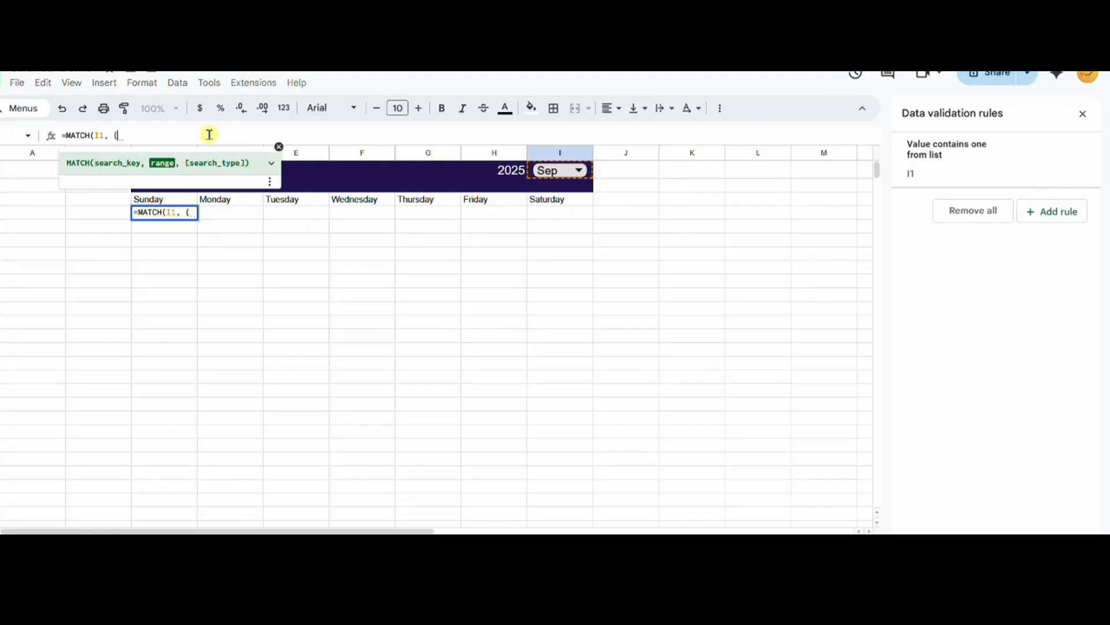
pyautogui.write('"')
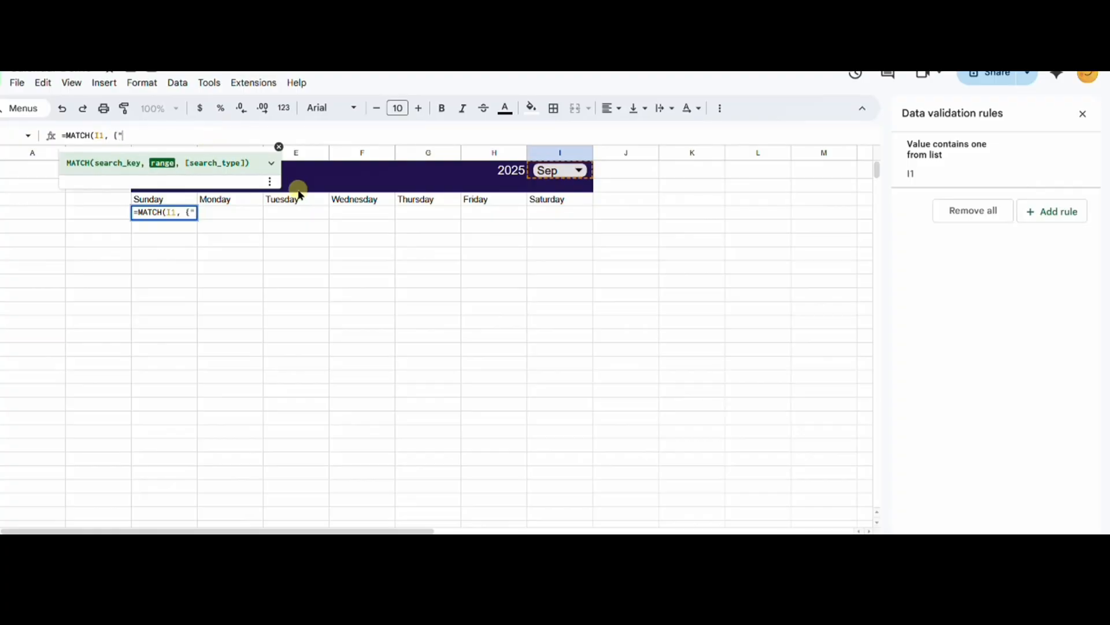
pyautogui.write('Jan')
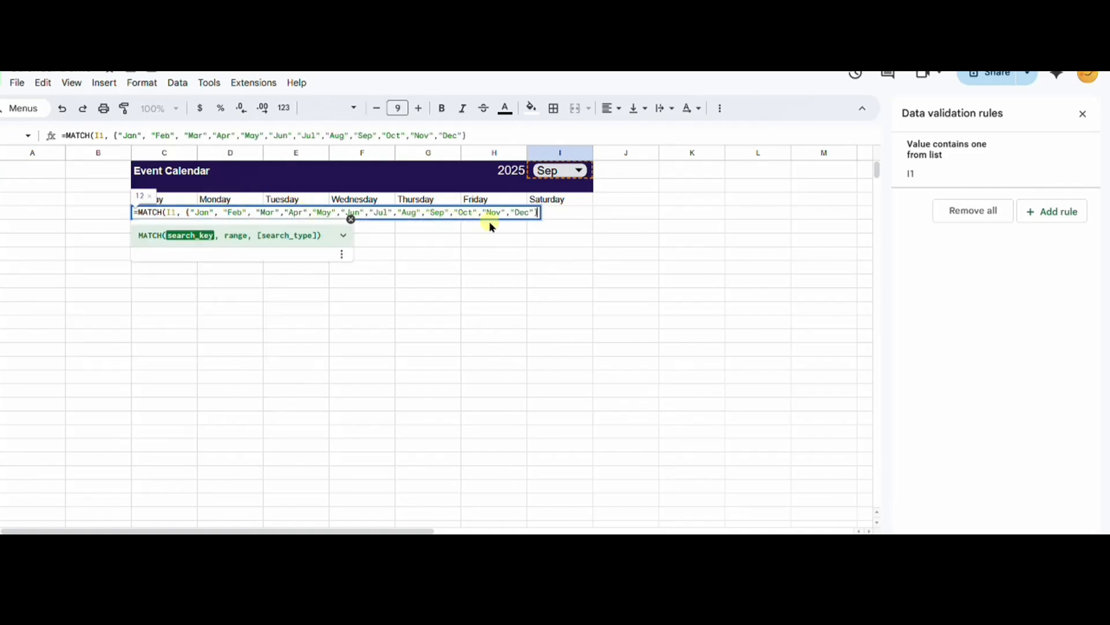
pyautogui.write(',')
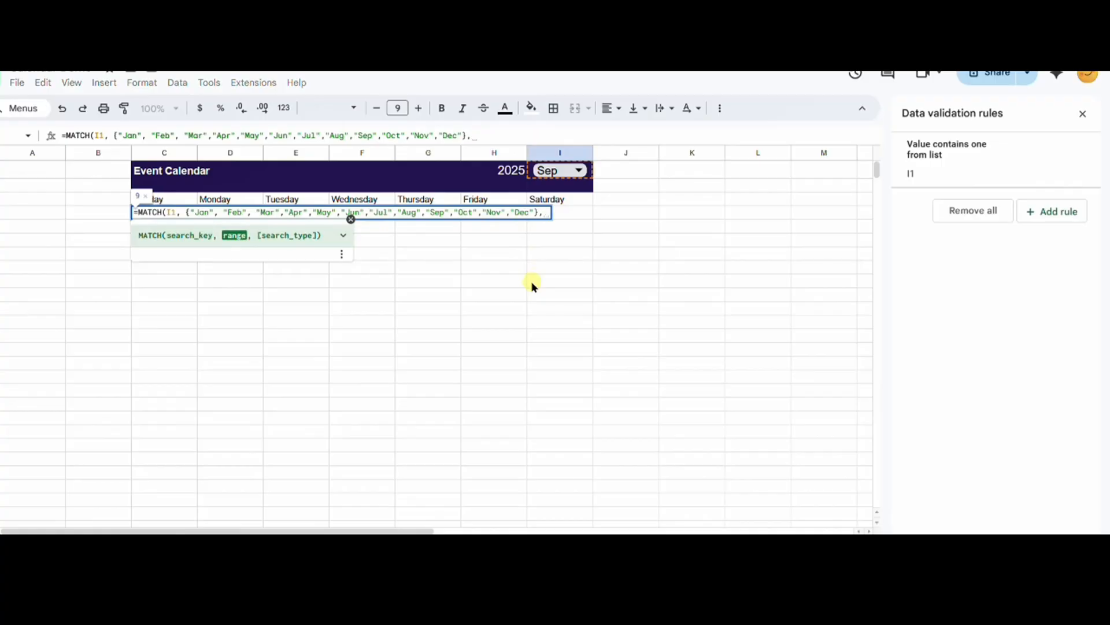
pyautogui.write('0)')
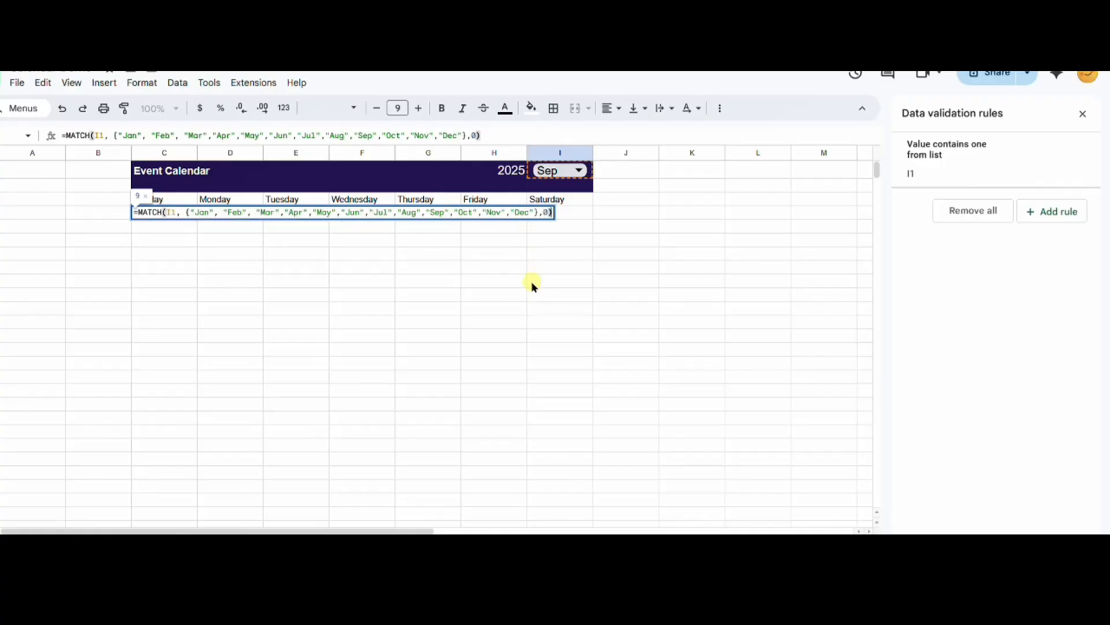
pyautogui.moveTo(745, 109)
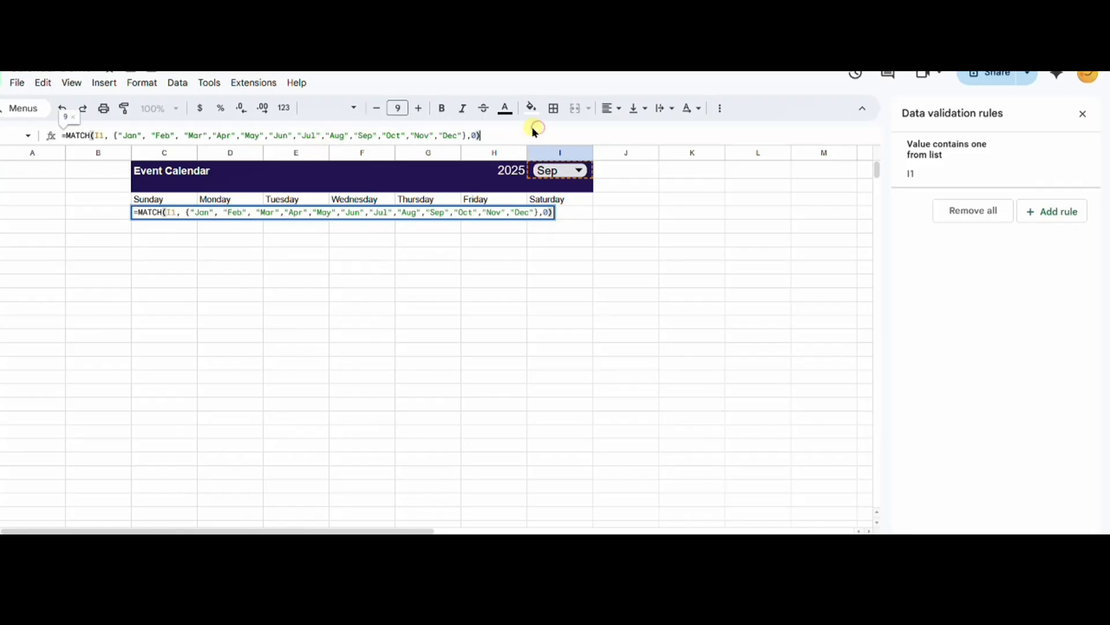
pyautogui.press('Enter')
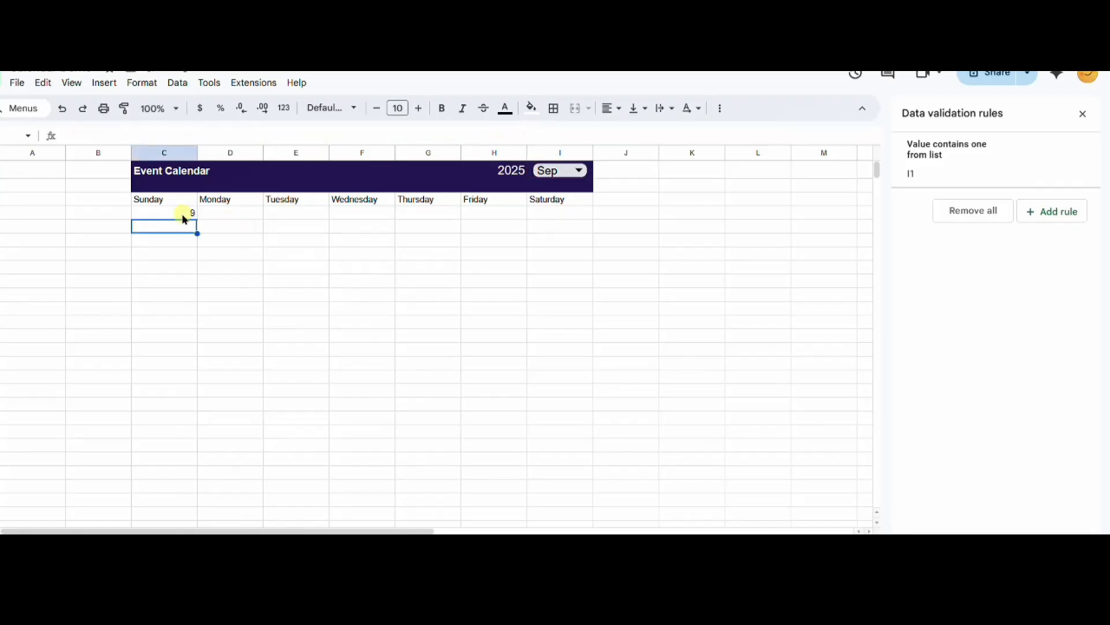
# - Test the C4 result by choosing Jun in I1, then set it back to Sep
pyautogui.click(577, 170)
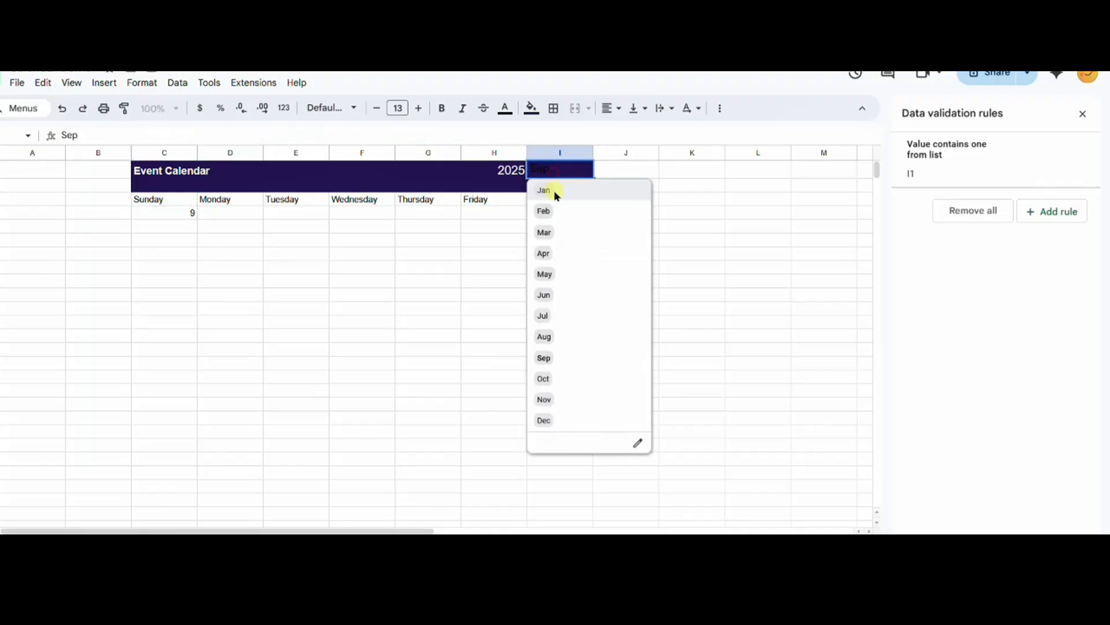
pyautogui.click(543, 253)
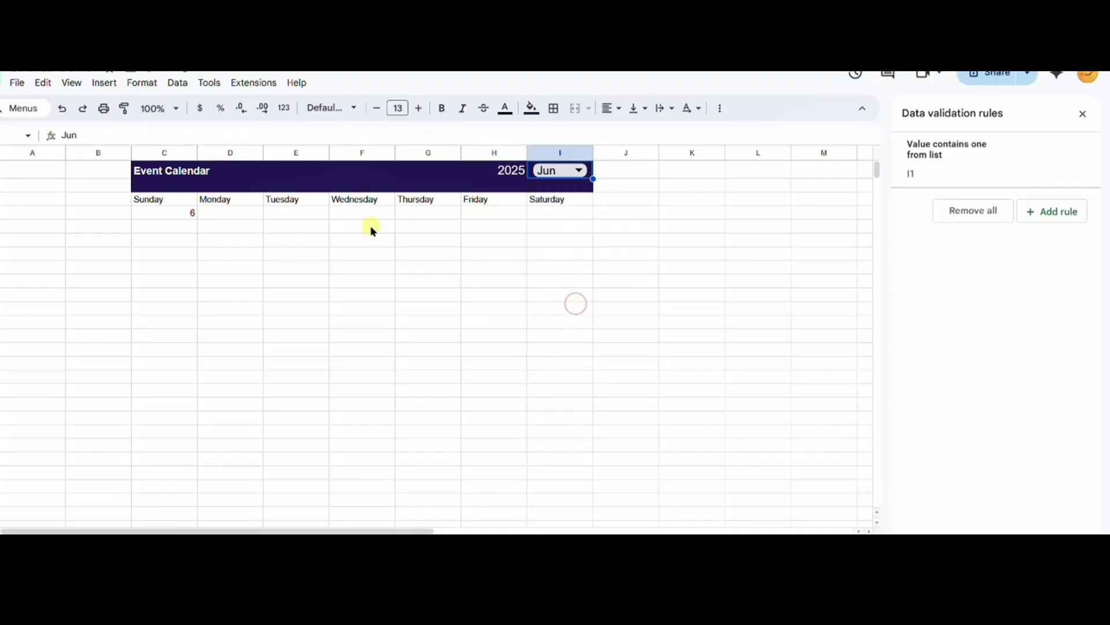
pyautogui.click(164, 212)
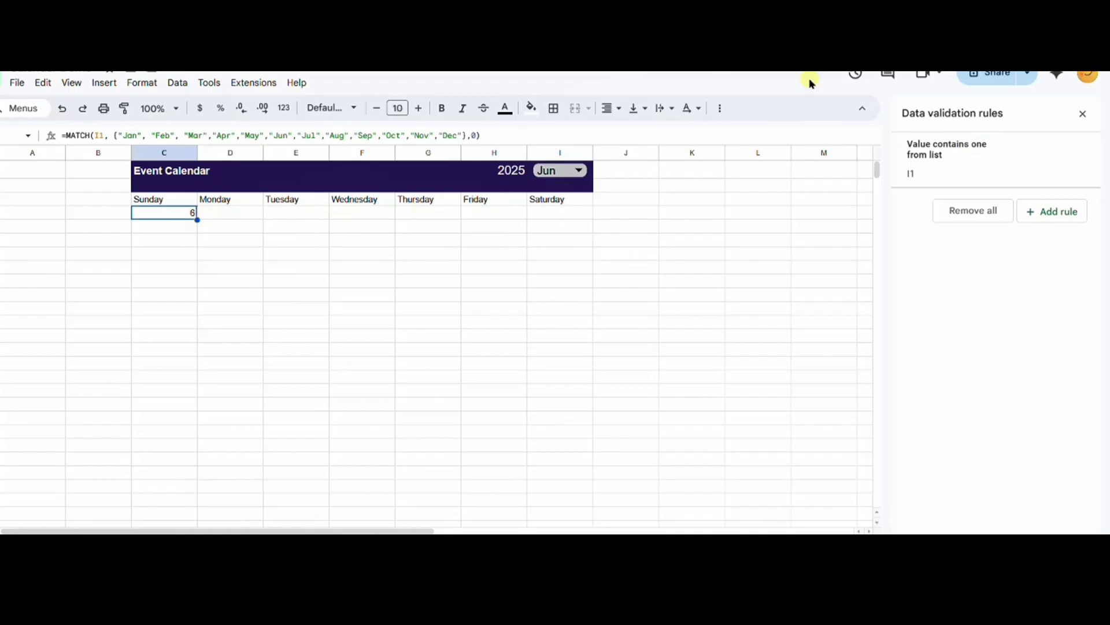
pyautogui.click(577, 170)
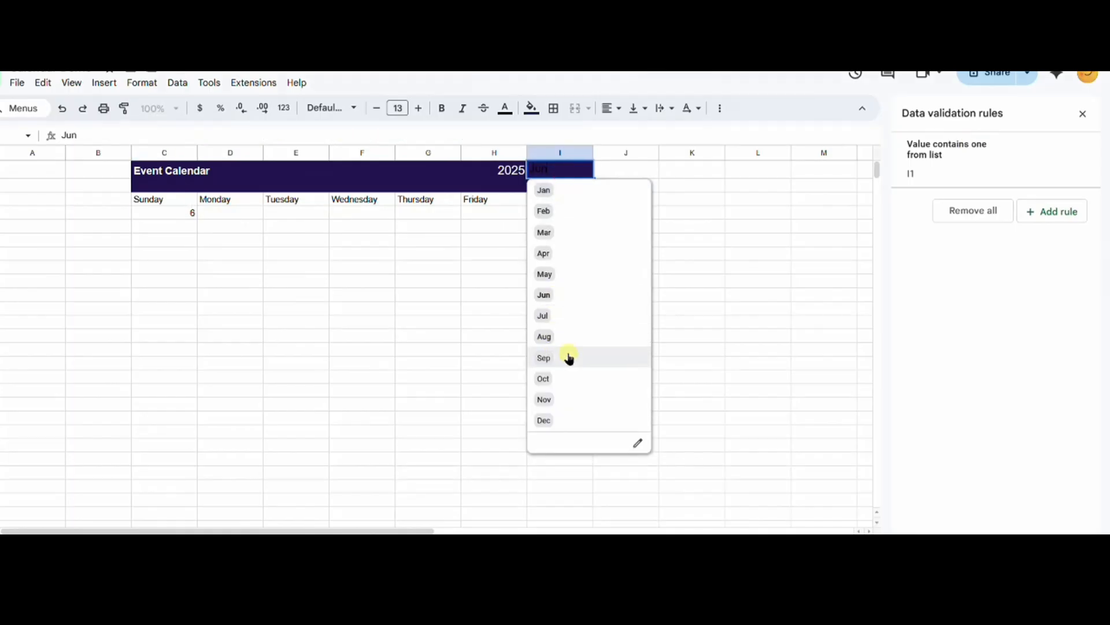
pyautogui.click(544, 358)
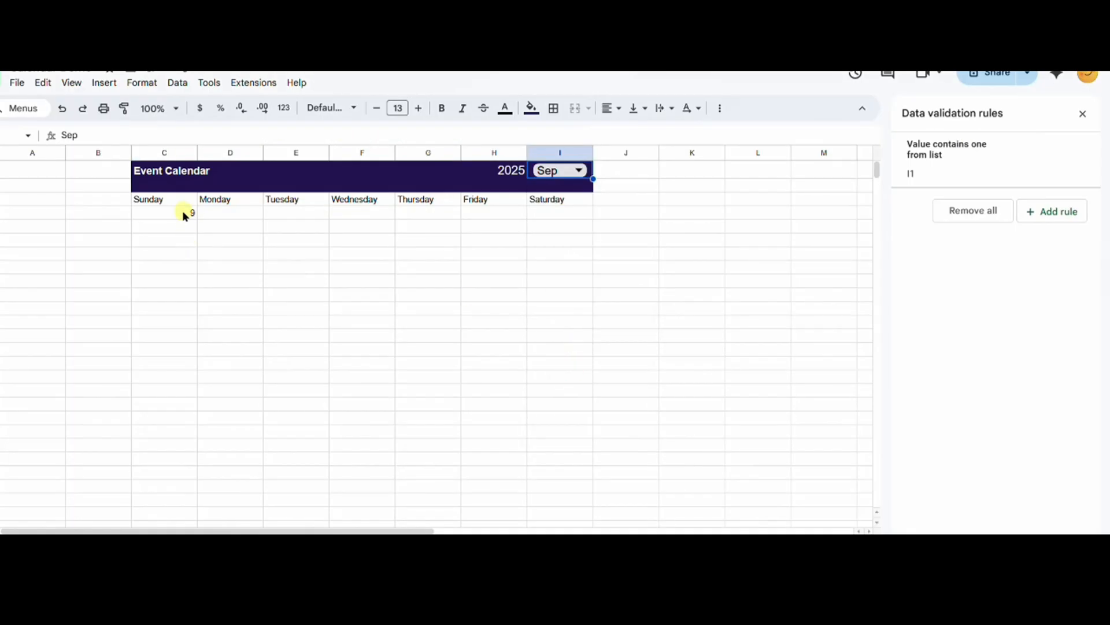
pyautogui.click(163, 212)
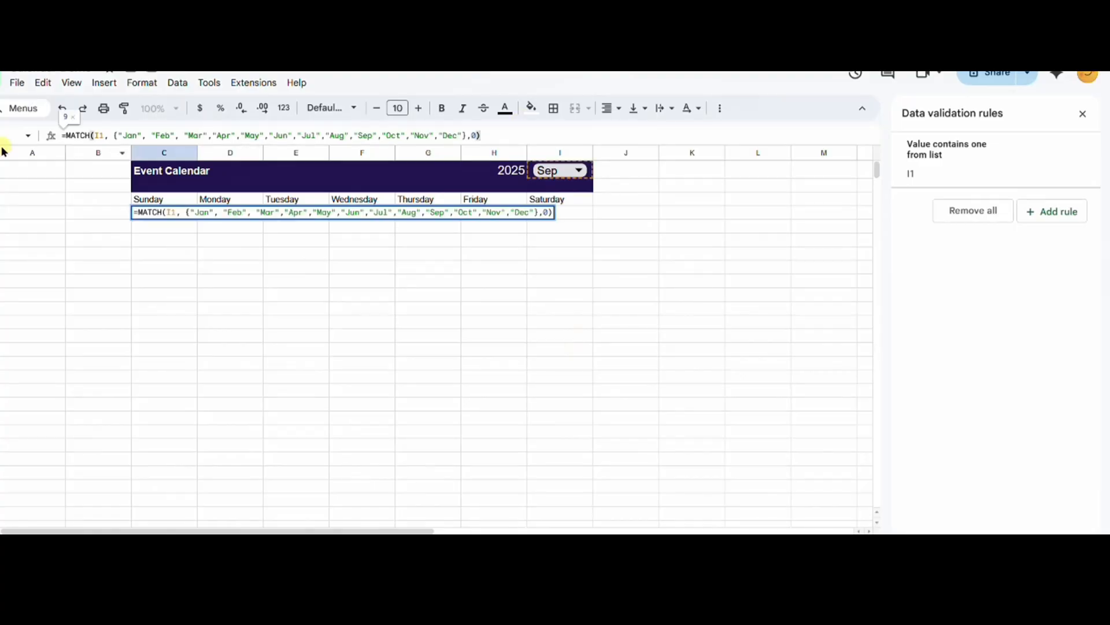
# - Wrap C4's month lookup in DATE(H1, MATCH(...), 1) so it shows 9/1/2025
pyautogui.write('DA')
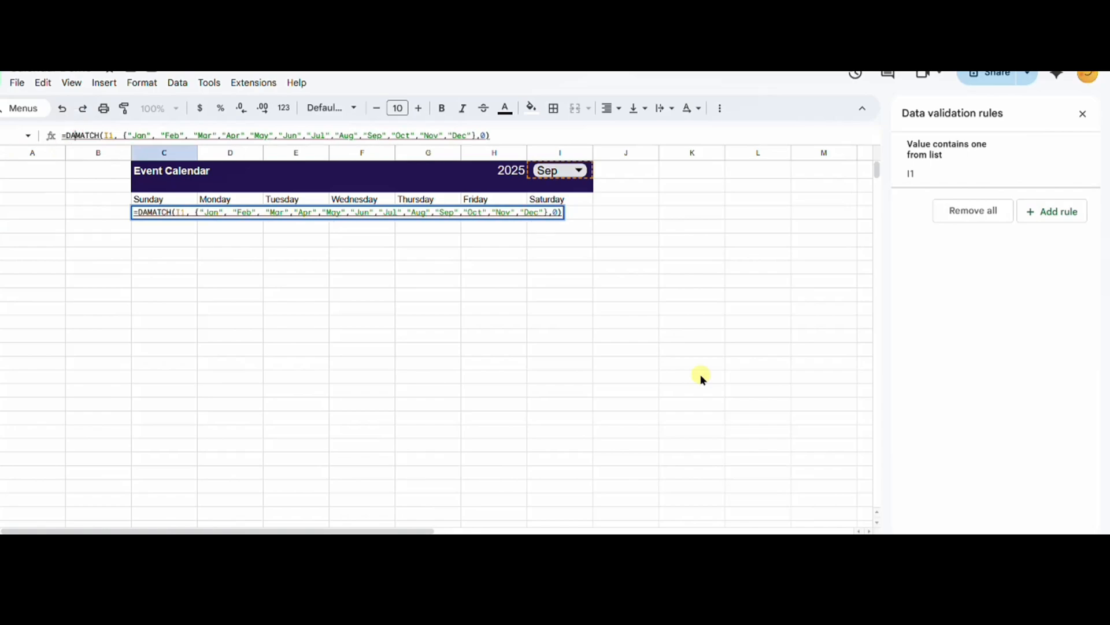
pyautogui.write('DATE(')
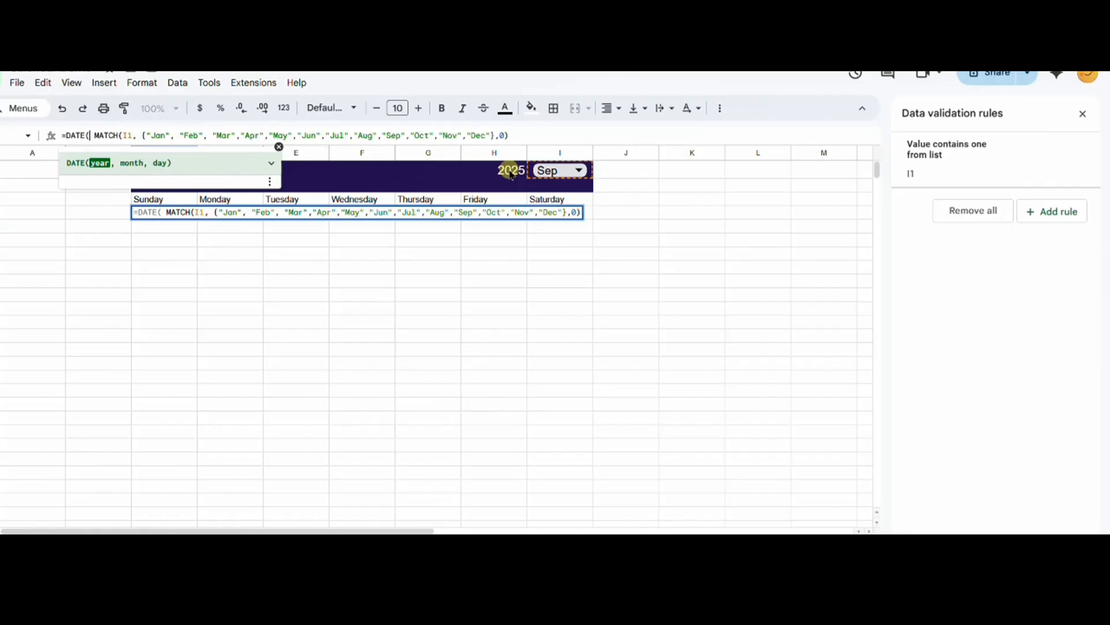
pyautogui.click(494, 170)
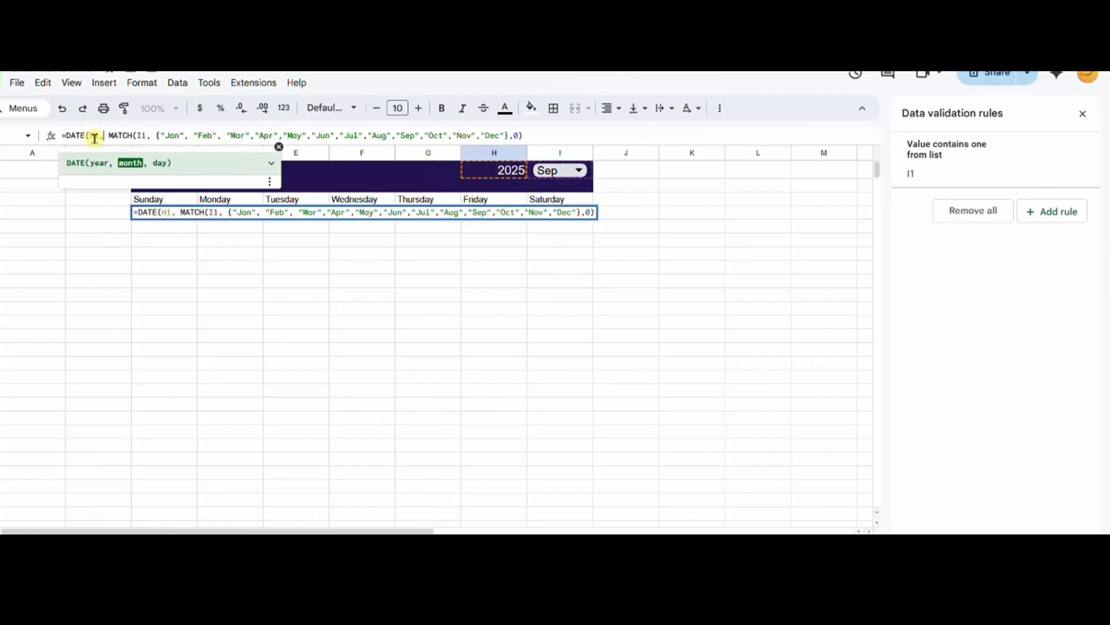
pyautogui.moveTo(105, 136); pyautogui.dragTo(524, 135)
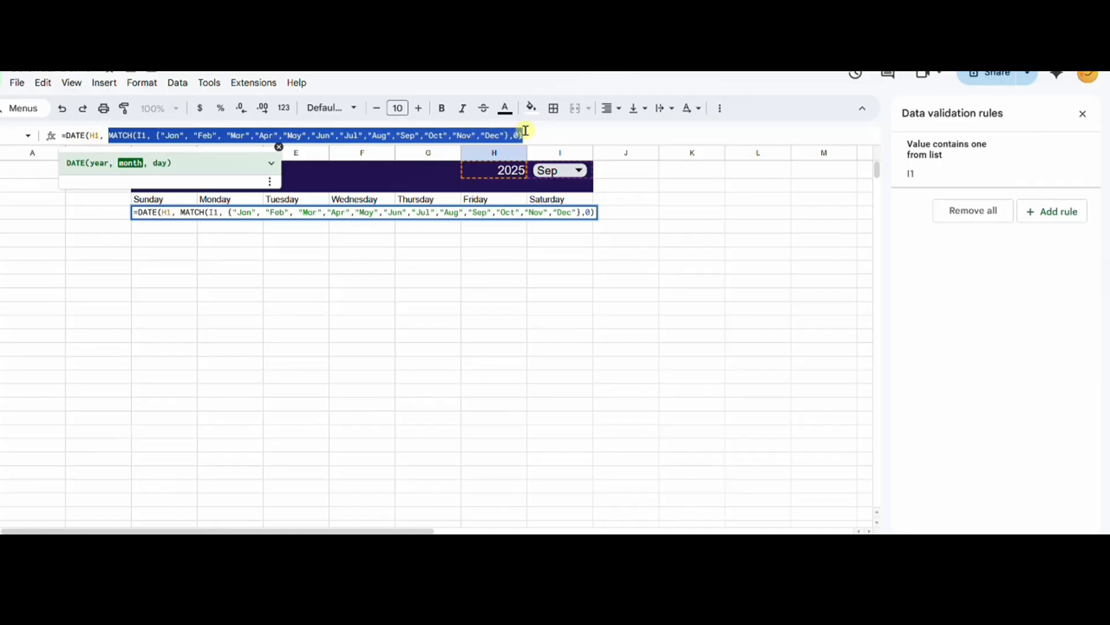
pyautogui.write(', 1')
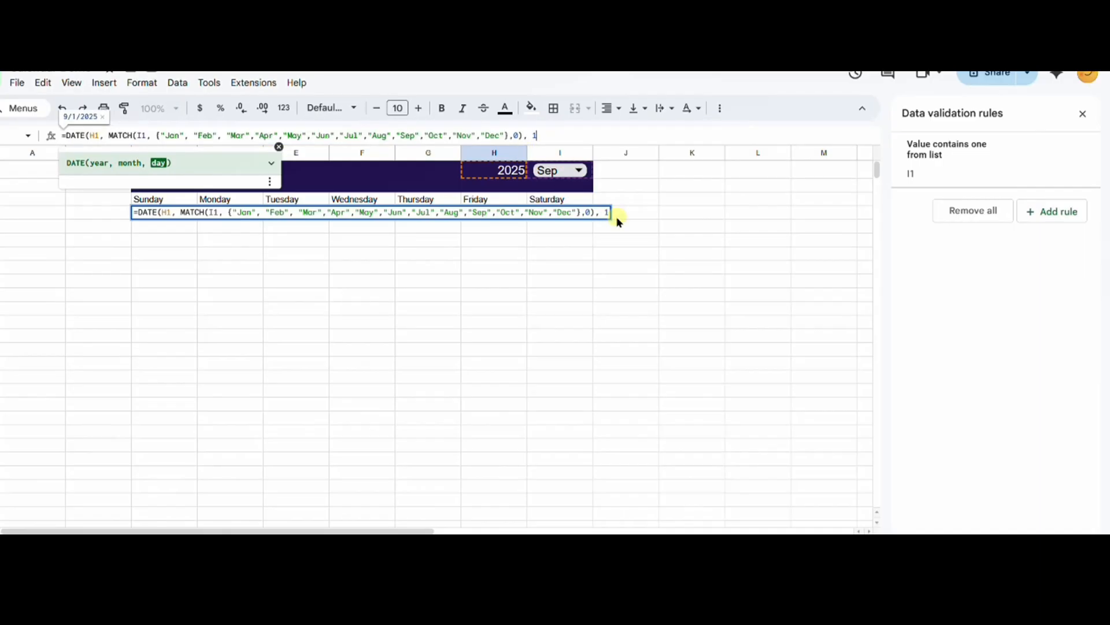
pyautogui.press('Enter')
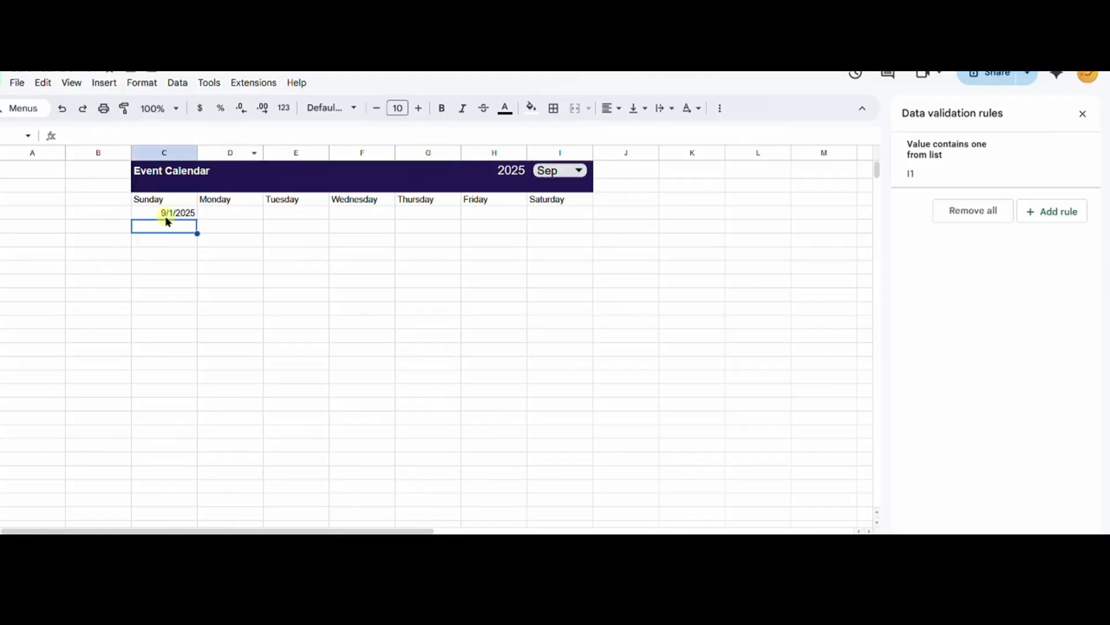
# - Wrap C4's DATE formula in SEQUENCE(6,7, …), spilling serials 45901–45942 across C4:I9
pyautogui.click(177, 212)
pyautogui.write('=SEQUENCE(6,7,DATE(H1, MATCH(I1, {"Jan", "Feb","Mar","Apr","May","Jun","Jul","Aug","Sep","Oct","Nov","Dec"},0), 1)')
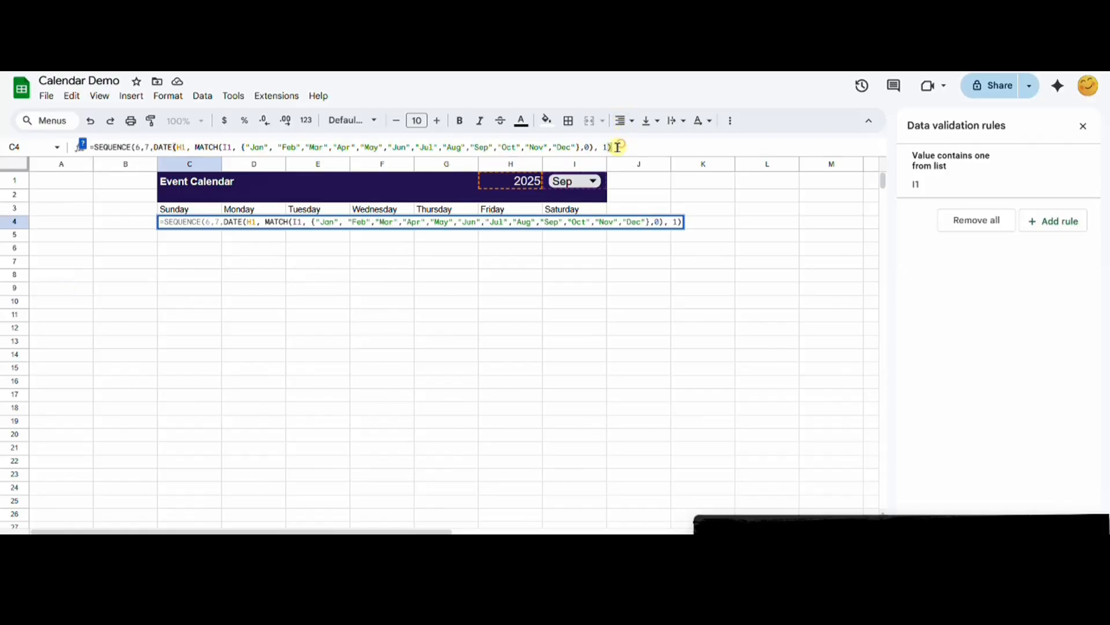
pyautogui.press('Enter')
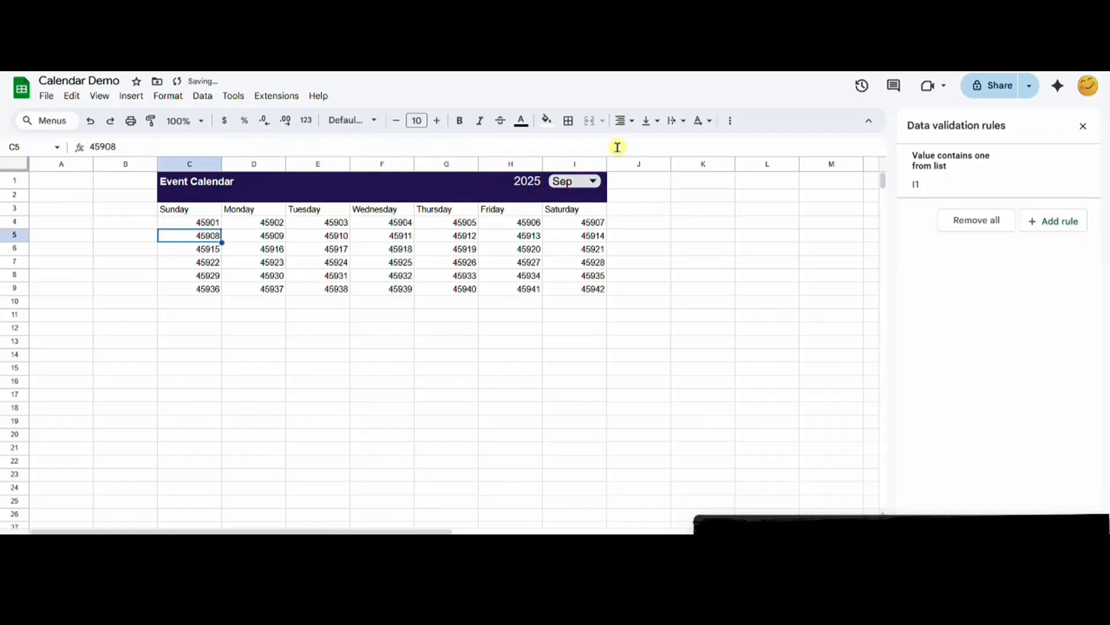
pyautogui.click(189, 222)
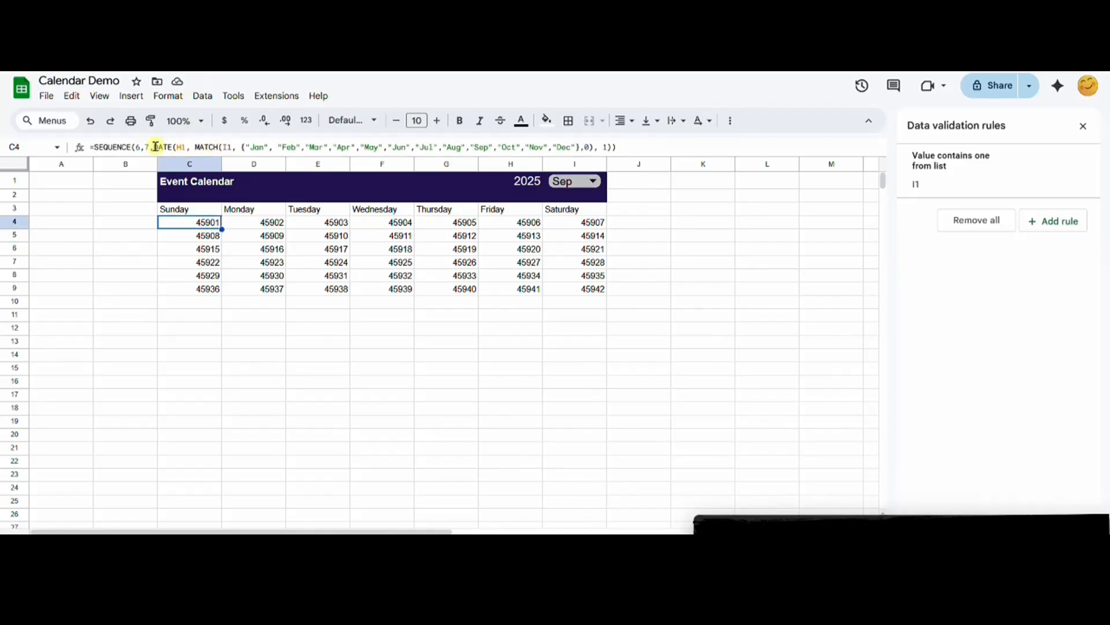
# - Add a WEEKDAY check in K3 and subtract WEEKDAY of the month's first day from SEQUENCE's start
pyautogui.click(703, 222)
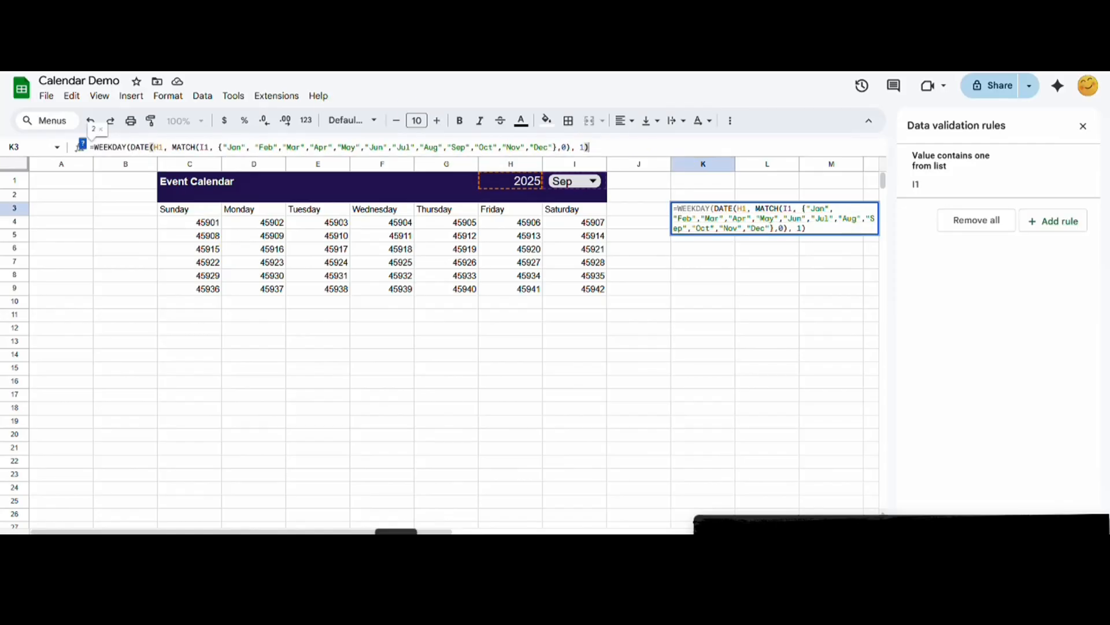
pyautogui.write('), 1) )')
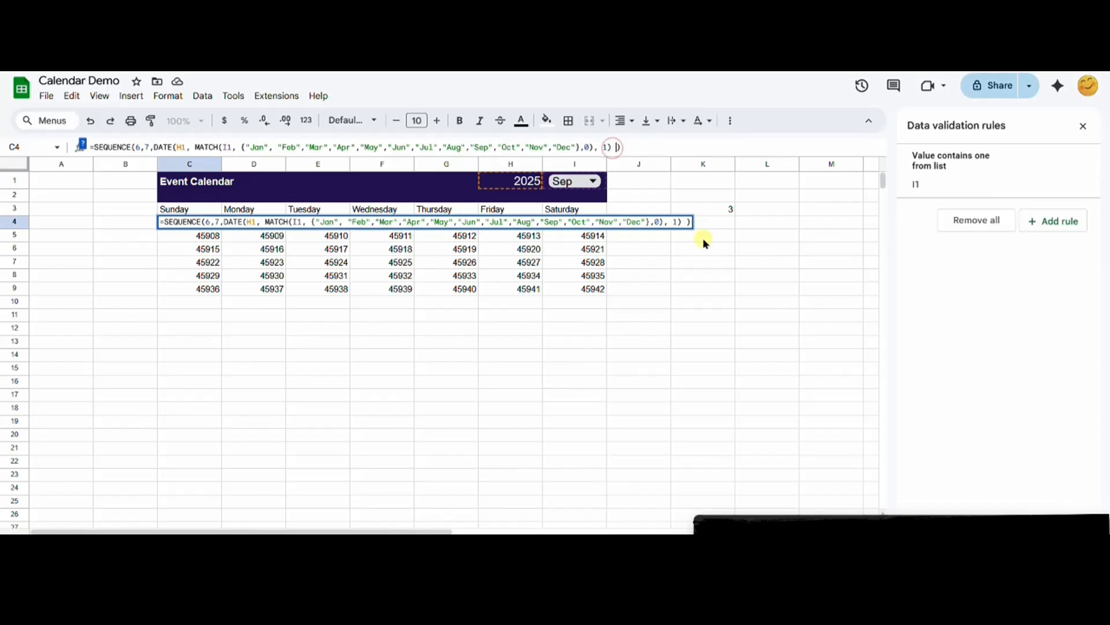
pyautogui.write('- WEEKDAY(DATE(H1, MATCH(I1, {"Jan","Feb","Mar","Apr","May","Jun","Jul","Aug","Sep","Oct","Nov","Dec"},0), 1)) + 1')
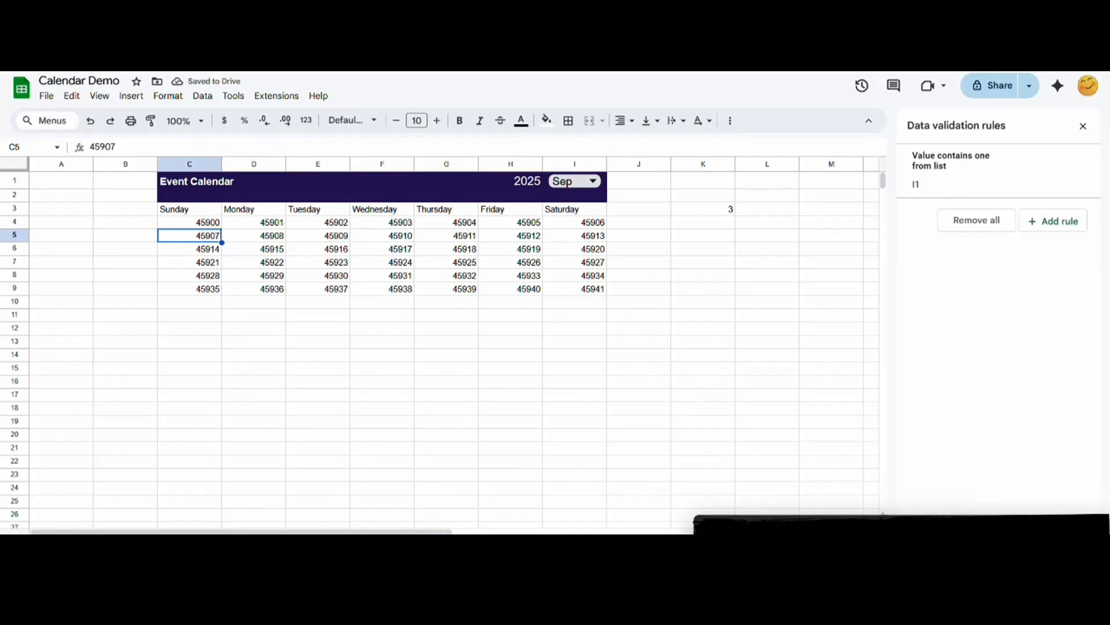
# - Wrap C4's date sequence in MAP with LAMBDA(day, TEXT(day, "d")), adding a line break
pyautogui.doubleClick(189, 222)
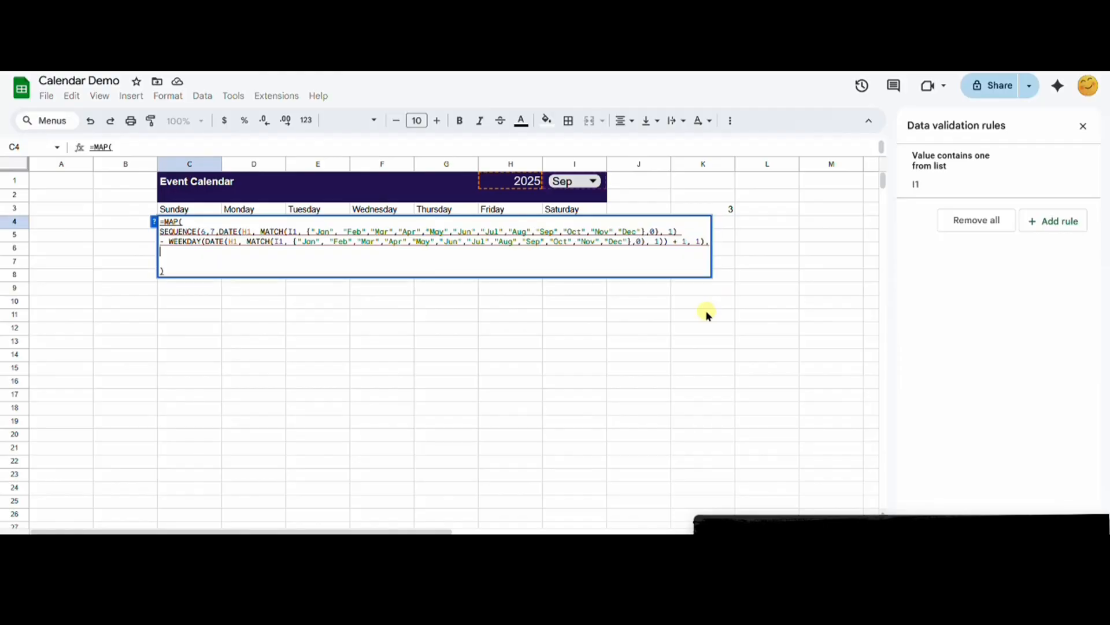
pyautogui.write('LAMBDA')
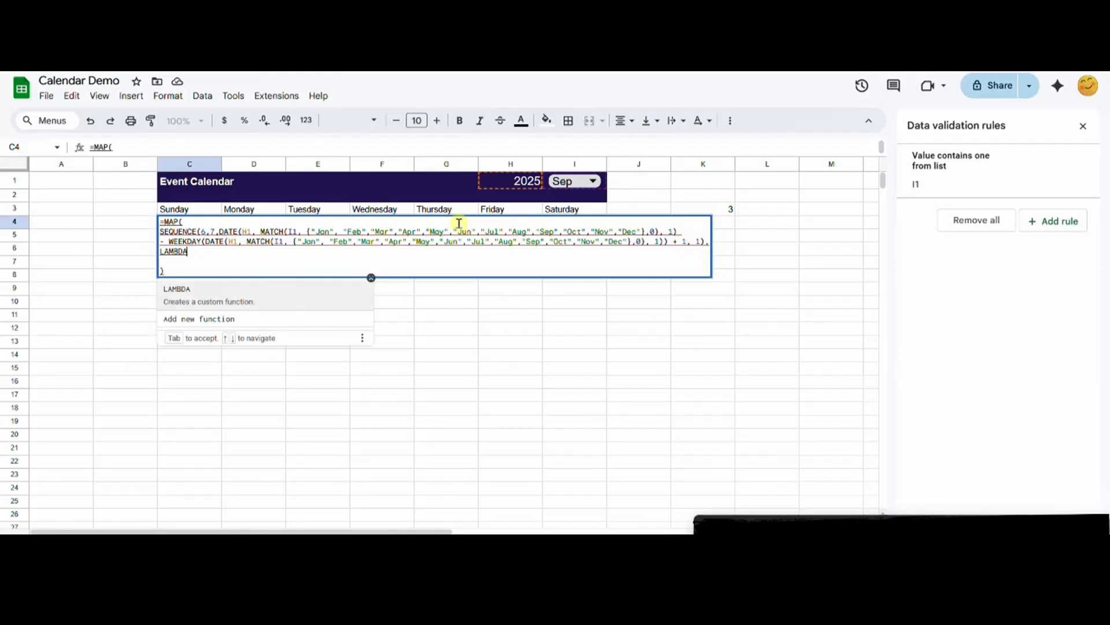
pyautogui.write('(day')
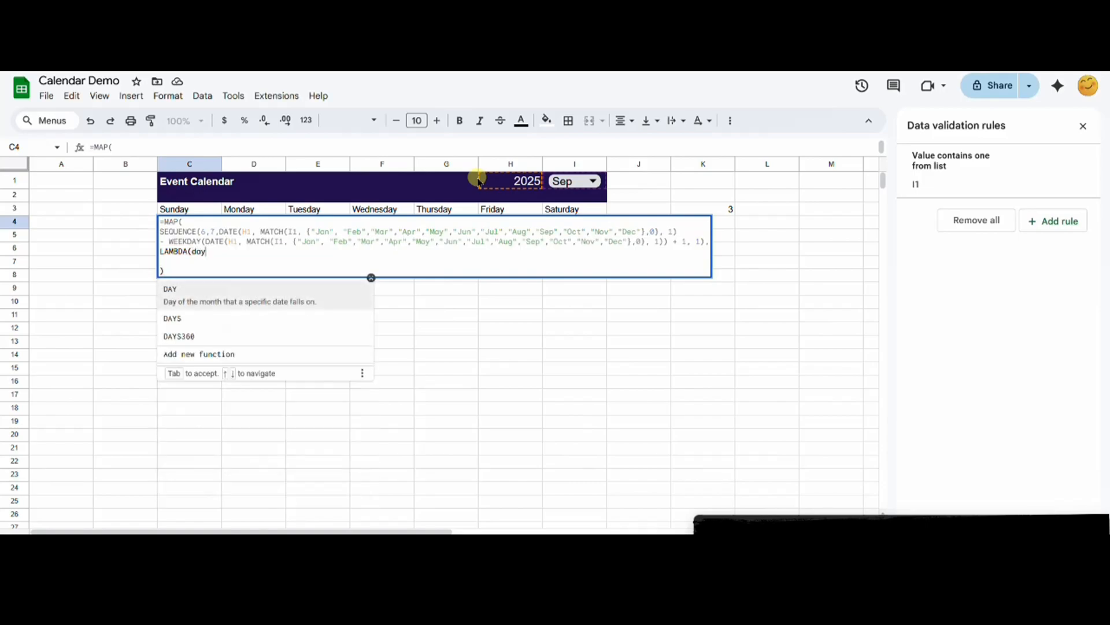
pyautogui.write(', TEXT')
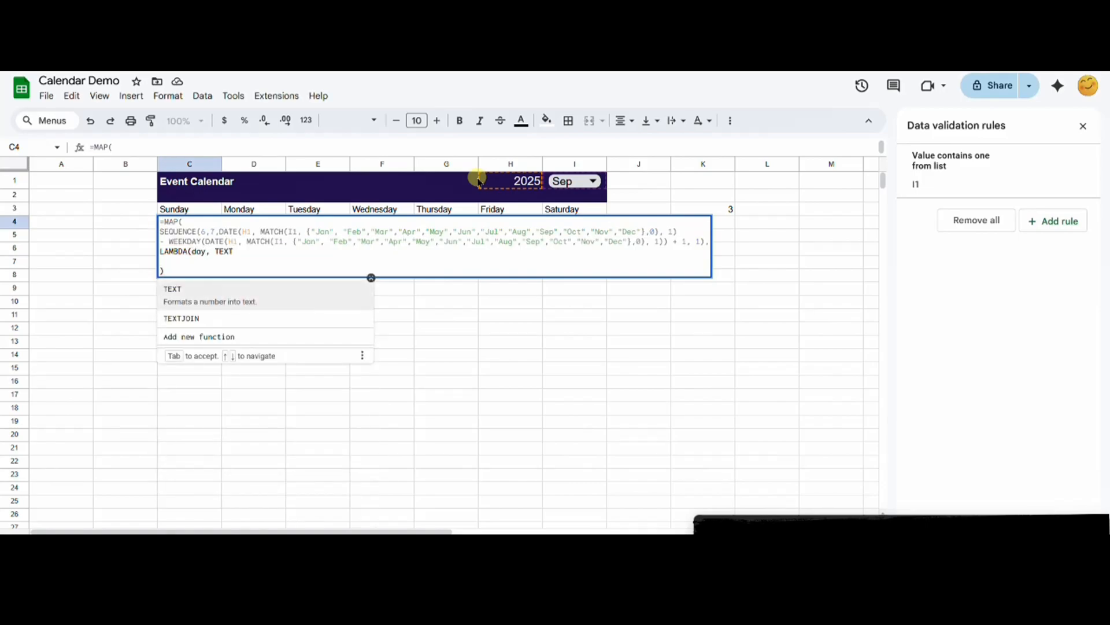
pyautogui.write('(day')
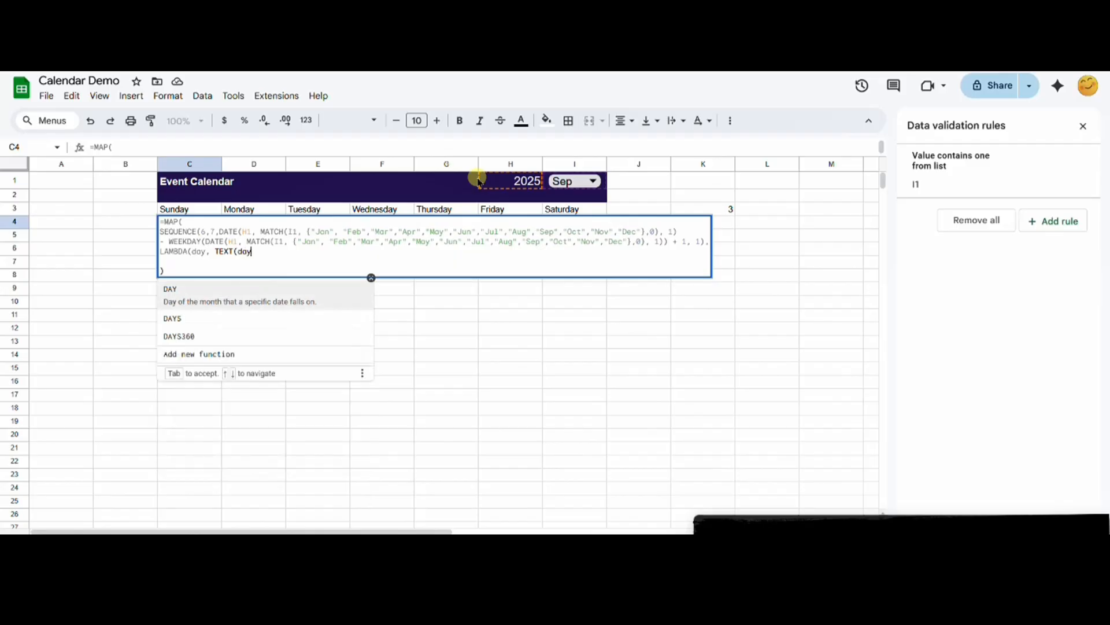
pyautogui.write(', "d')
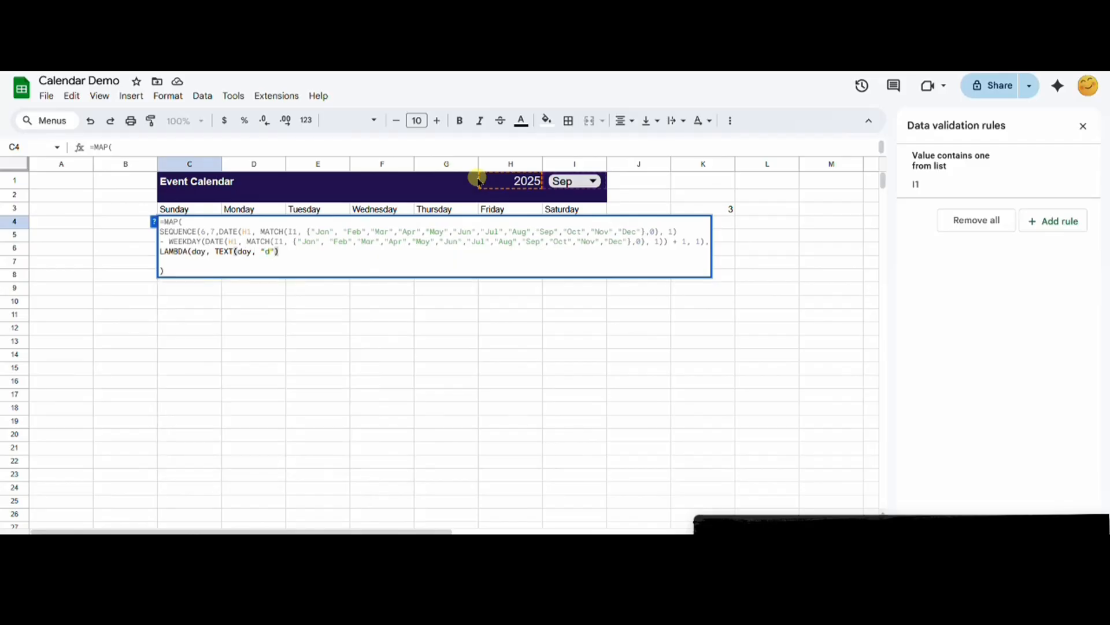
pyautogui.write(')')
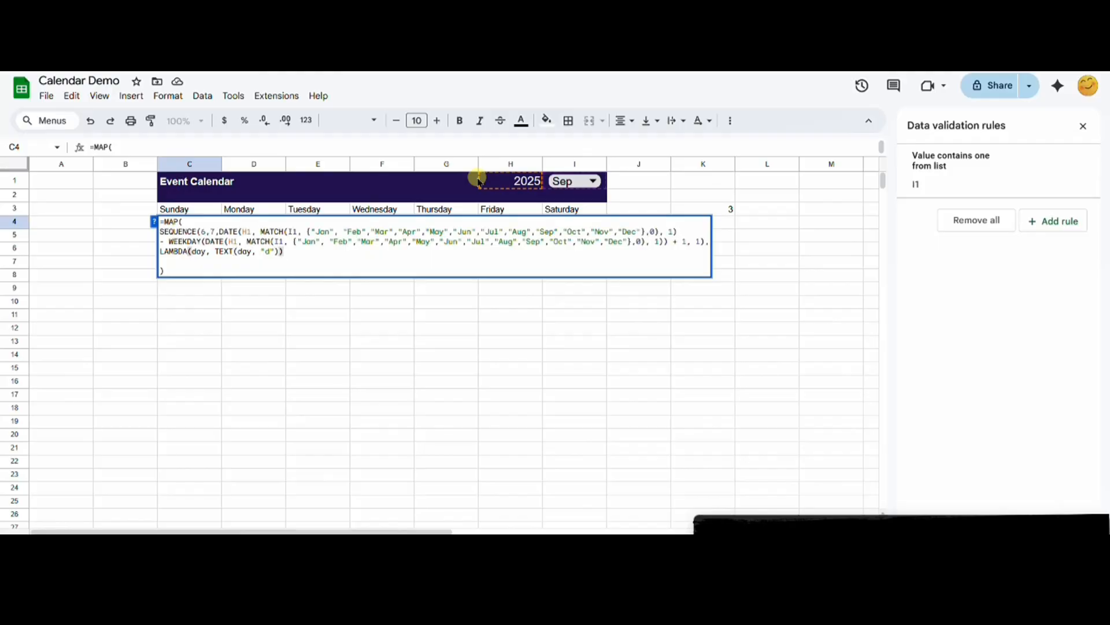
pyautogui.press('Enter')
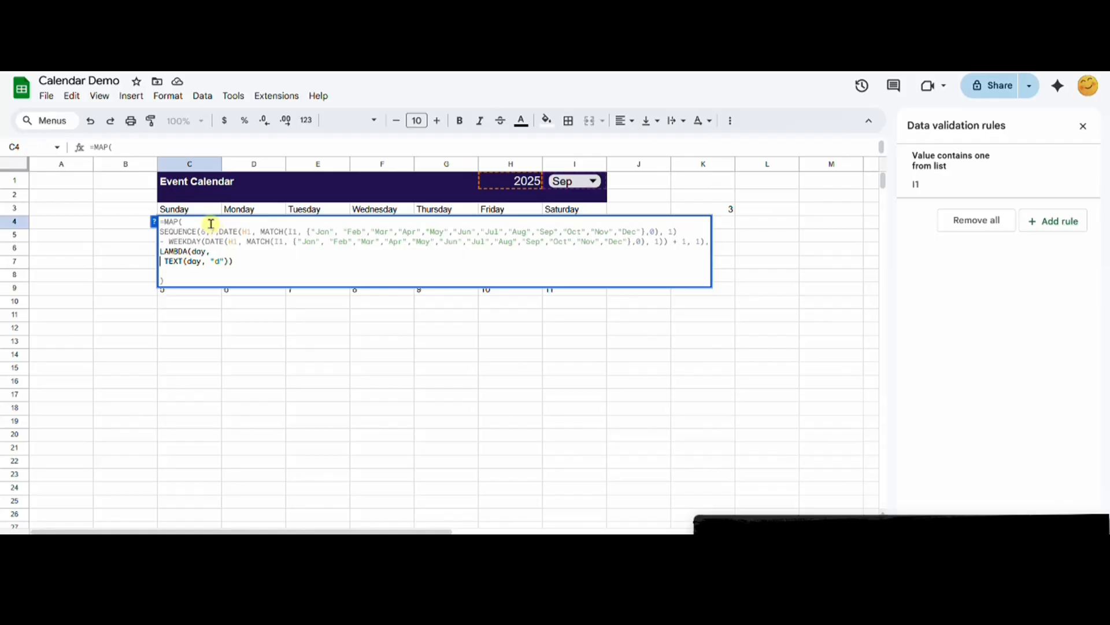
pyautogui.moveTo(235, 261)
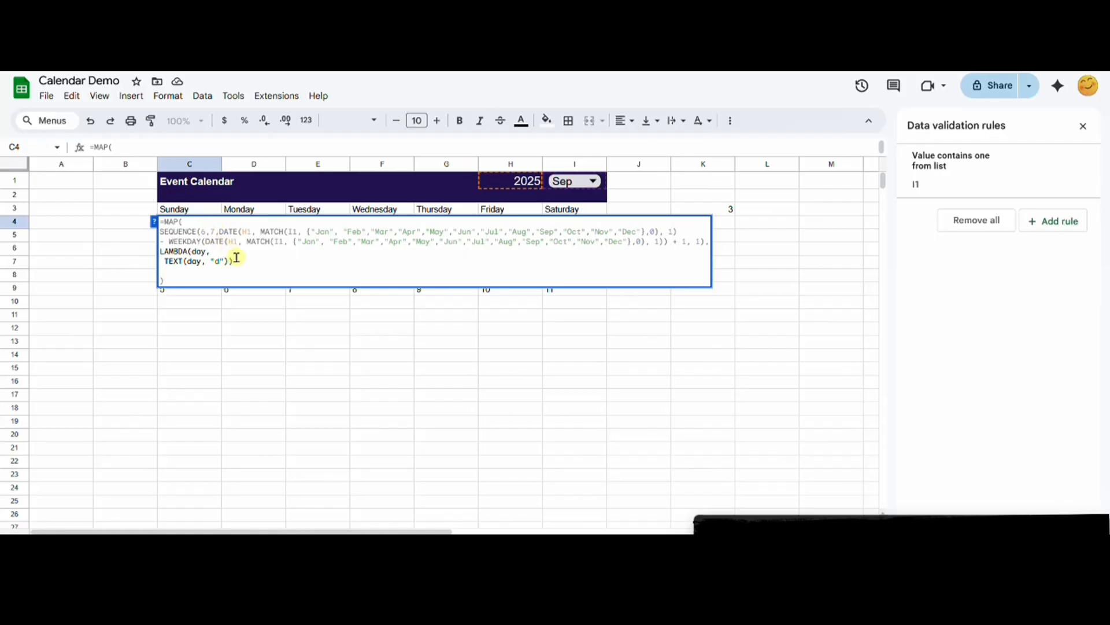
# - Insert IF(MONTH(day)=MATCH(I1, {"Jan",…,"Dec"},0) inside the LAMBDA before the TEXT part
pyautogui.press('Enter')
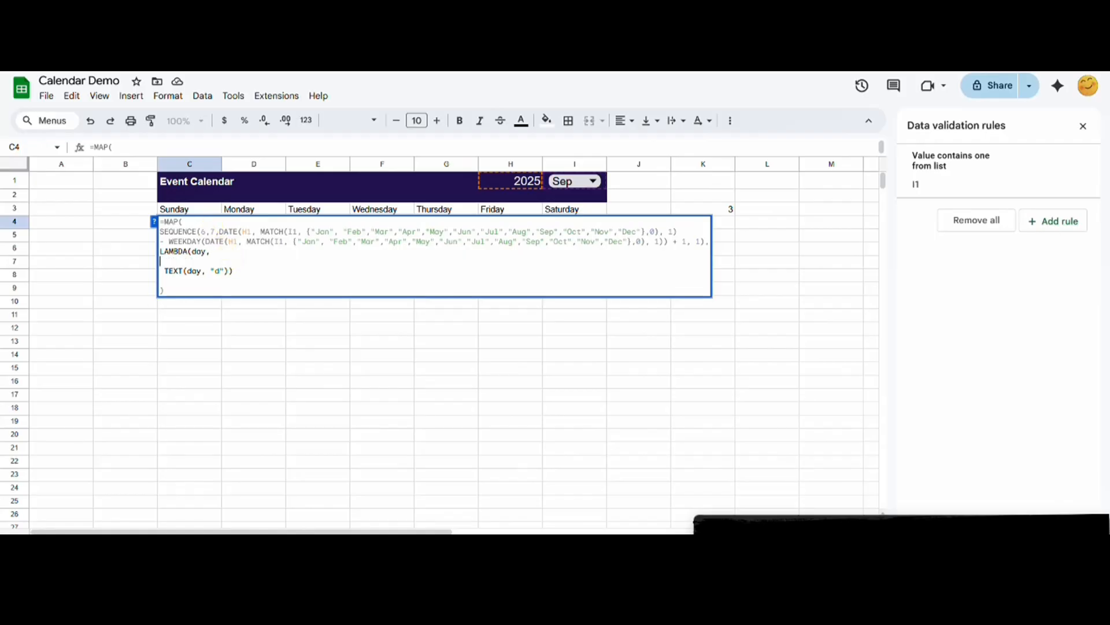
pyautogui.write('IF(')
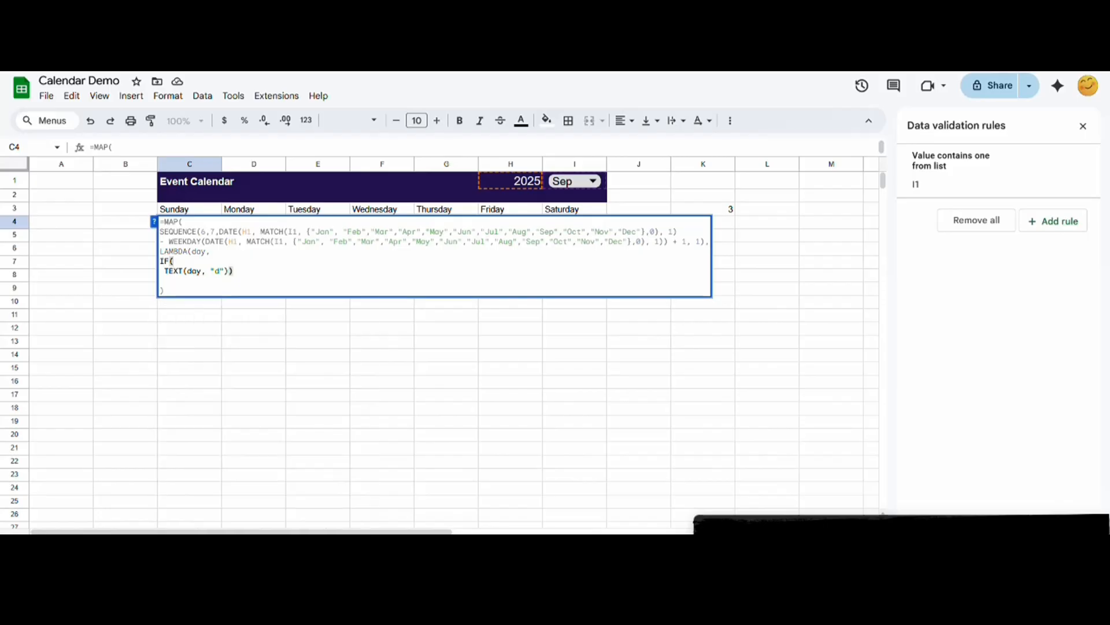
pyautogui.write('MONTH(')
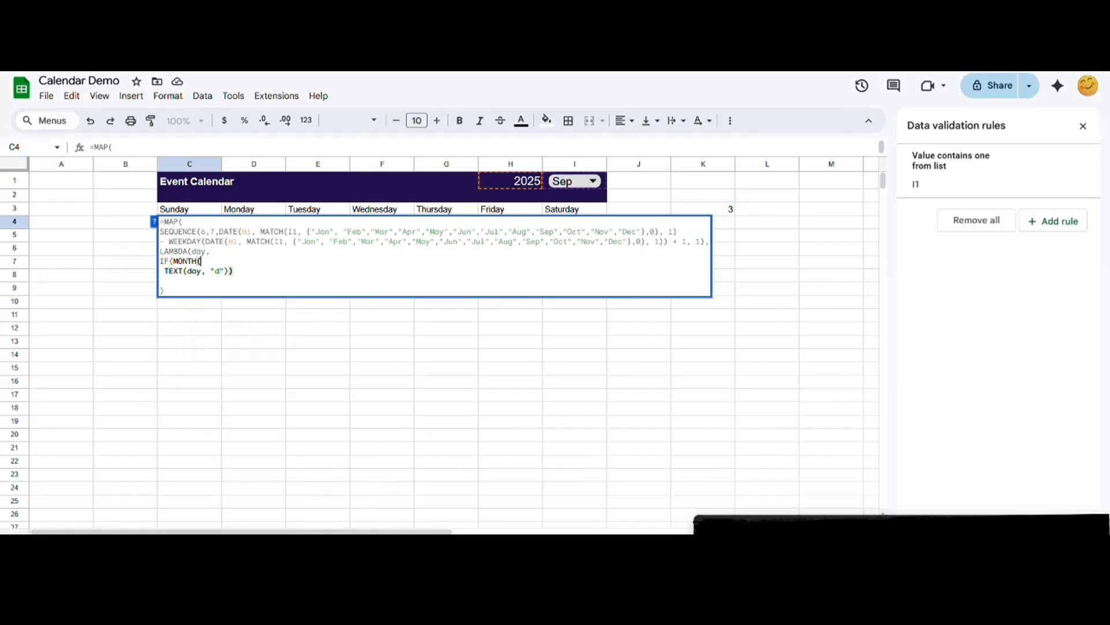
pyautogui.write('day)')
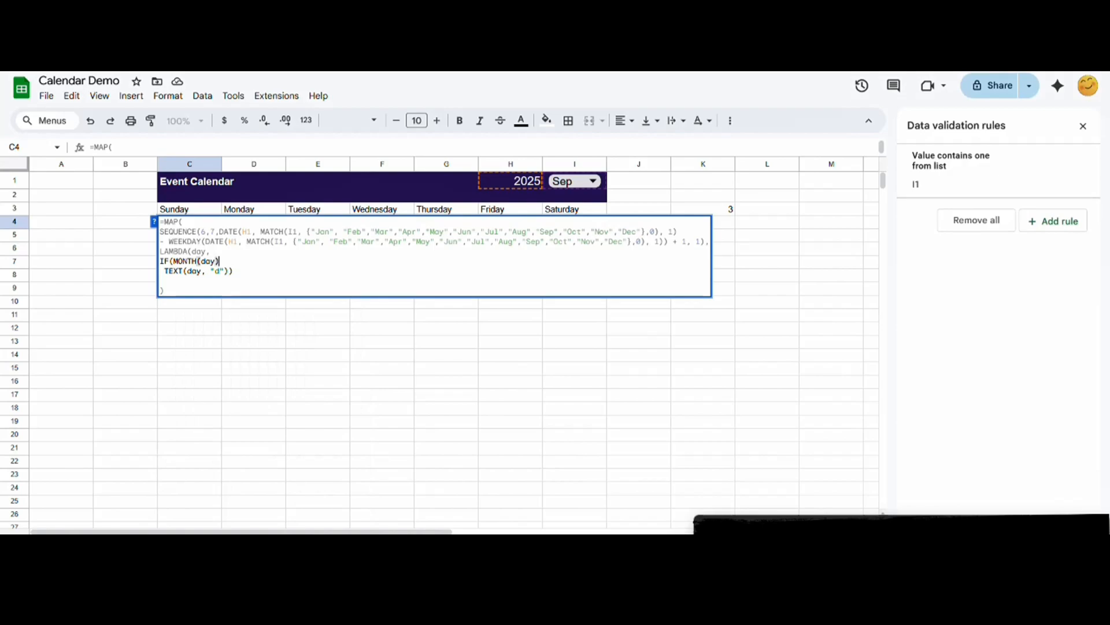
pyautogui.write('=')
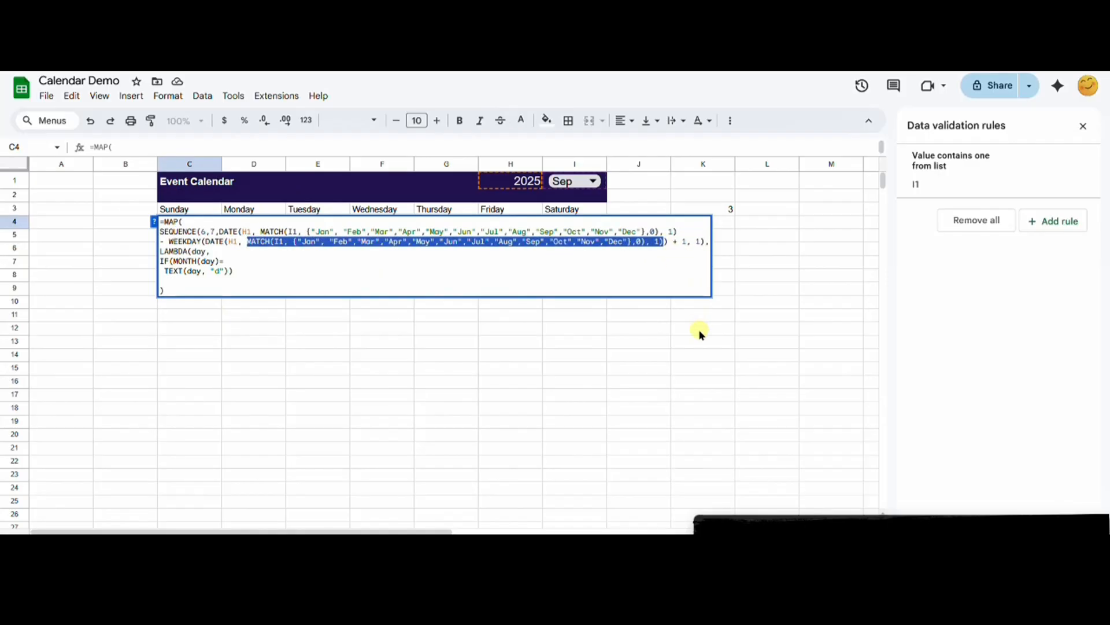
pyautogui.moveTo(255, 268)
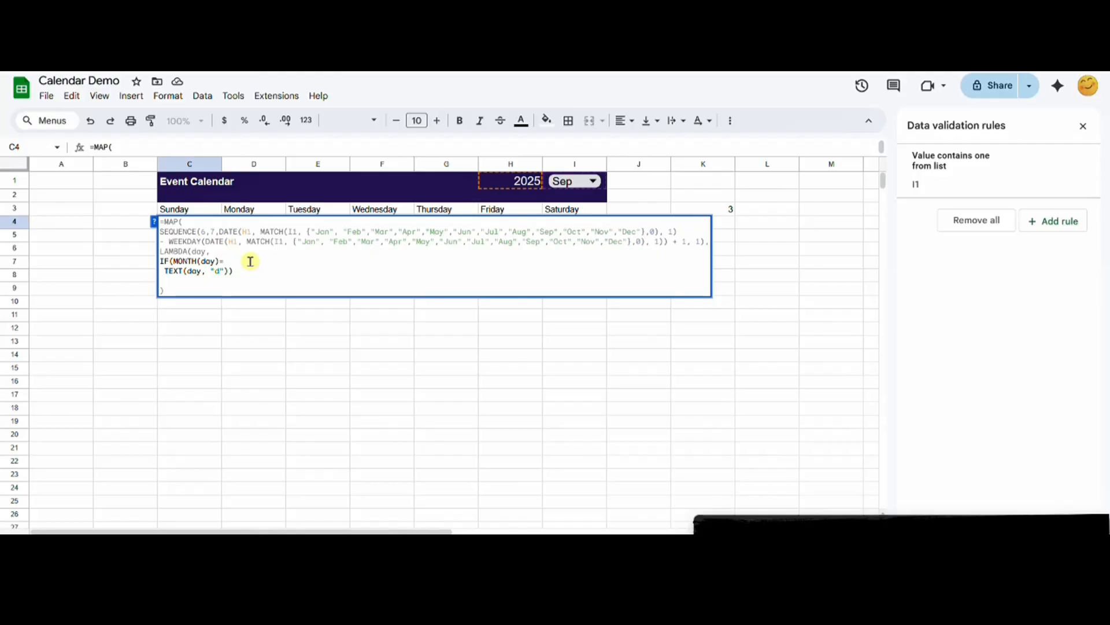
pyautogui.write('MATCH(I1, {"Jan", "Feb","Mar","Apr","May","Jun","Jul","Aug","Sep","Oct","Nov","Dec"},0), 1)')
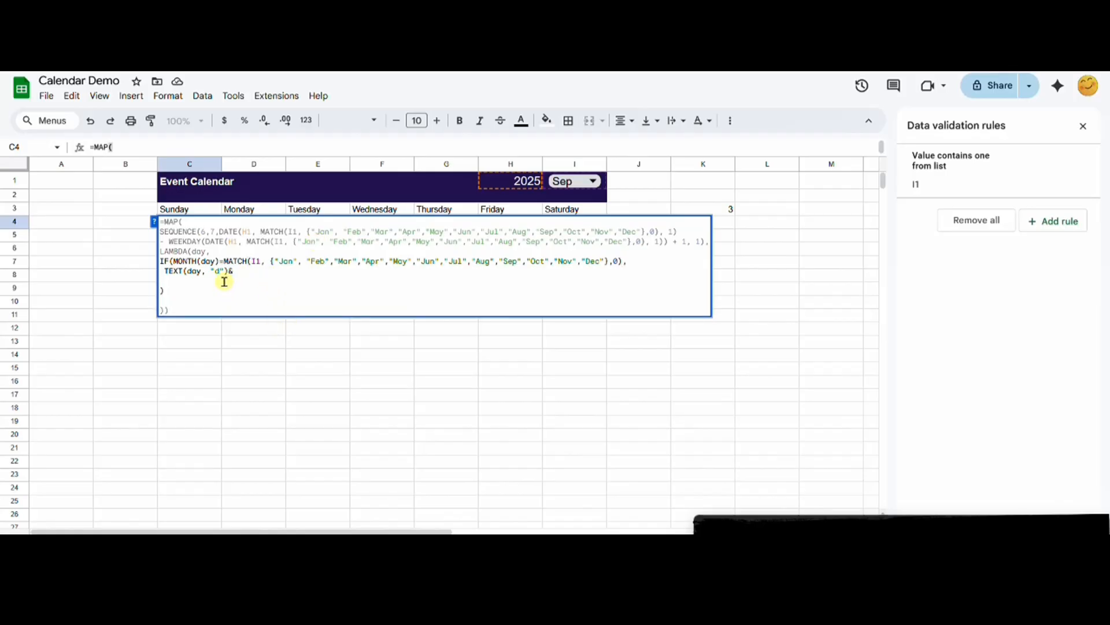
# - Append IFNA(CHAR(10)&TEXTJOIN(CHAR(10), TRUE, FILTER( after the day-number text
pyautogui.write('IFNA')
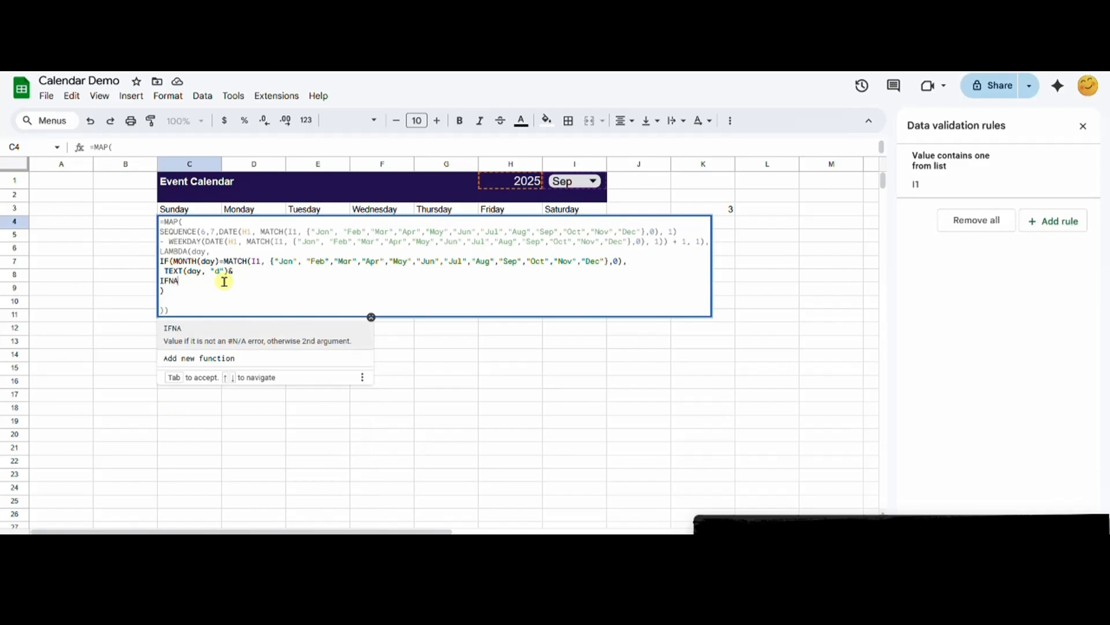
pyautogui.write('(CHAR(')
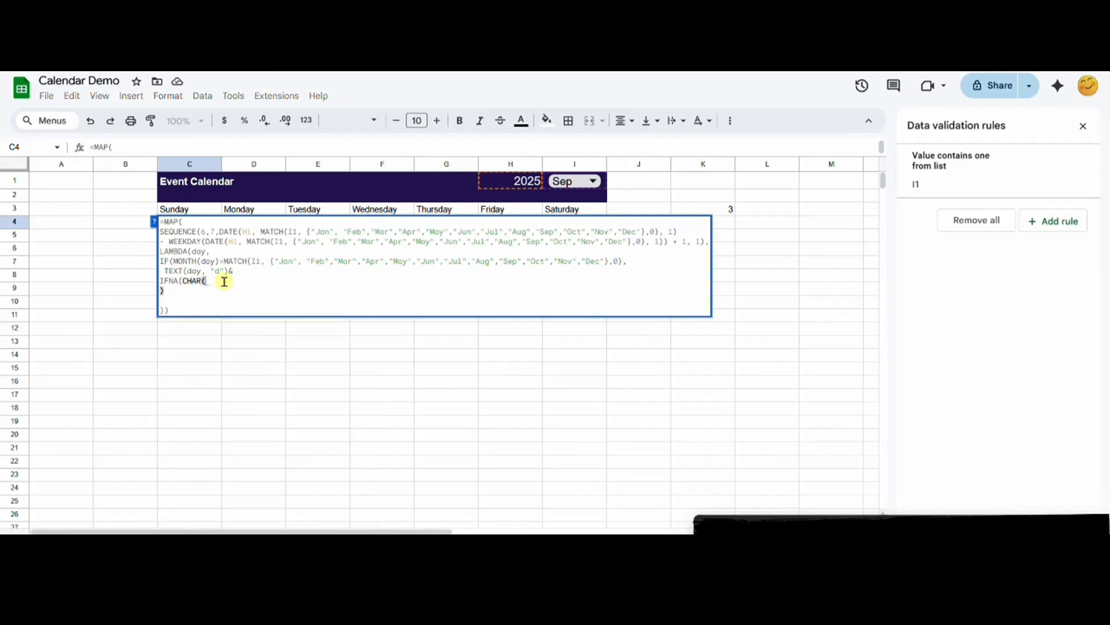
pyautogui.write('10)')
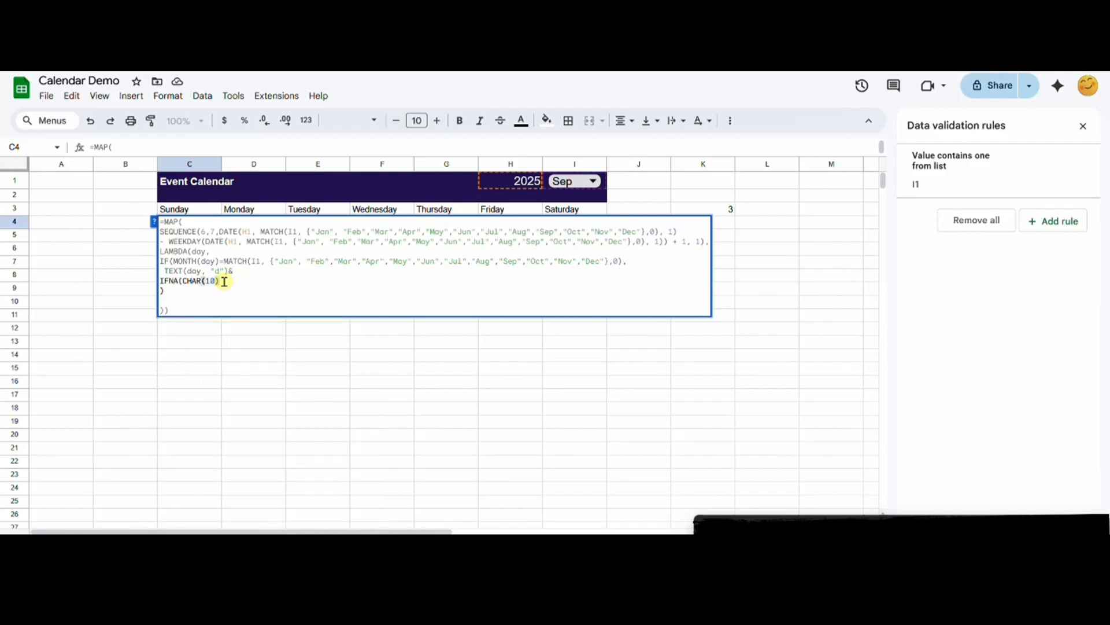
pyautogui.write('TEXT')
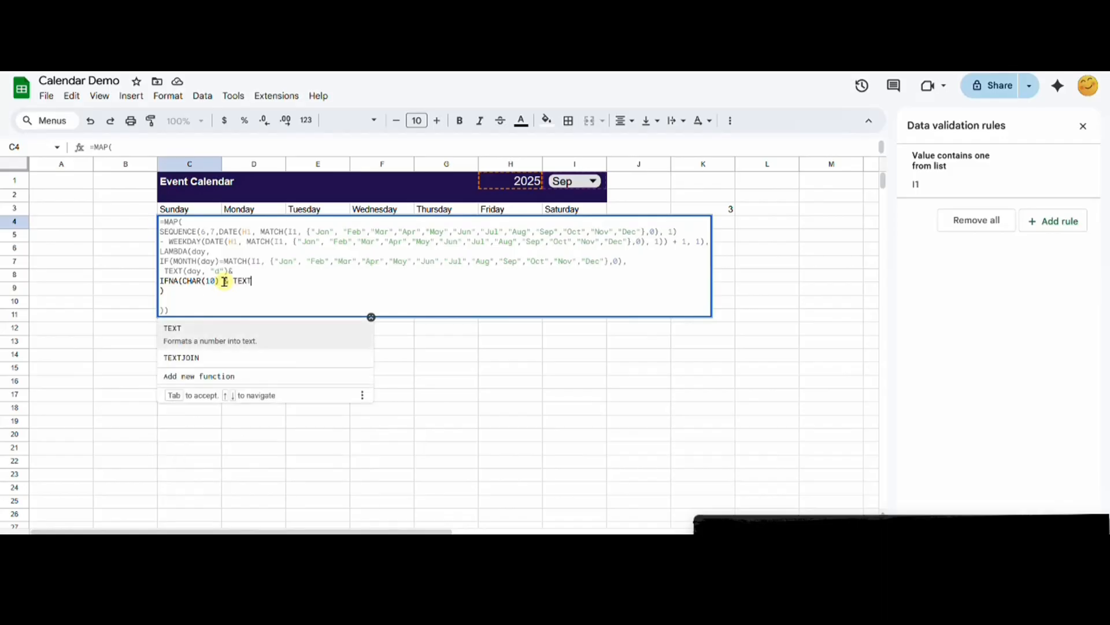
pyautogui.write('JOIN')
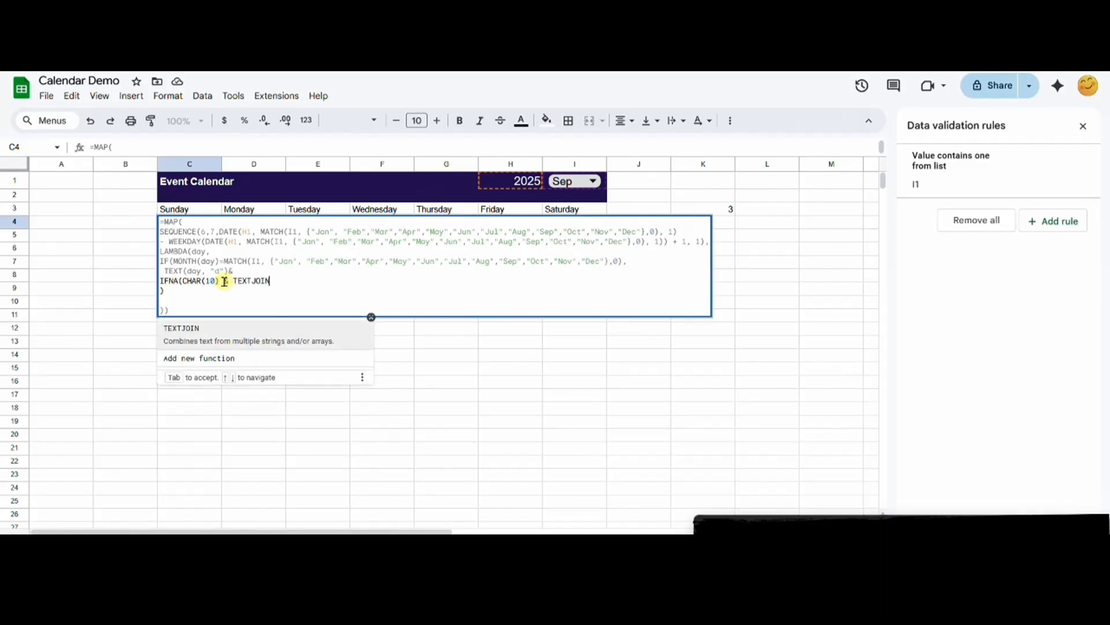
pyautogui.write('(CHAR(10),')
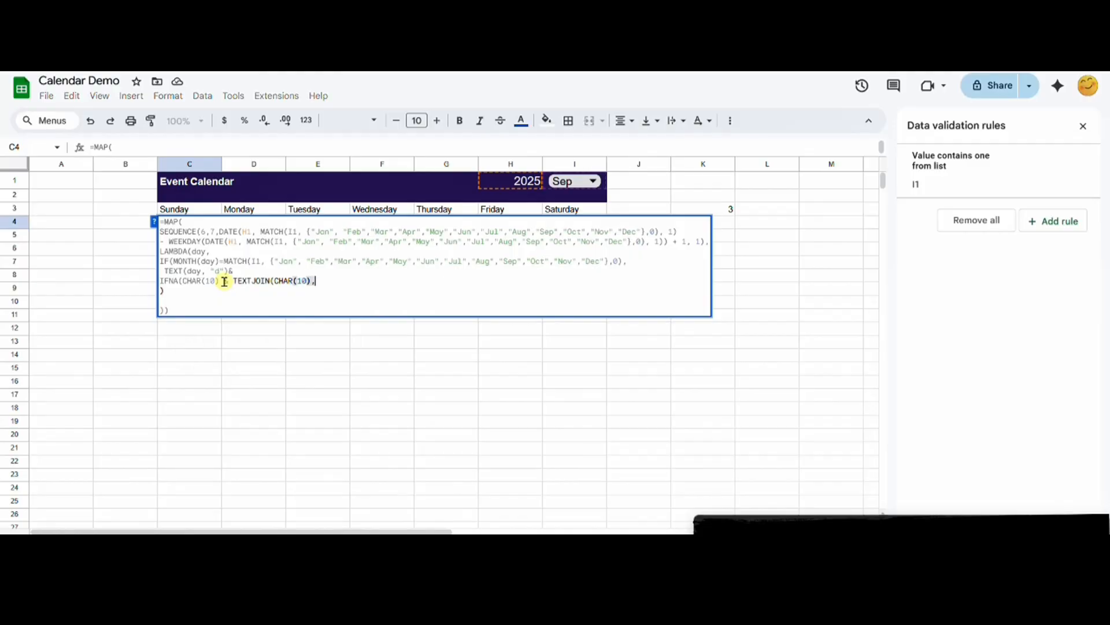
pyautogui.write('TRUE, FILTER(')
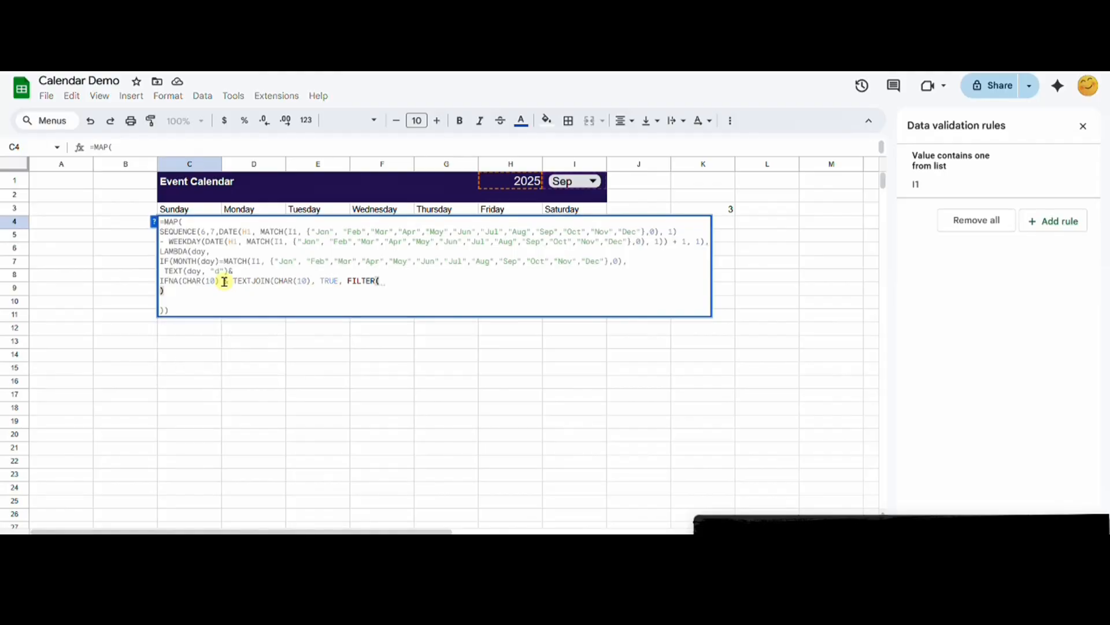
# - Complete FILTER(Events!B:B, Events!A:A=day) with an empty-string IFNA fallback
pyautogui.write('Events!B:B, Events')
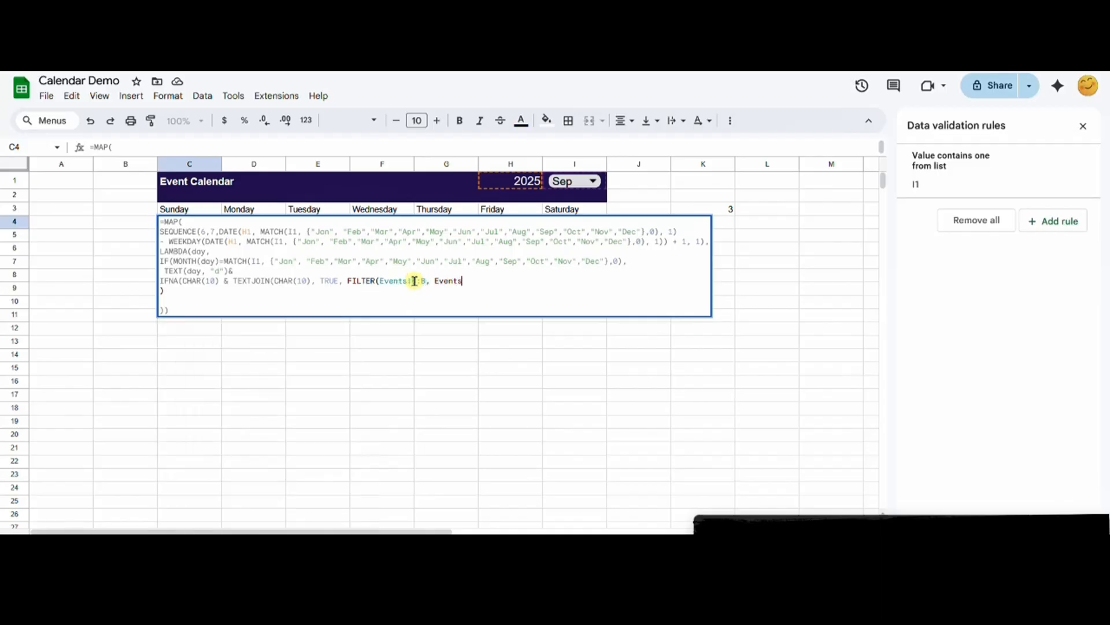
pyautogui.write('!')
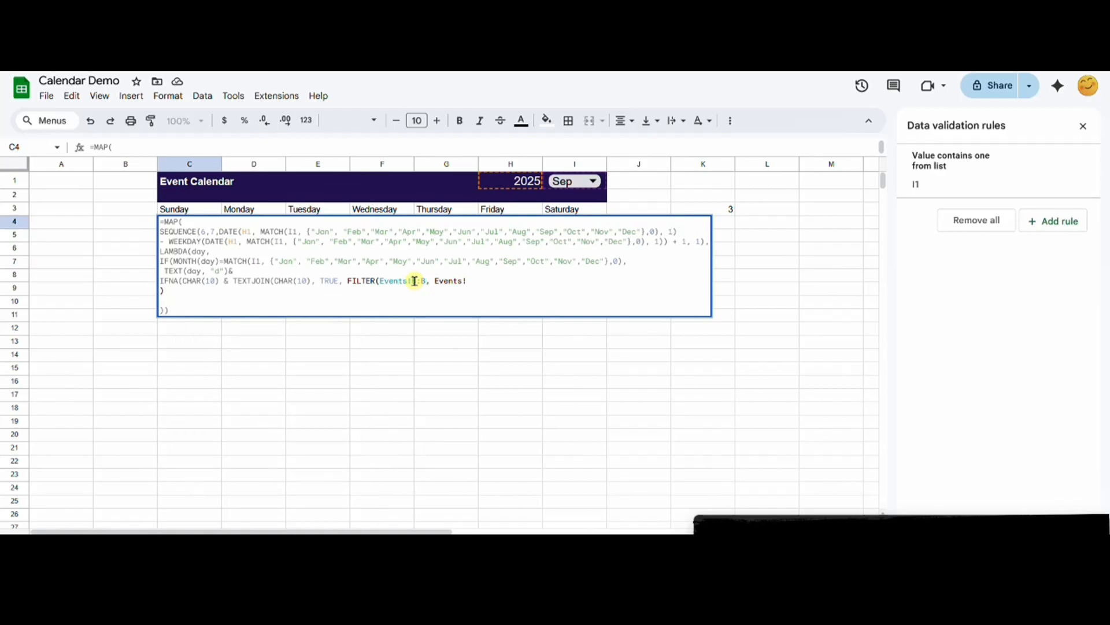
pyautogui.write('A:')
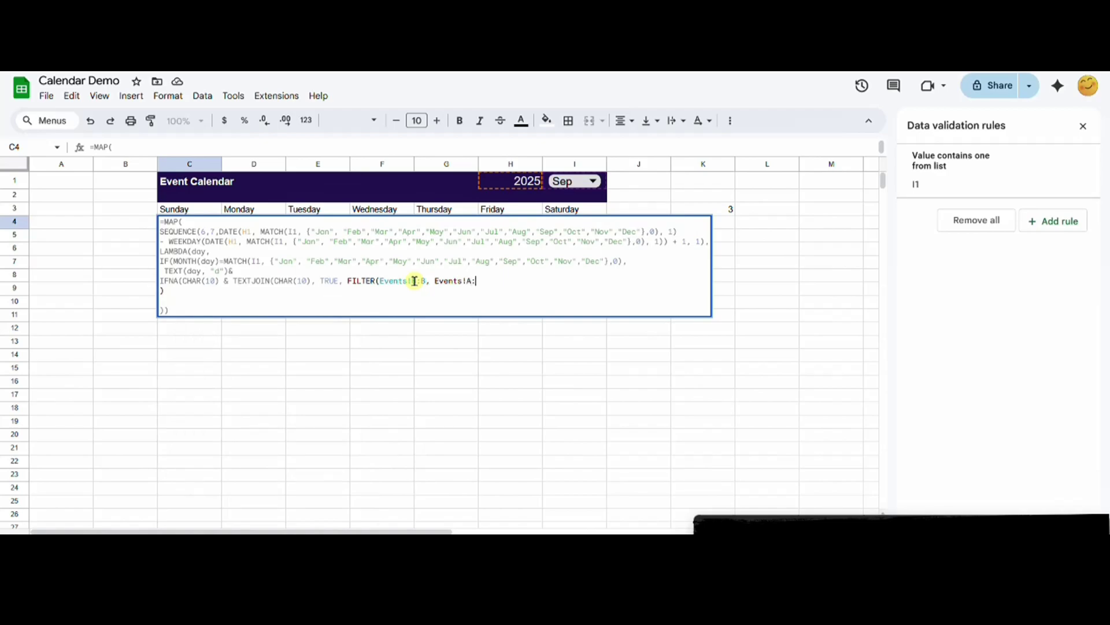
pyautogui.write('A=')
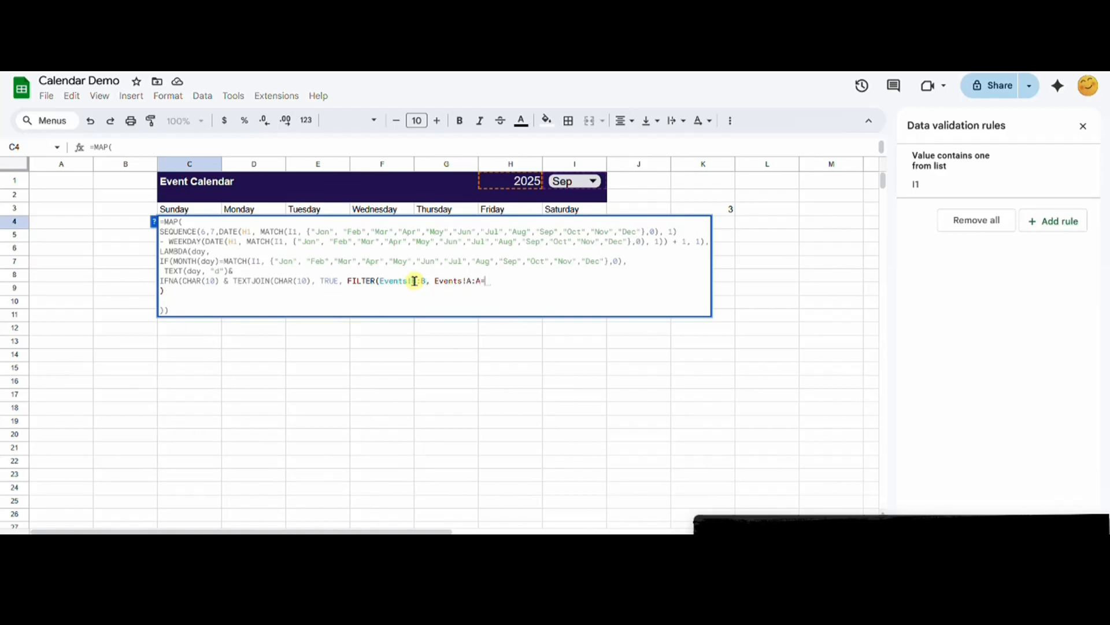
pyautogui.write('day)),""),')
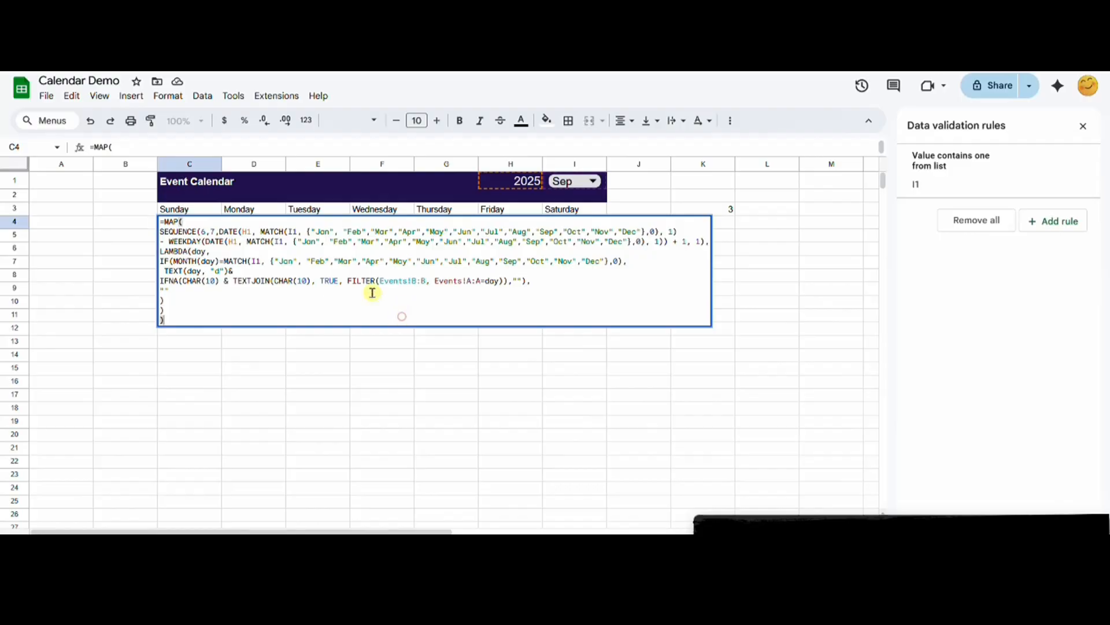
# - Commit the calendar formula, check a day cell, and select columns C through I
pyautogui.press('Enter')
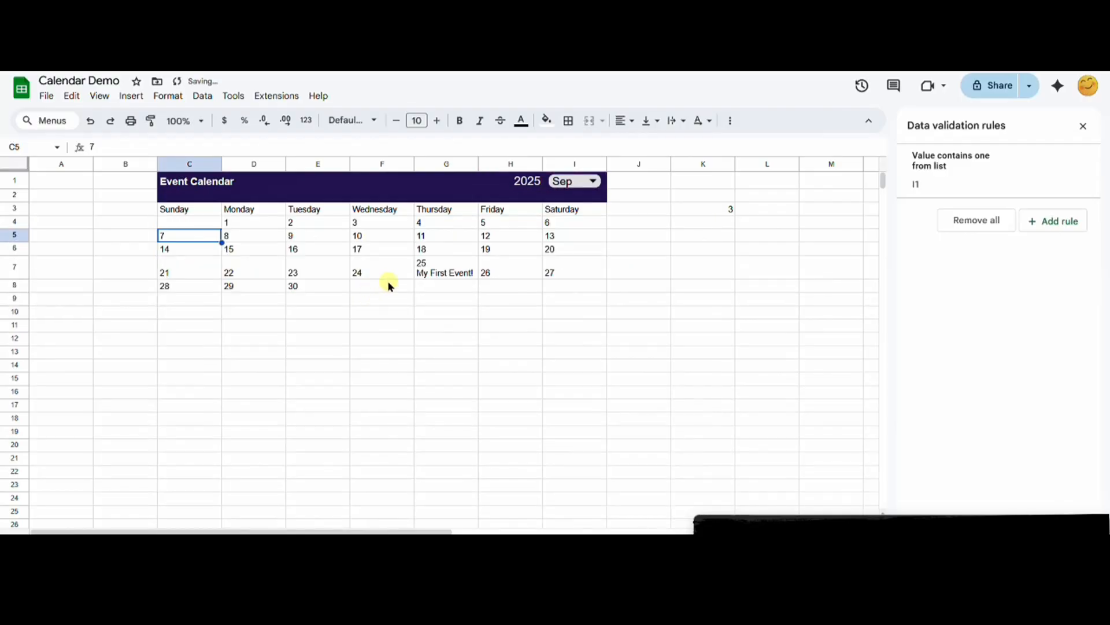
pyautogui.moveTo(390, 257)
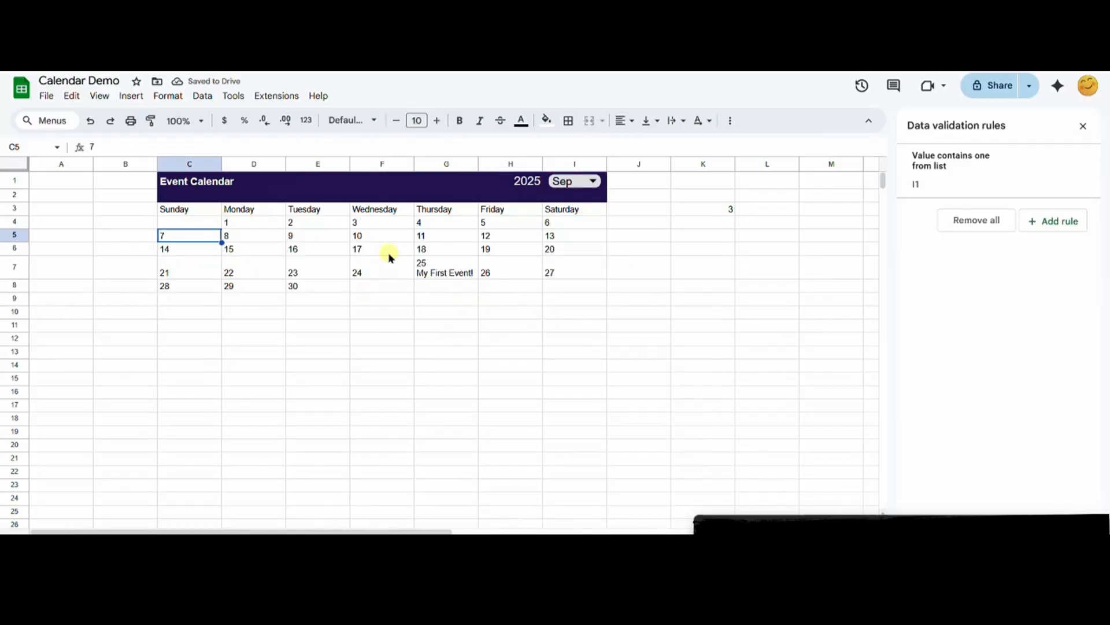
pyautogui.click(316, 249)
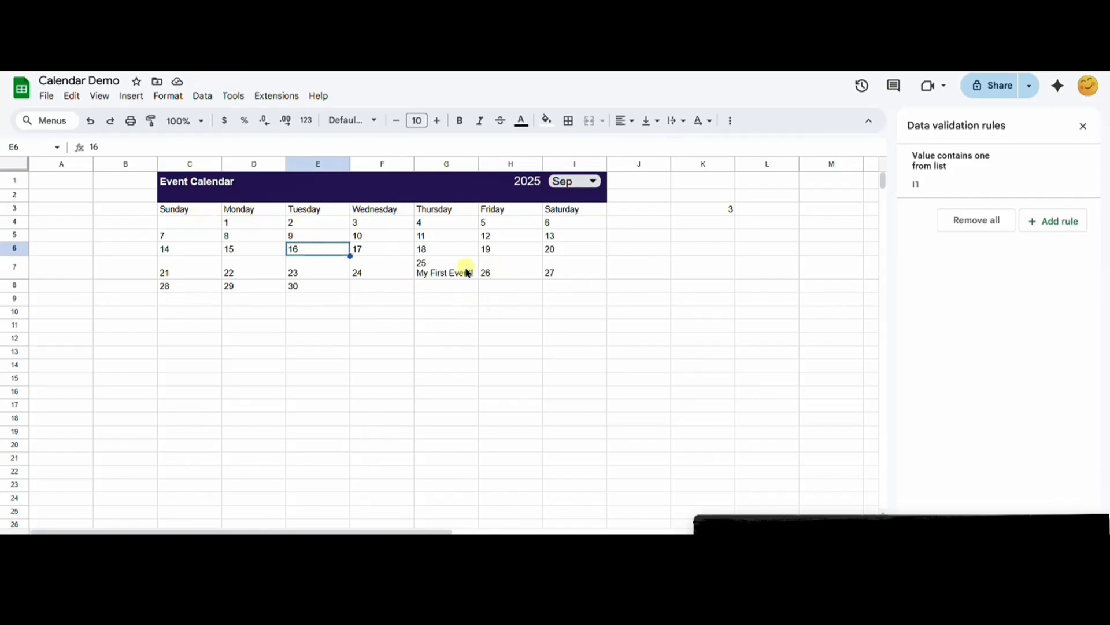
pyautogui.click(189, 221)
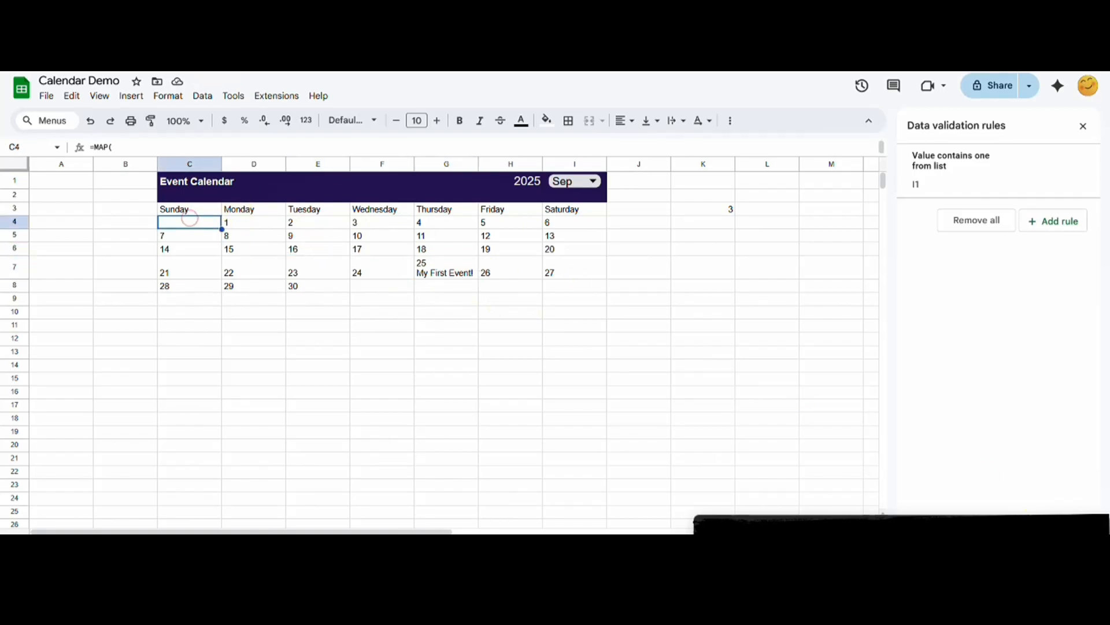
pyautogui.moveTo(189, 208); pyautogui.dragTo(317, 248)
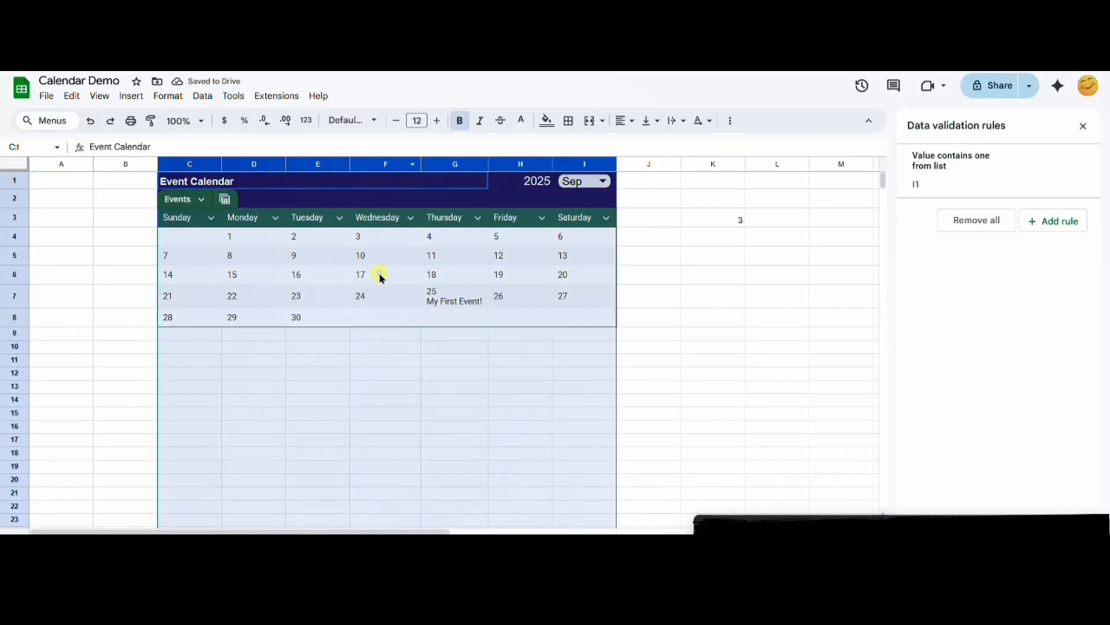
# - Resize columns C–I wider and rows 4–8 much taller
pyautogui.rightClick(381, 274)
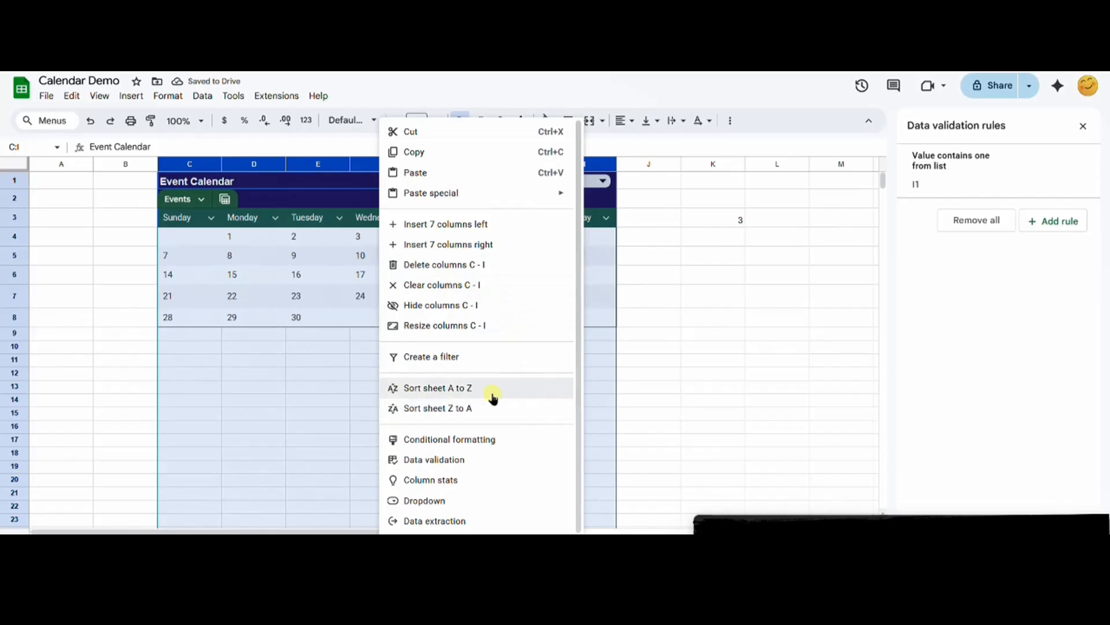
pyautogui.click(444, 325)
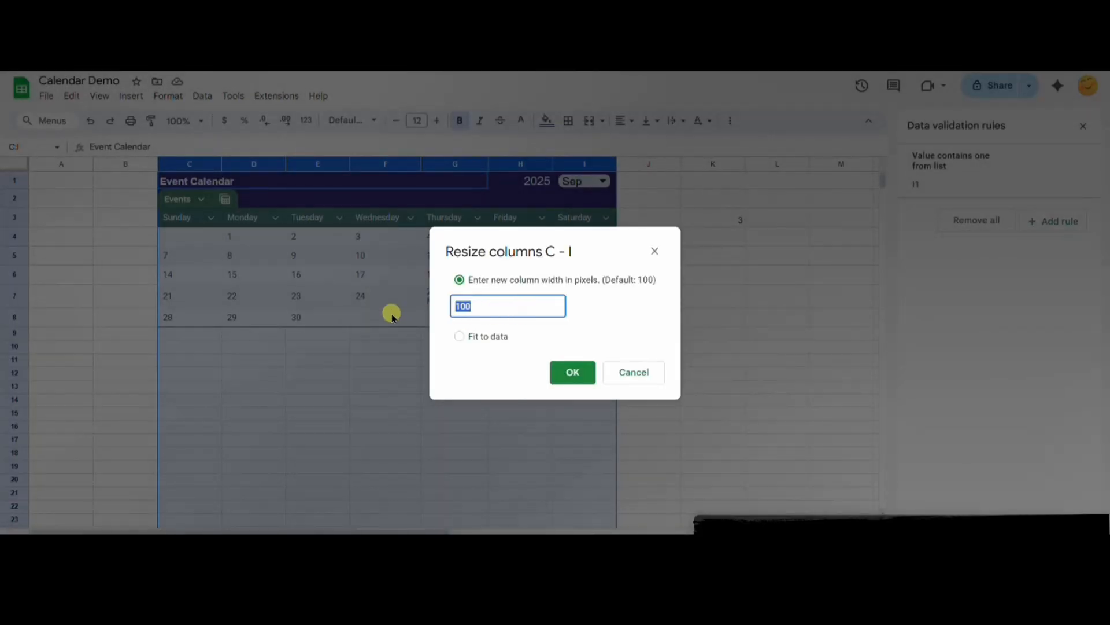
pyautogui.click(572, 372)
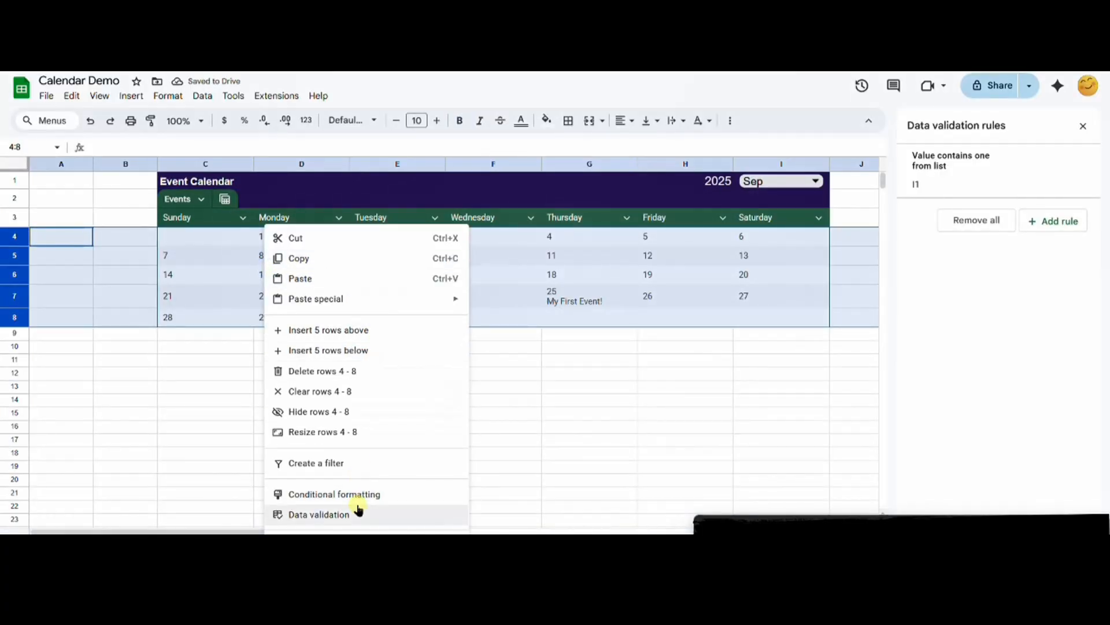
pyautogui.click(322, 431)
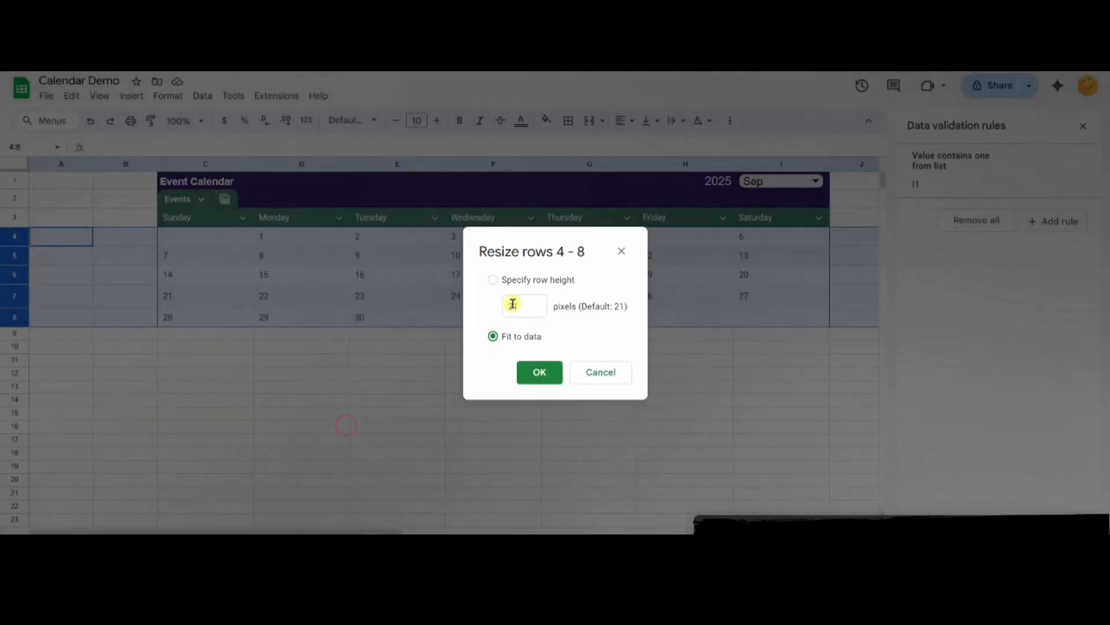
pyautogui.click(539, 371)
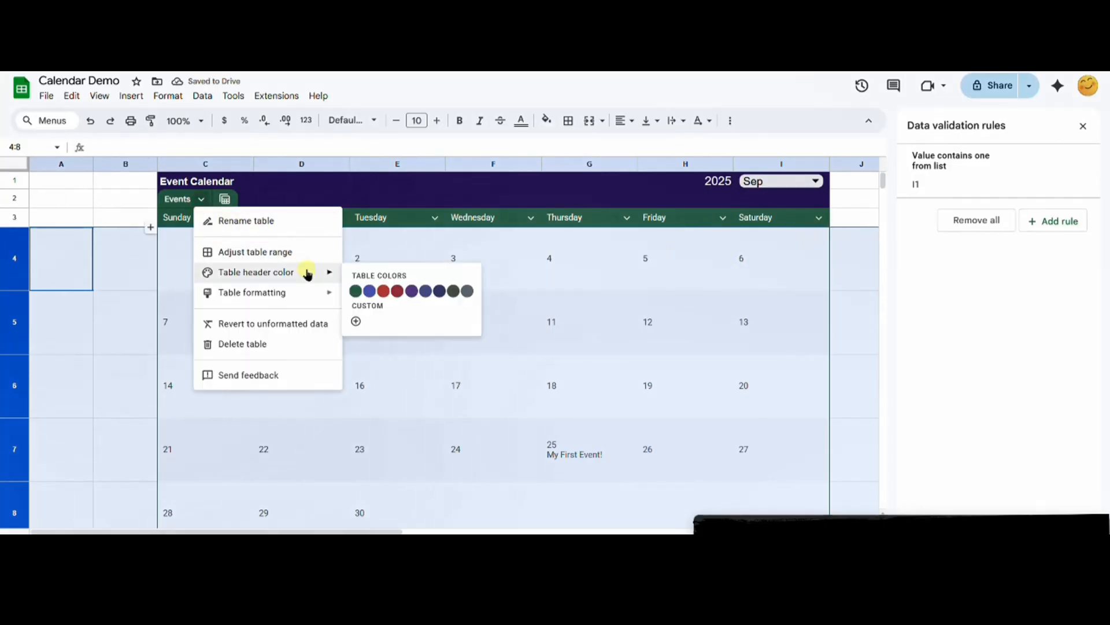
# - Set the table header color to purple and top-align the day cells C4:I8
pyautogui.click(412, 290)
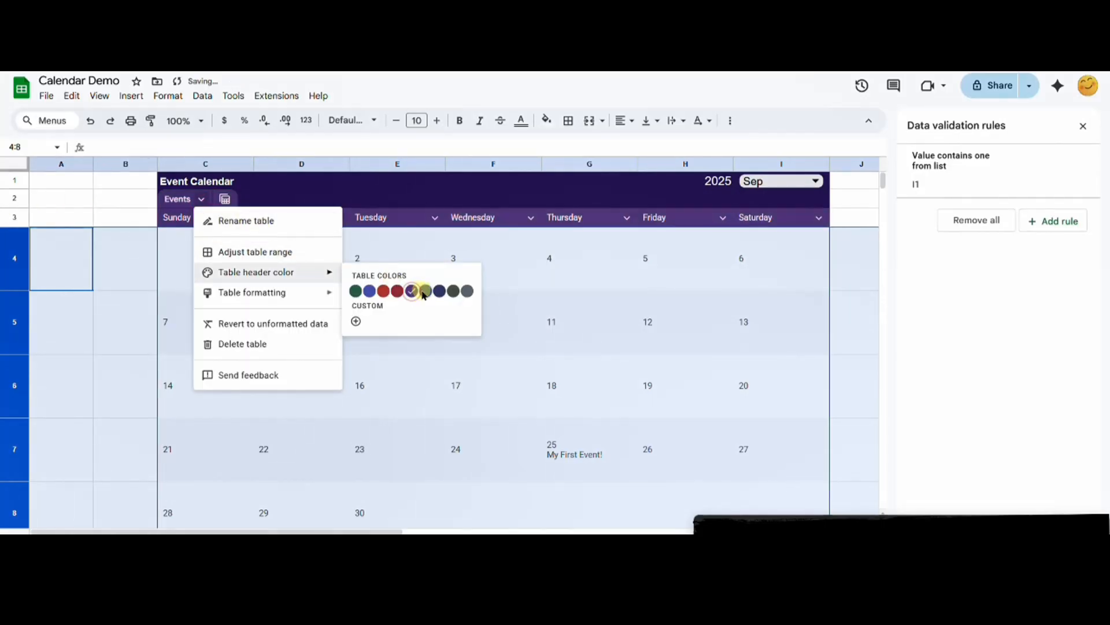
pyautogui.click(681, 266)
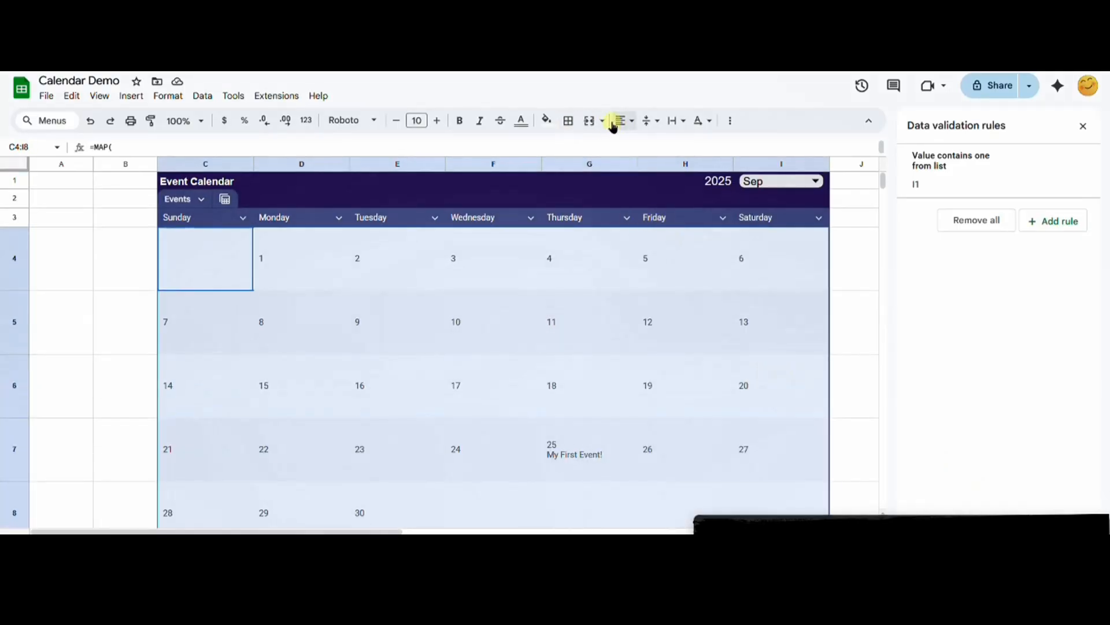
pyautogui.click(649, 120)
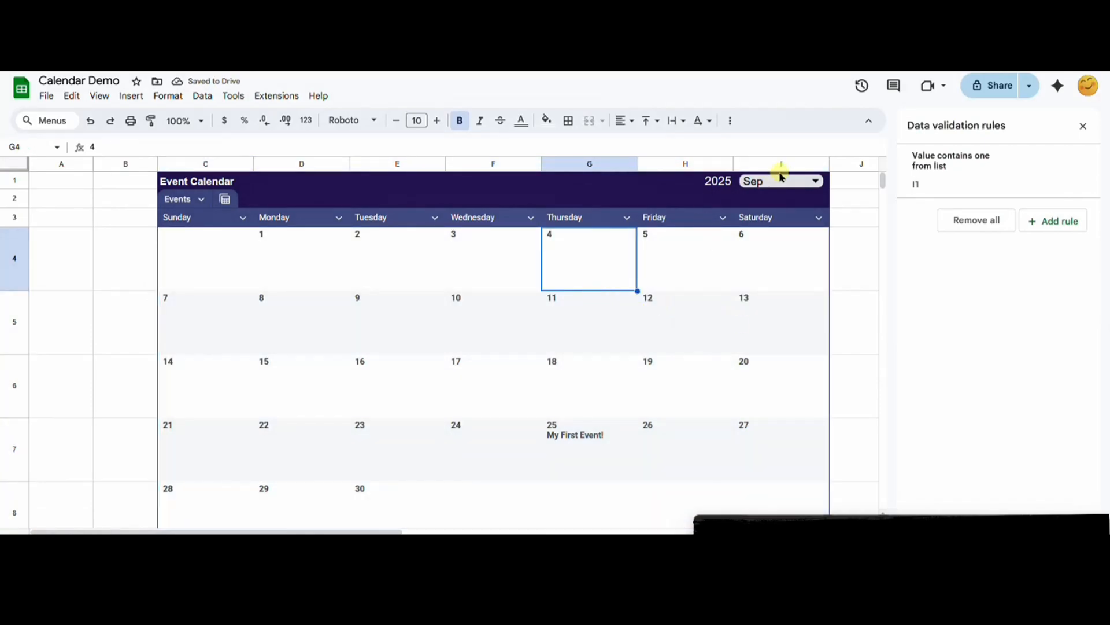
# - Switch the calendar to Aug, then add an 'Adding a new event' entry with an emoji on Events
pyautogui.click(814, 180)
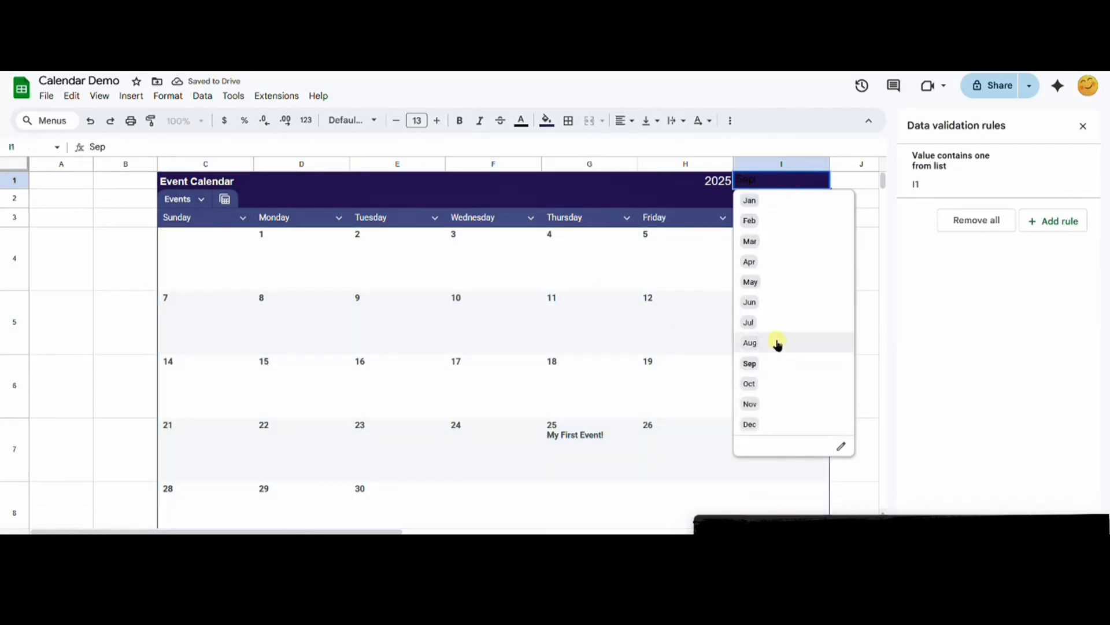
pyautogui.click(749, 342)
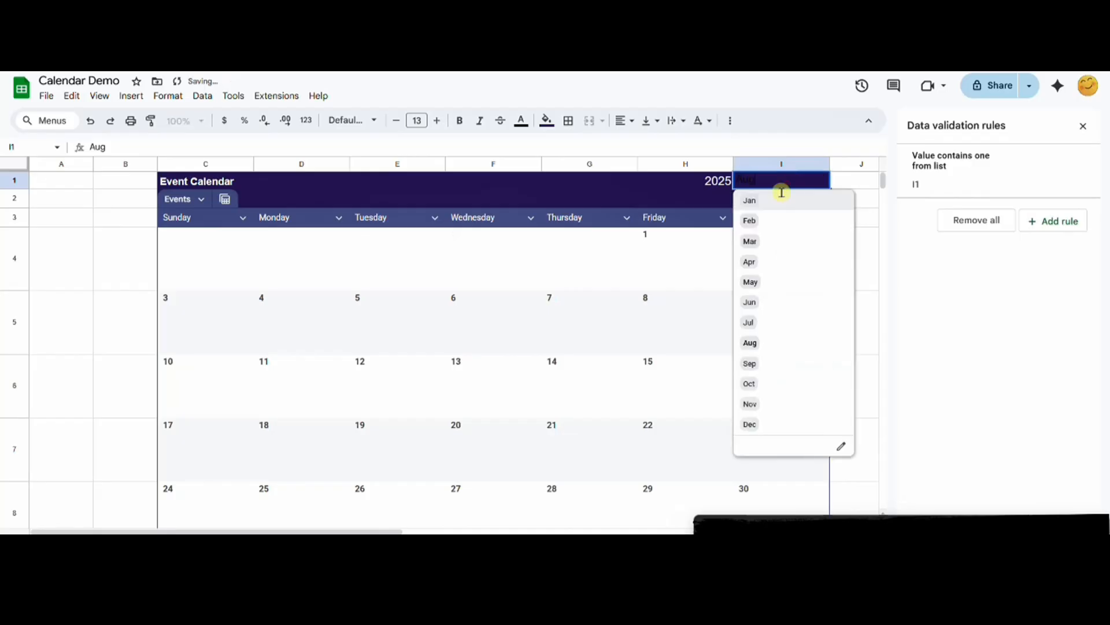
pyautogui.click(750, 281)
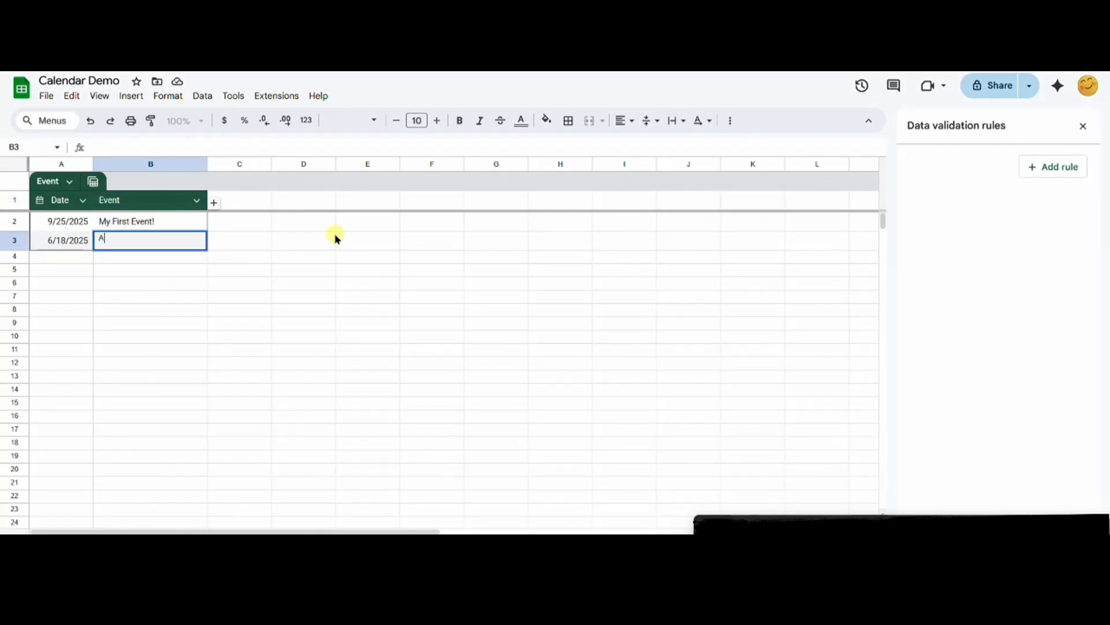
pyautogui.write('dding a new')
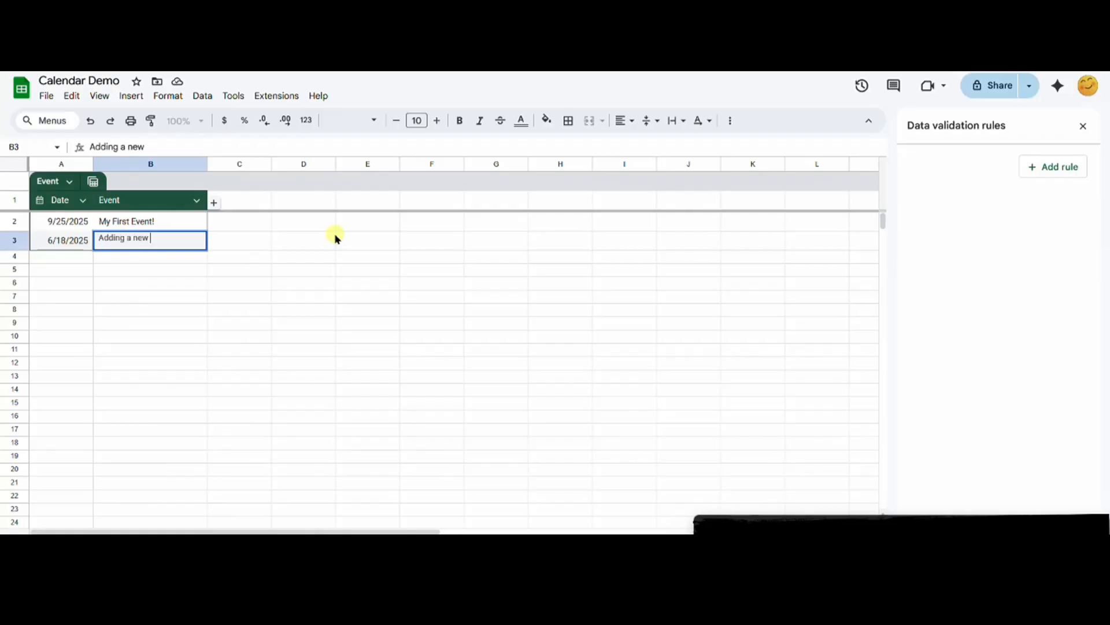
pyautogui.write('event')
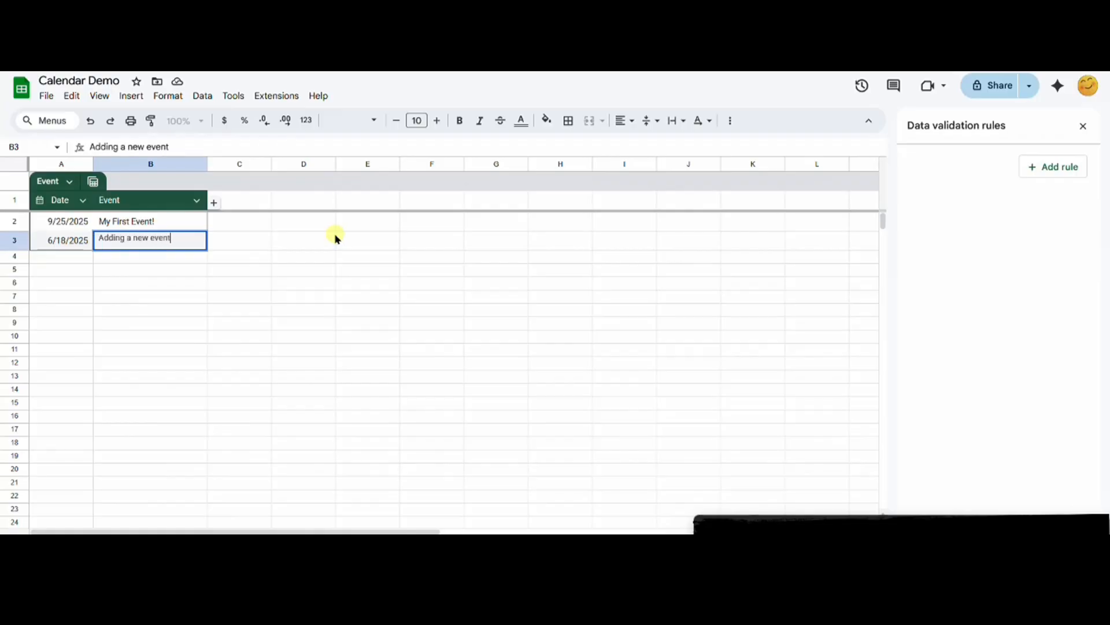
pyautogui.click(130, 95)
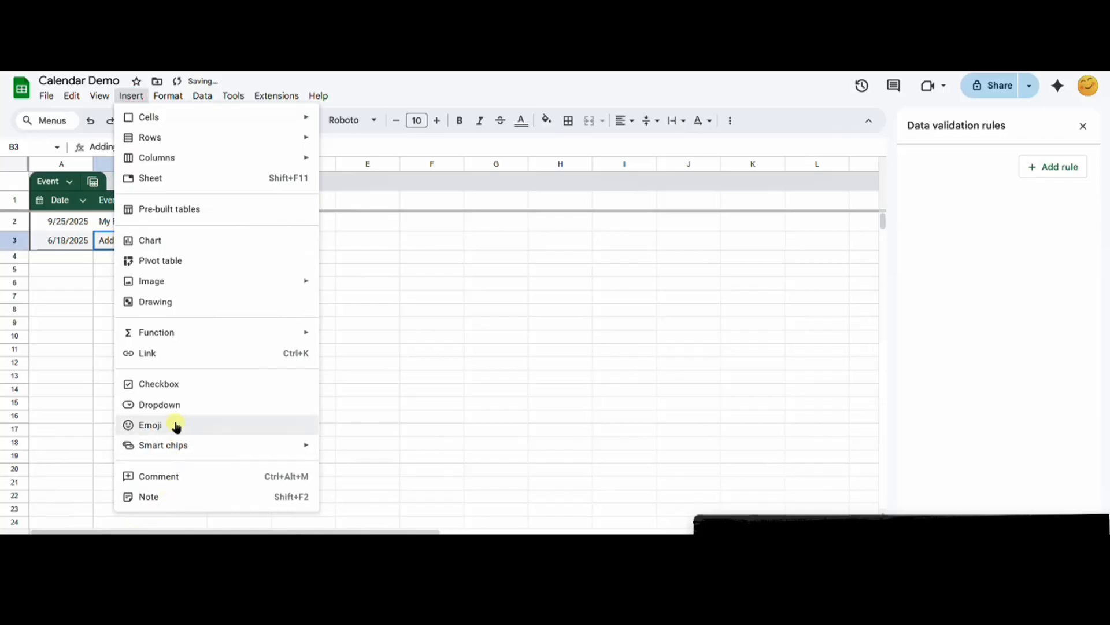
pyautogui.click(150, 424)
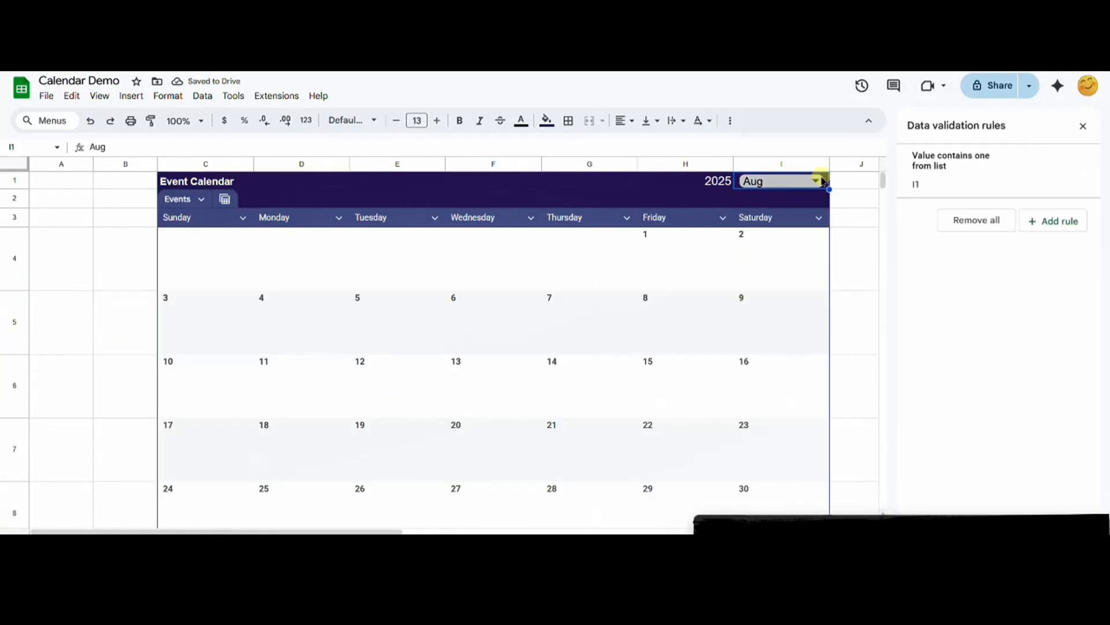
# - Try another month in the I1 dropdown, then set the calendar back to Sep
pyautogui.click(816, 181)
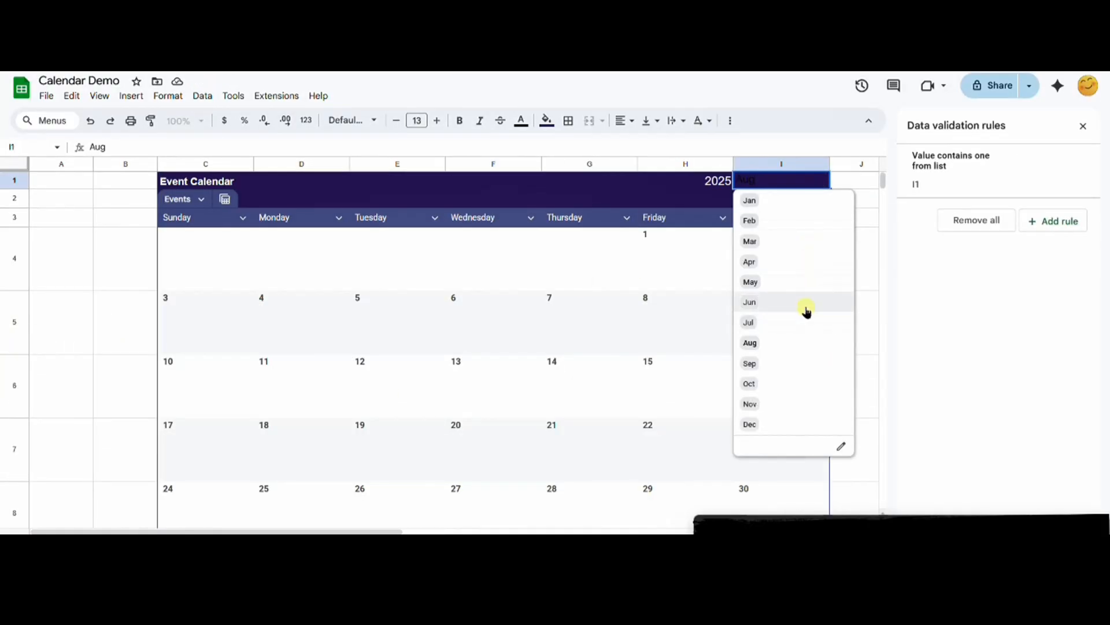
pyautogui.click(750, 302)
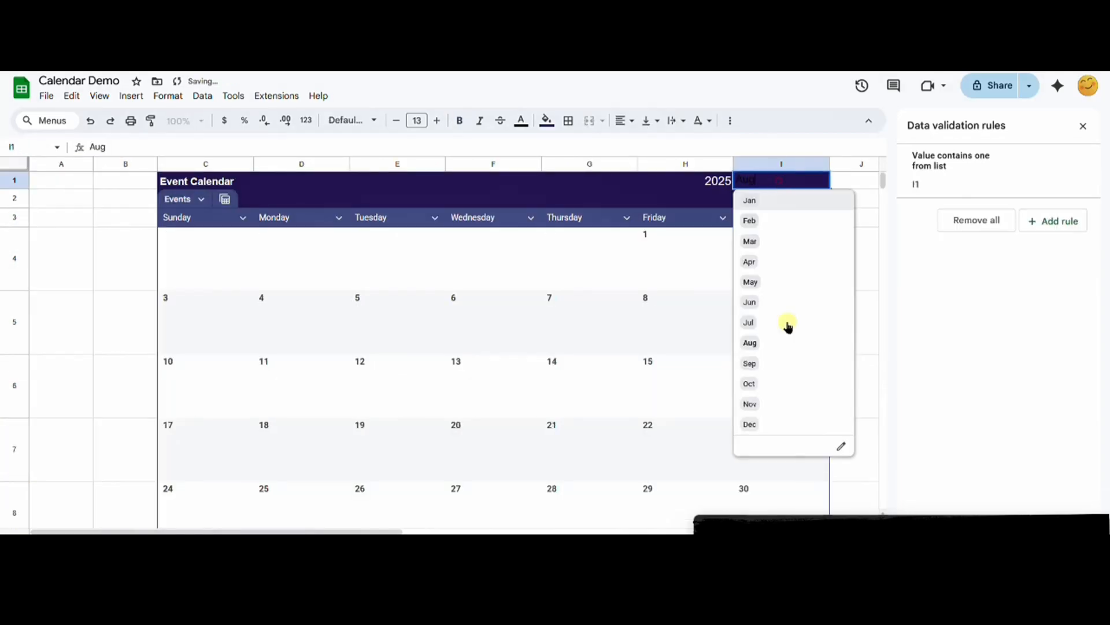
pyautogui.click(749, 364)
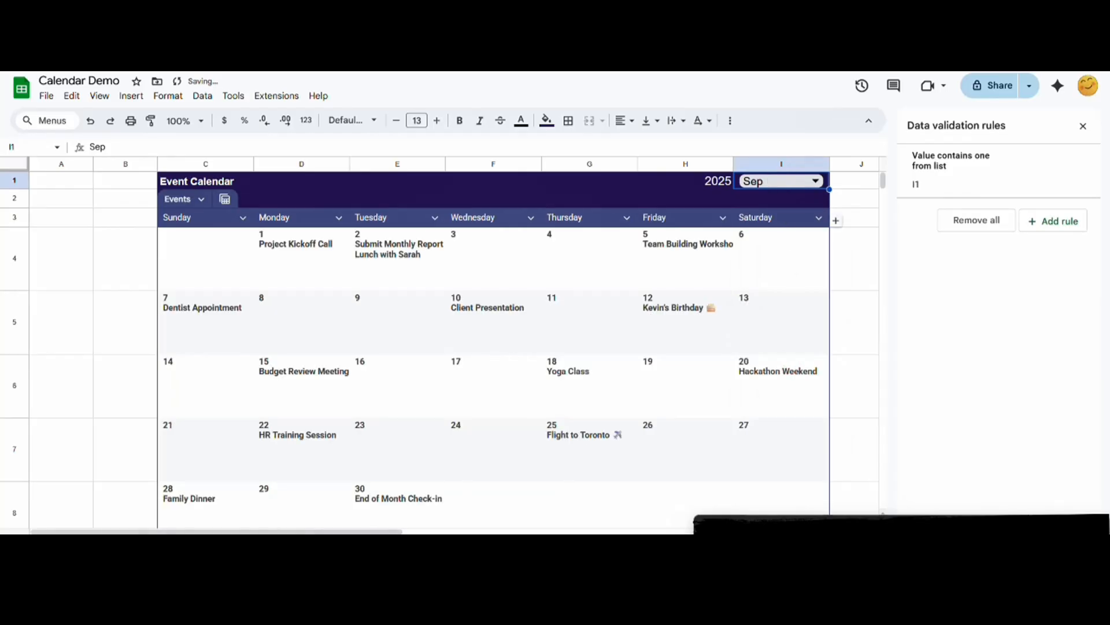